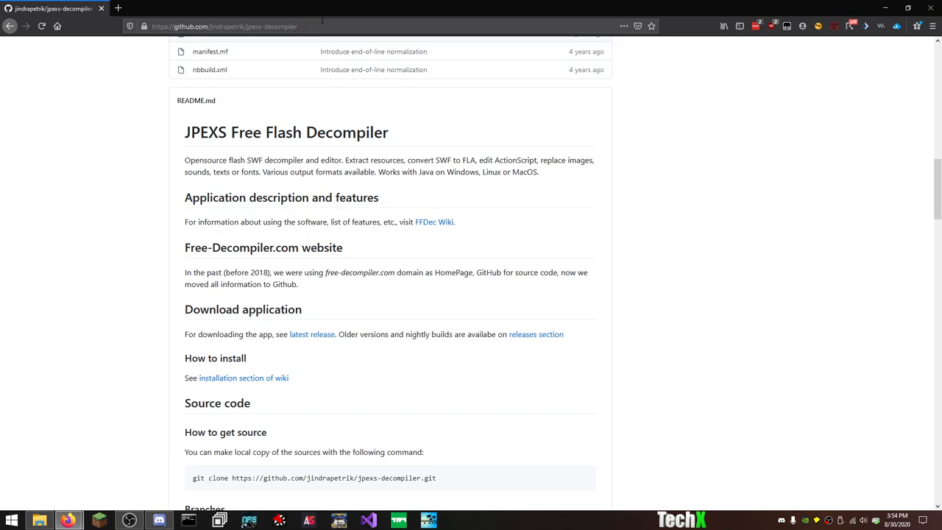
Step: Follow the README's latest release link to the version 11.3.0 page and review its Downloads table
left_click(224, 26)
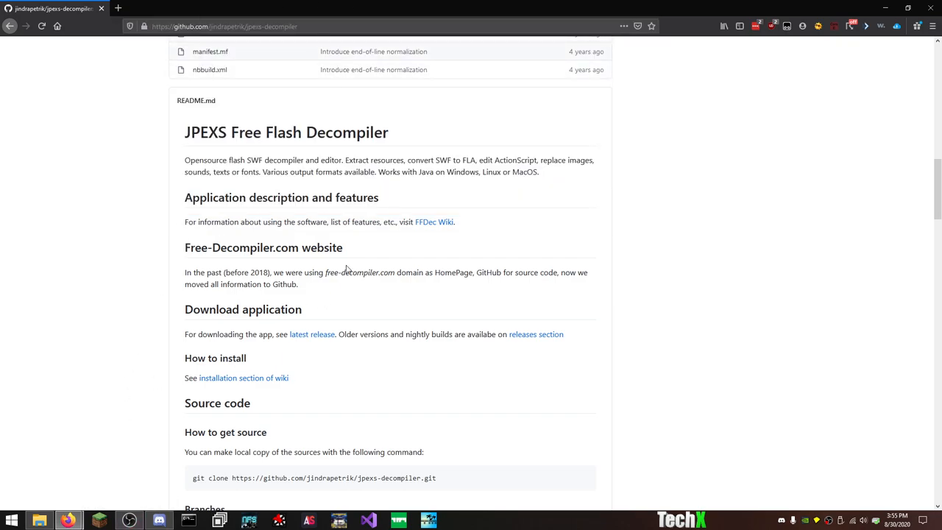
double_click(341, 272)
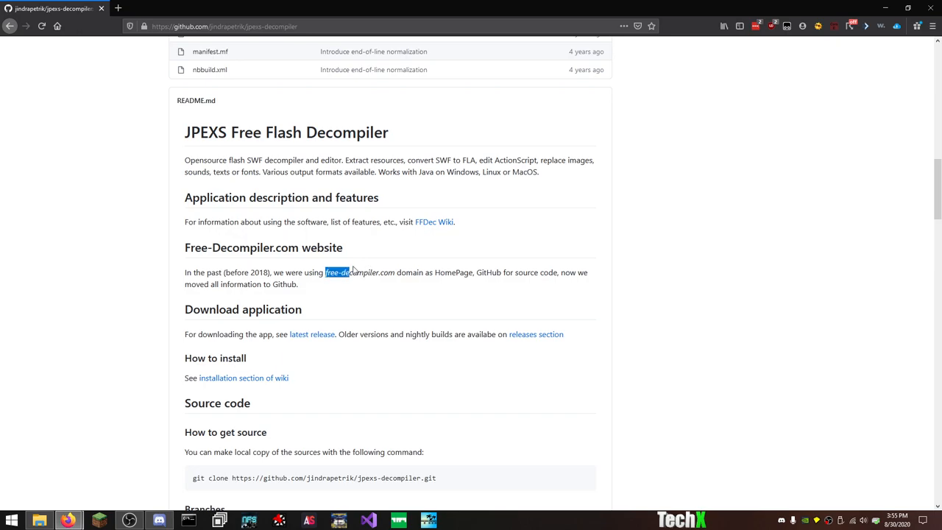
mouse_move(630, 318)
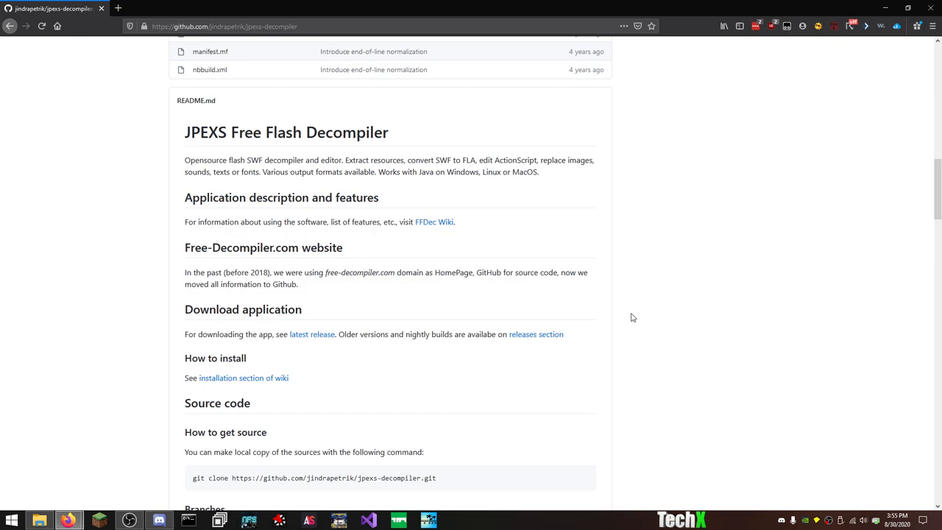
mouse_move(312, 350)
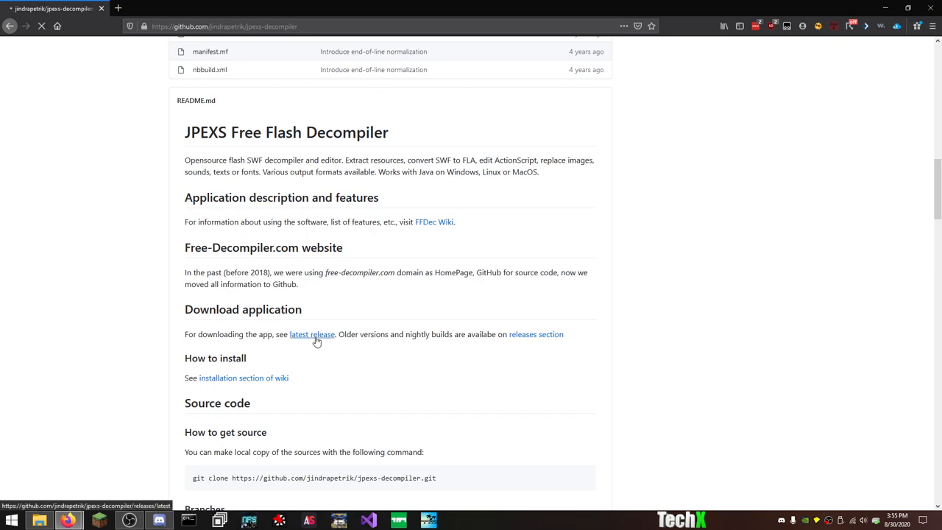
left_click(312, 334)
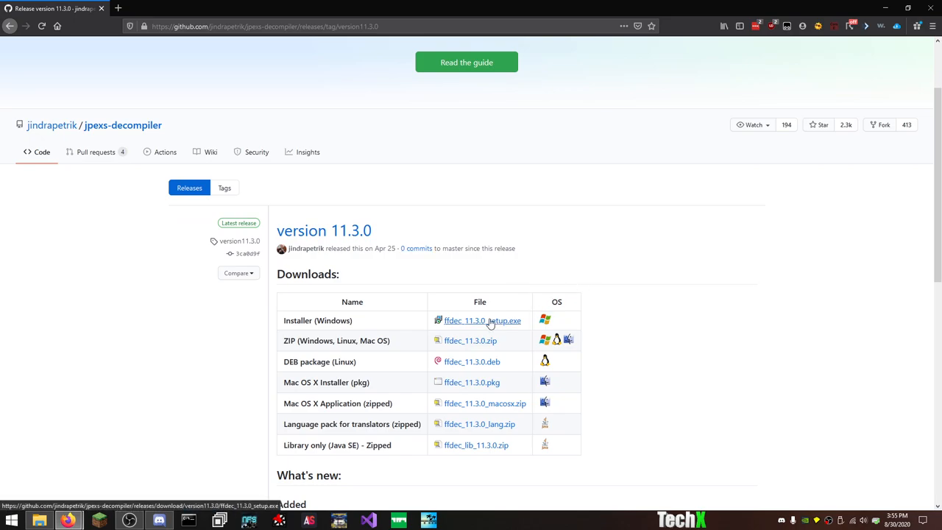
mouse_move(472, 340)
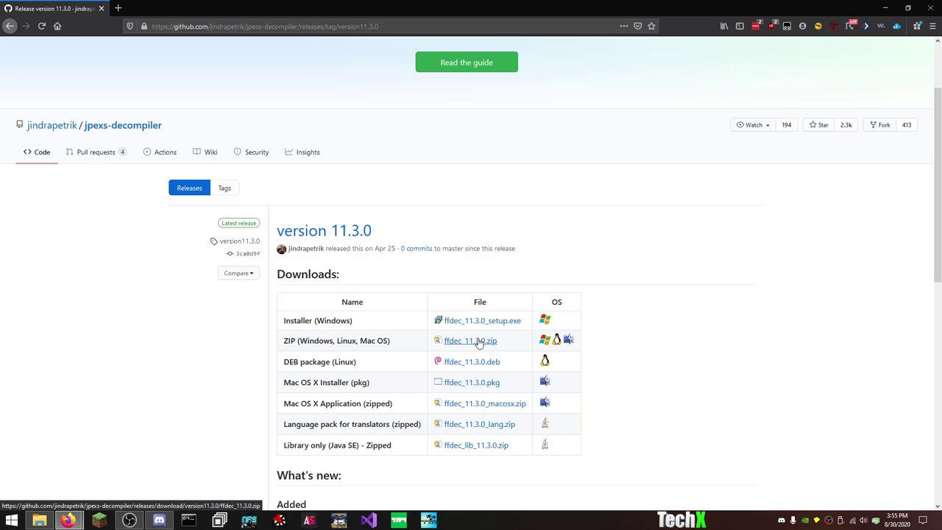
mouse_move(463, 362)
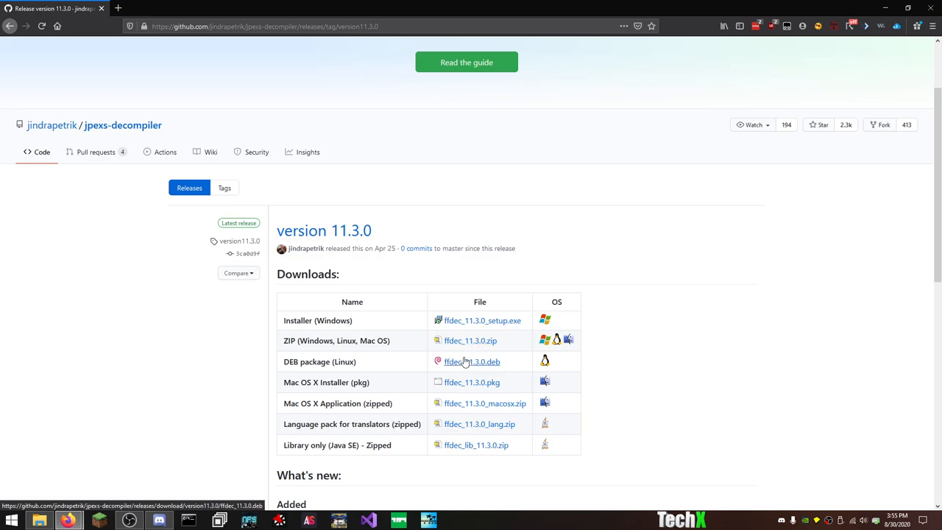
mouse_move(467, 382)
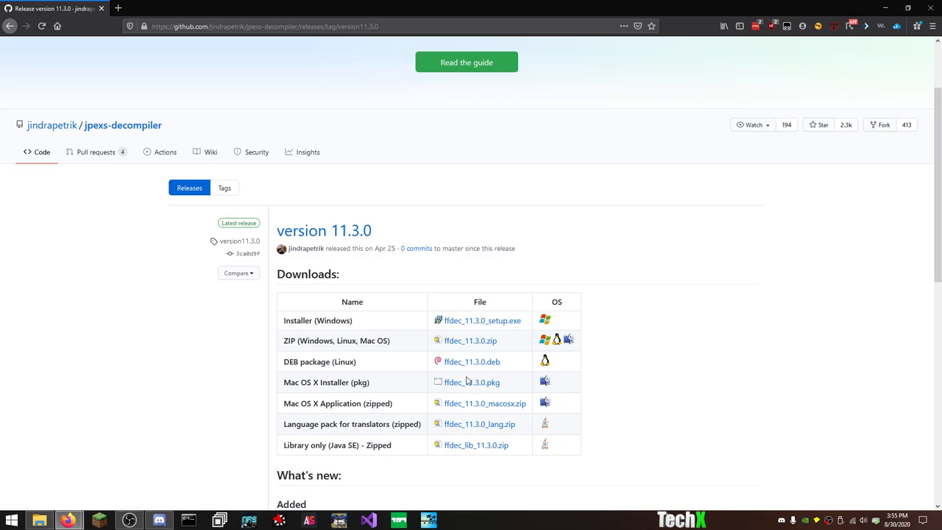
mouse_move(471, 341)
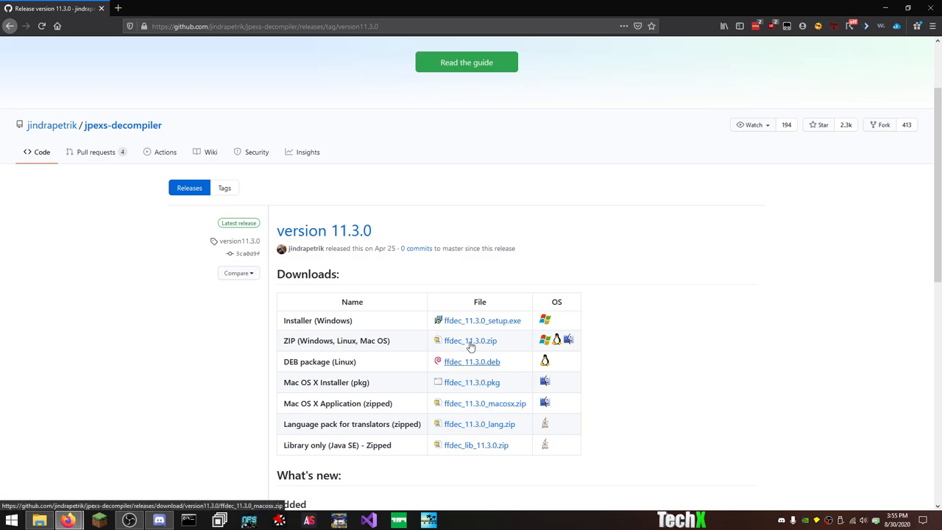
mouse_move(562, 436)
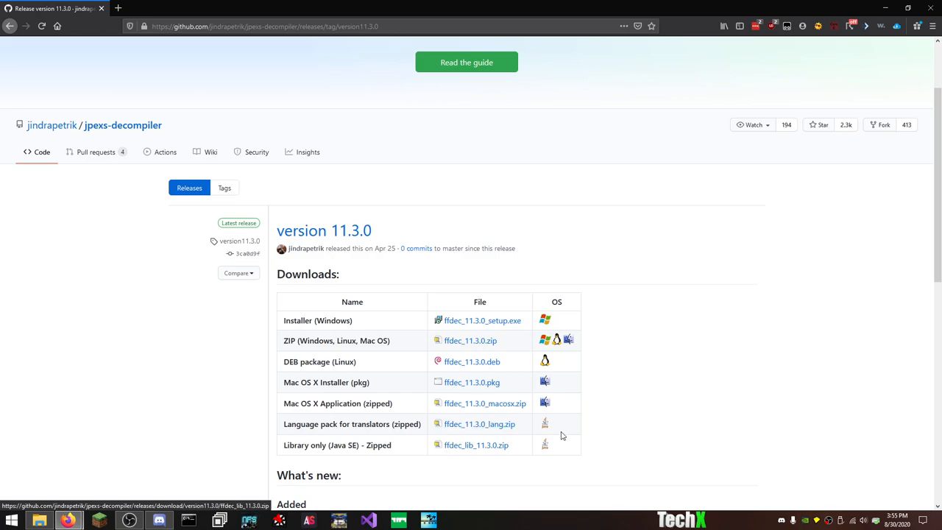
mouse_move(475, 445)
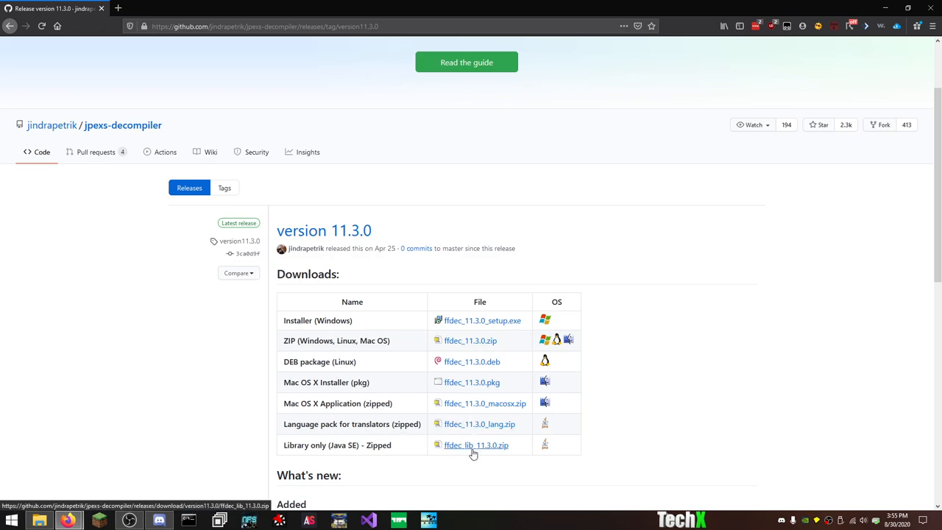
scroll("down", 3)
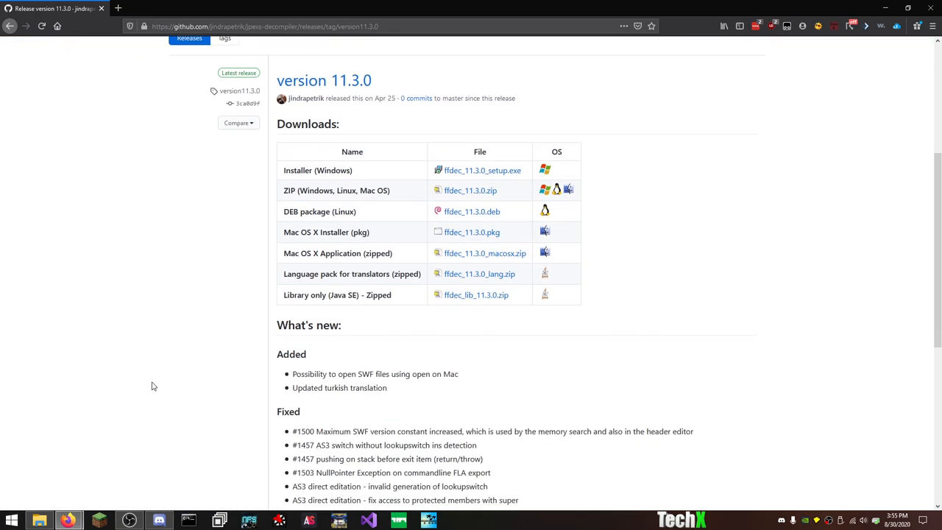
scroll("up", 3)
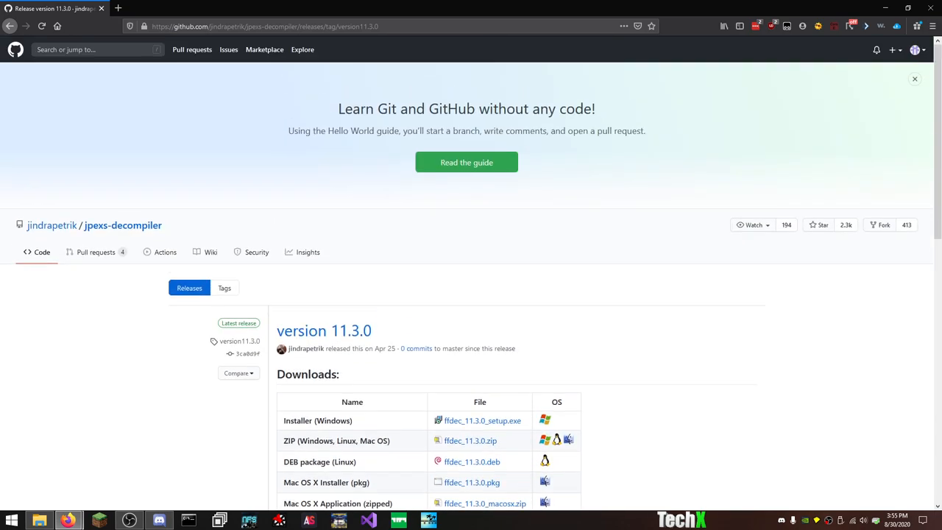
mouse_move(106, 362)
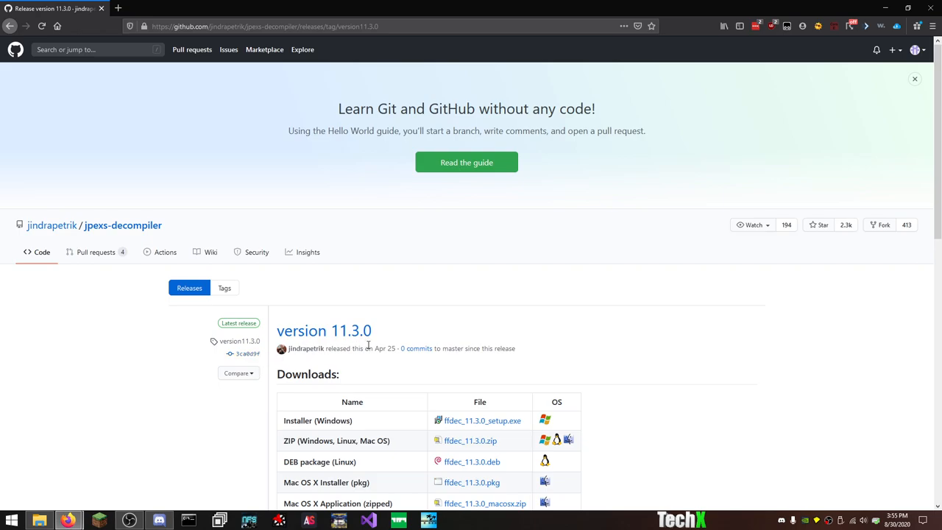
double_click(383, 348)
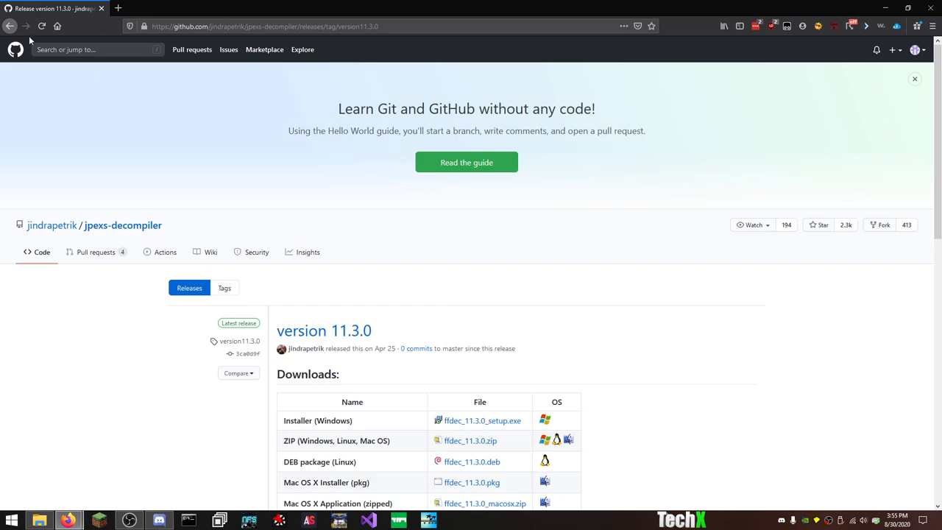
Step: Go back in the browser to the jpexs-decompiler repository README
left_click(9, 26)
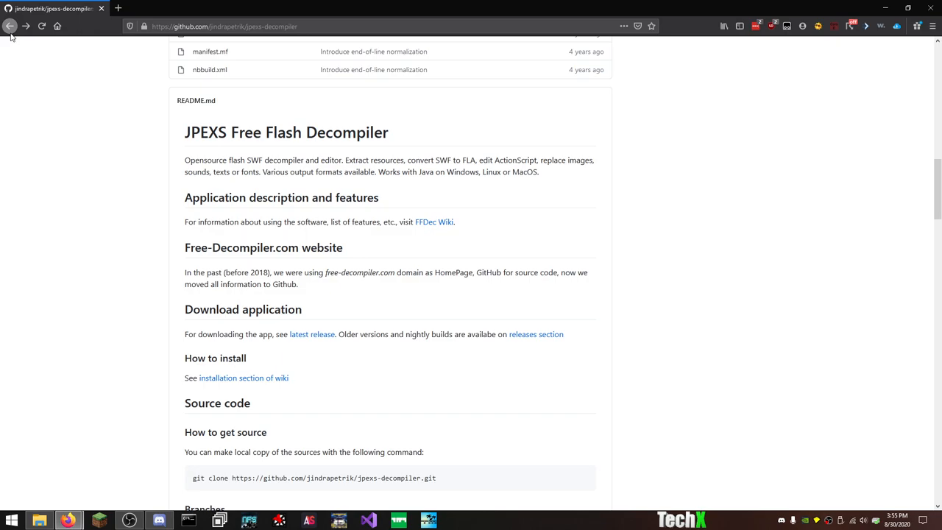
mouse_move(177, 297)
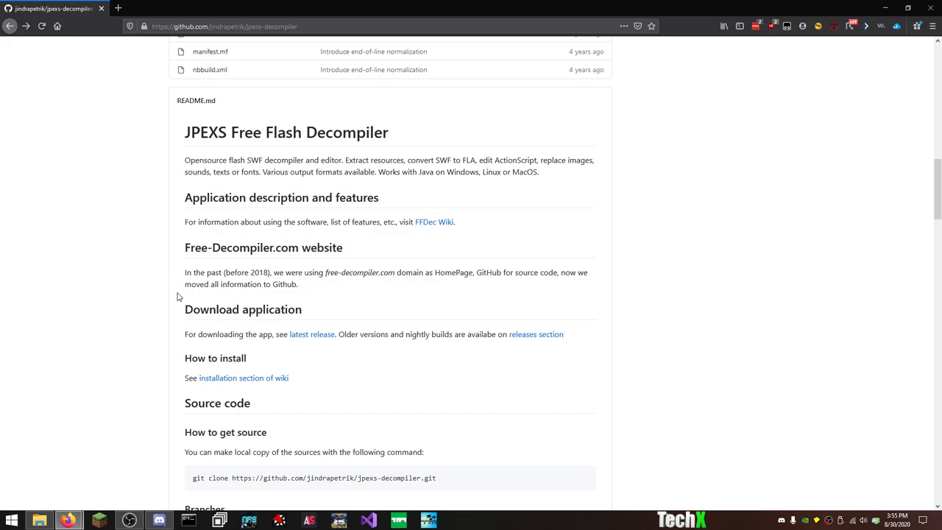
Step: Browse into the Fireworks Portable folder and select FireworksPortable.exe
left_click(38, 522)
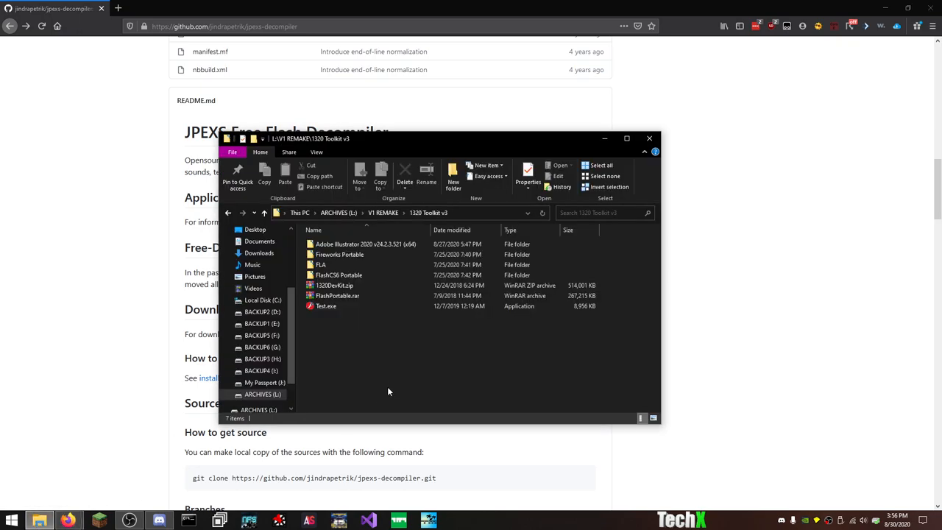
mouse_move(398, 381)
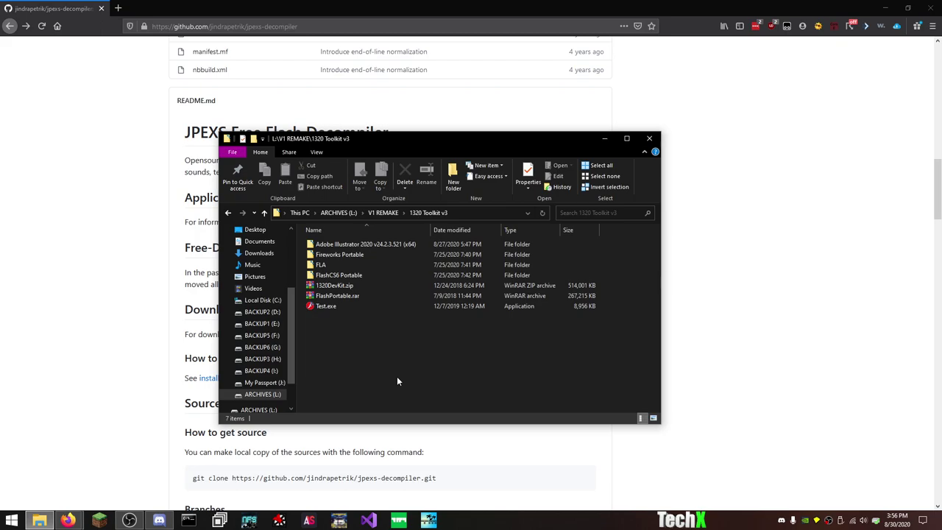
mouse_move(419, 329)
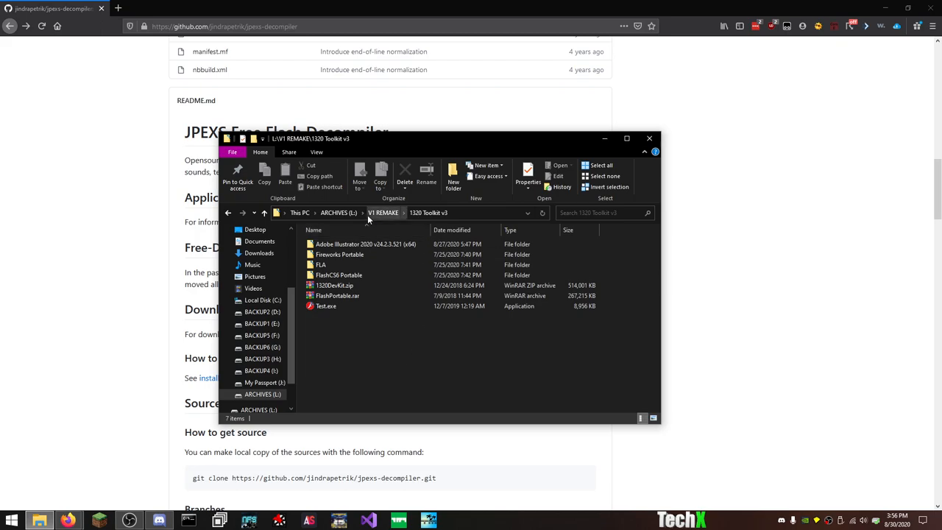
double_click(338, 254)
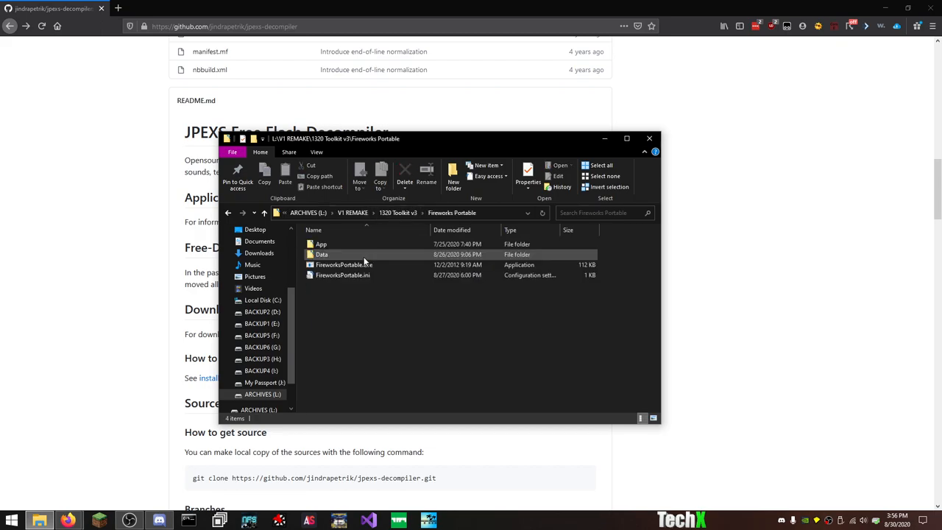
left_click(341, 265)
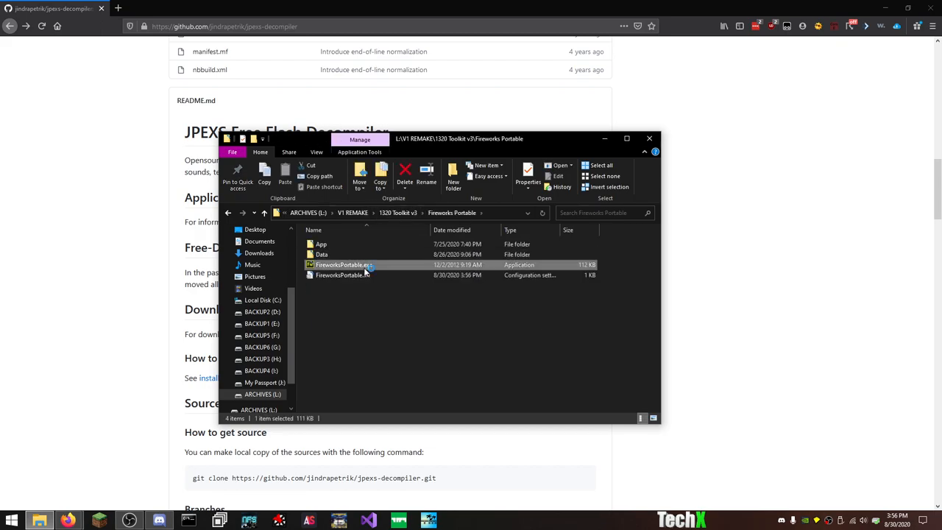
mouse_move(356, 215)
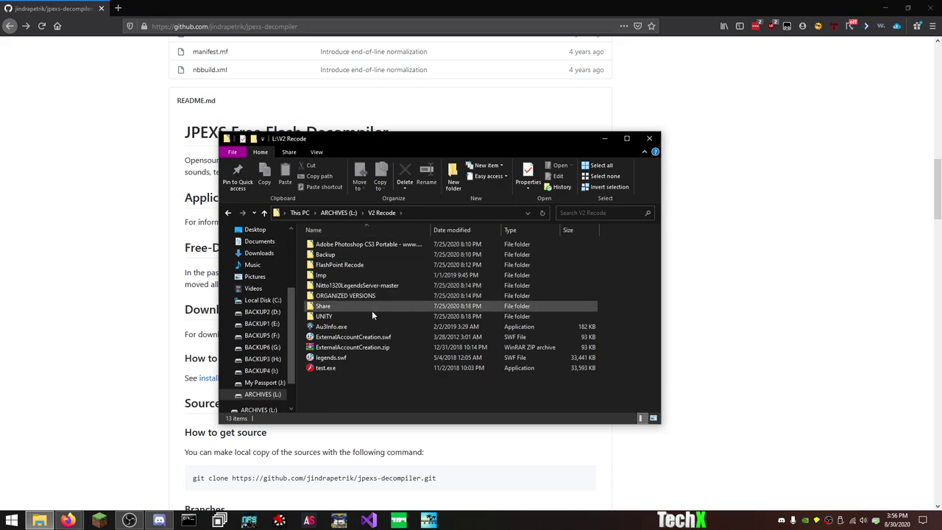
Step: Browse through ORGANIZED VERSIONS, the 9973 INSTALL folder, cache and car
double_click(345, 295)
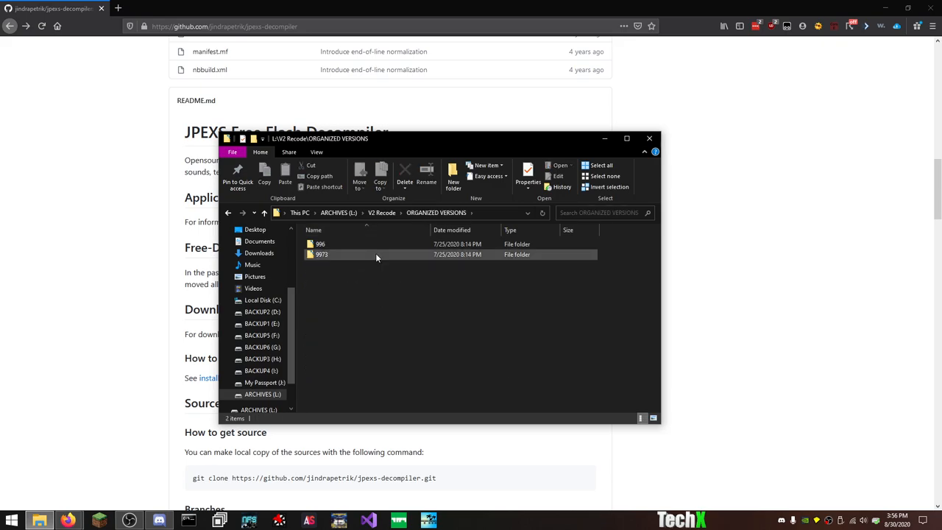
double_click(321, 253)
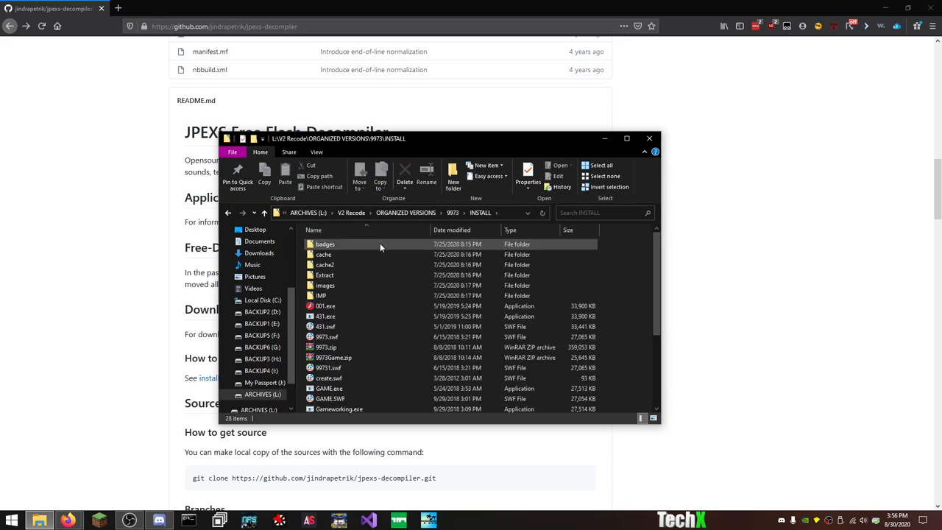
double_click(323, 253)
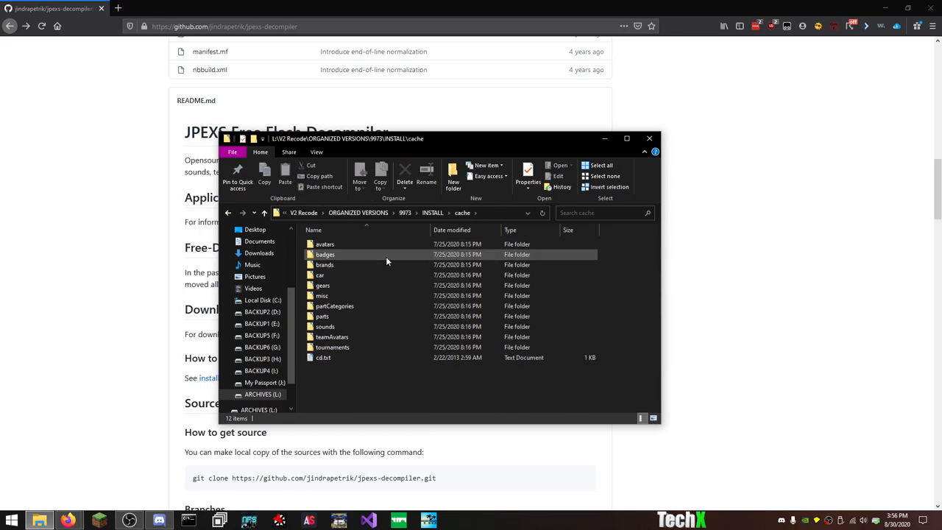
double_click(319, 275)
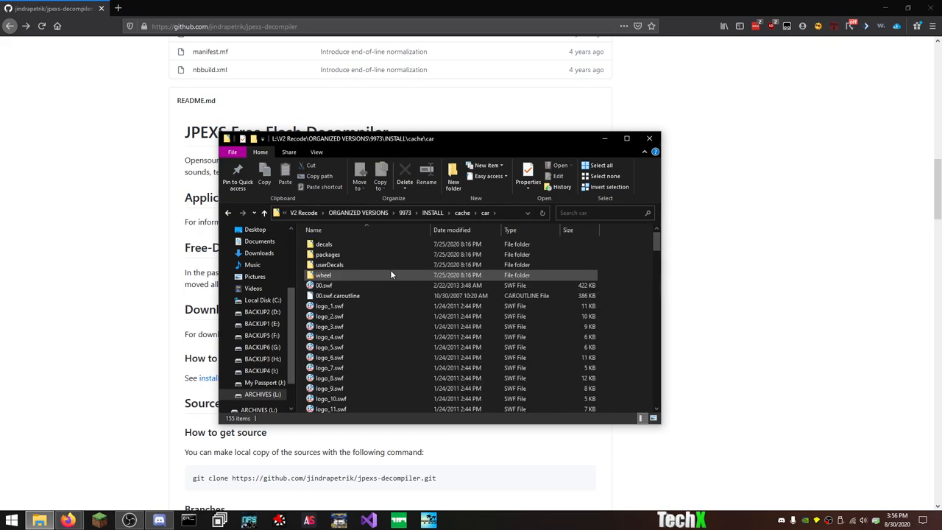
scroll("down", 3)
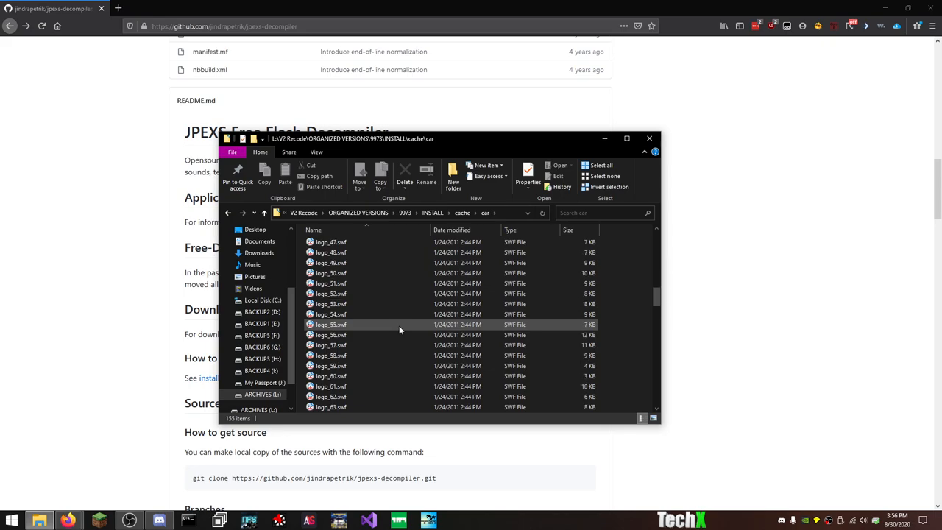
scroll("up", 3)
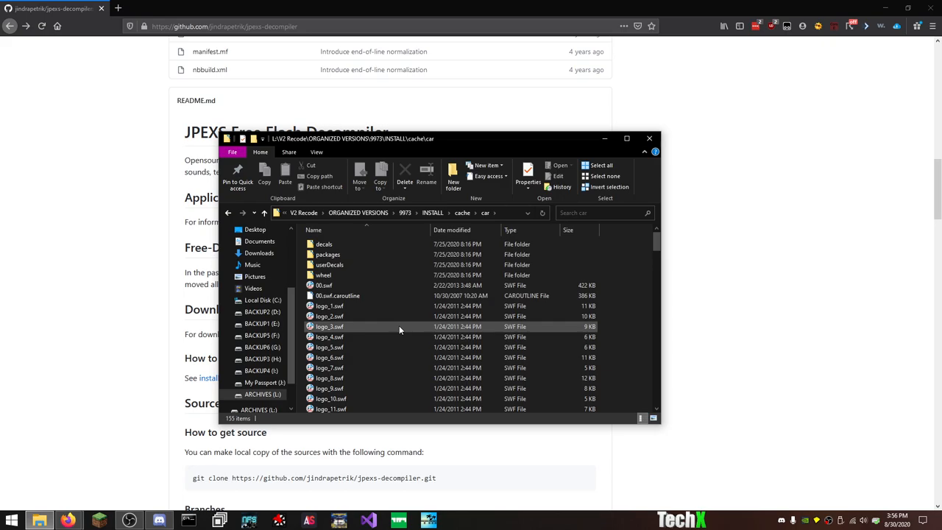
mouse_move(379, 265)
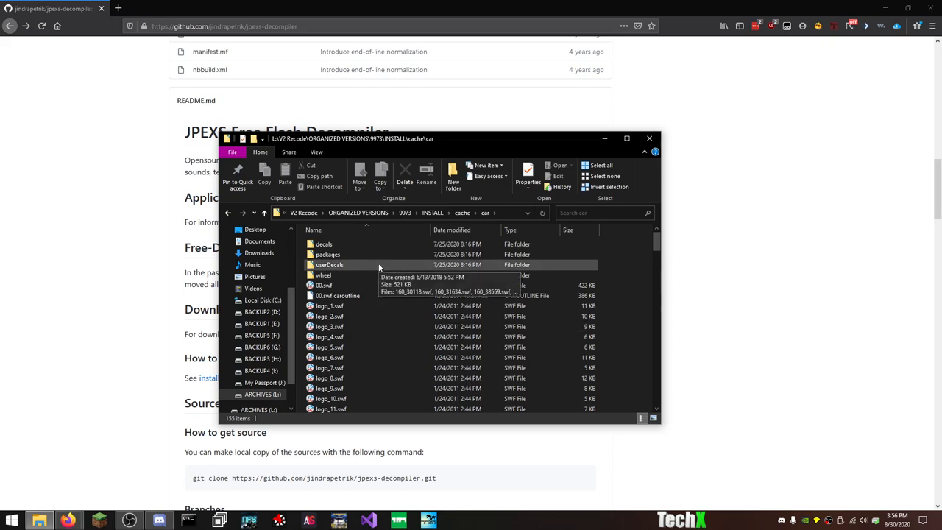
mouse_move(369, 268)
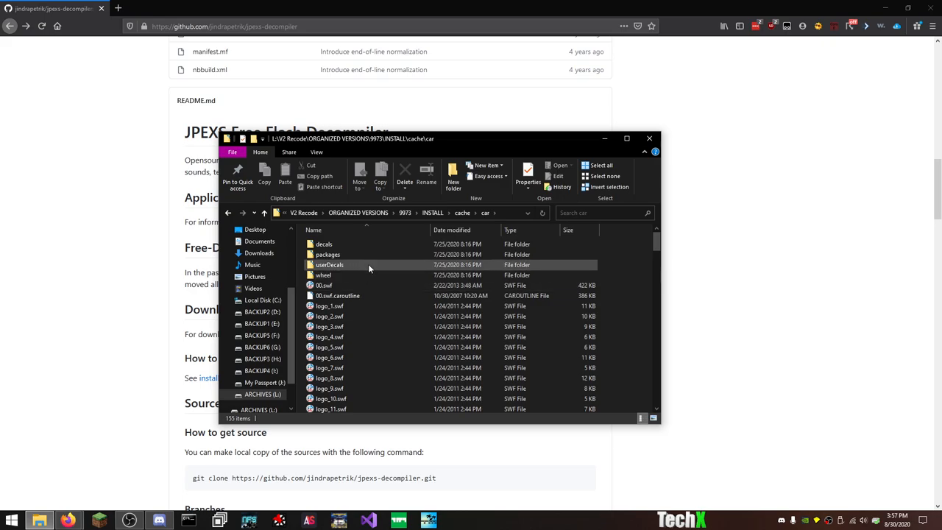
Step: Enter the packages folder, then the 114f part folder, and select body.swf
left_click(326, 253)
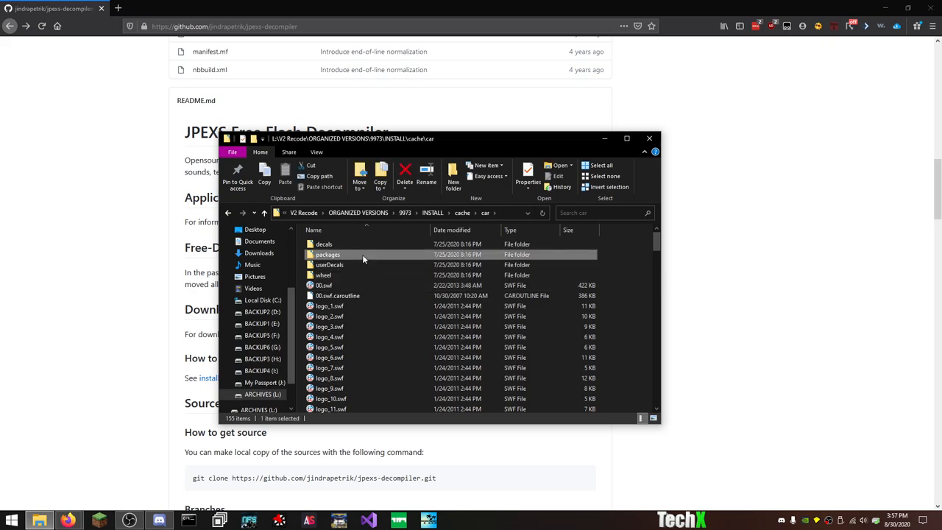
double_click(326, 253)
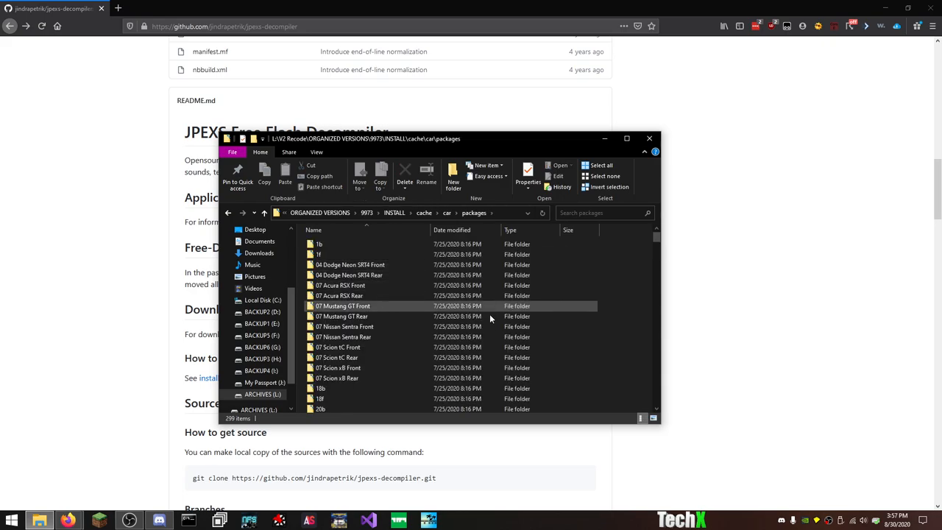
scroll("down", 3)
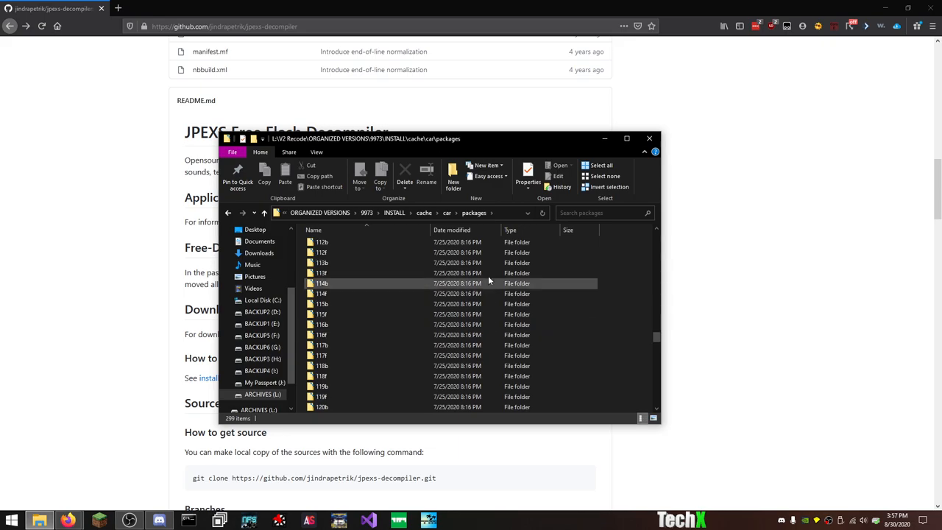
double_click(321, 283)
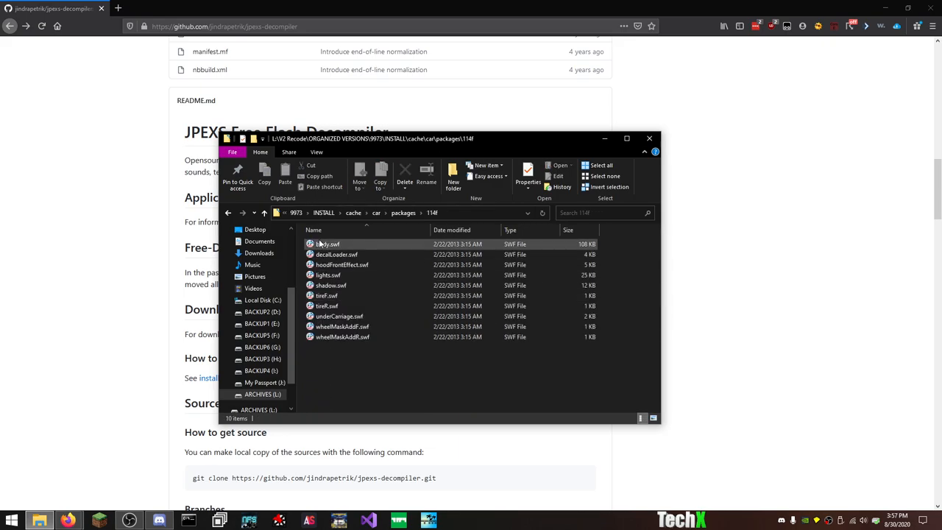
left_click(327, 245)
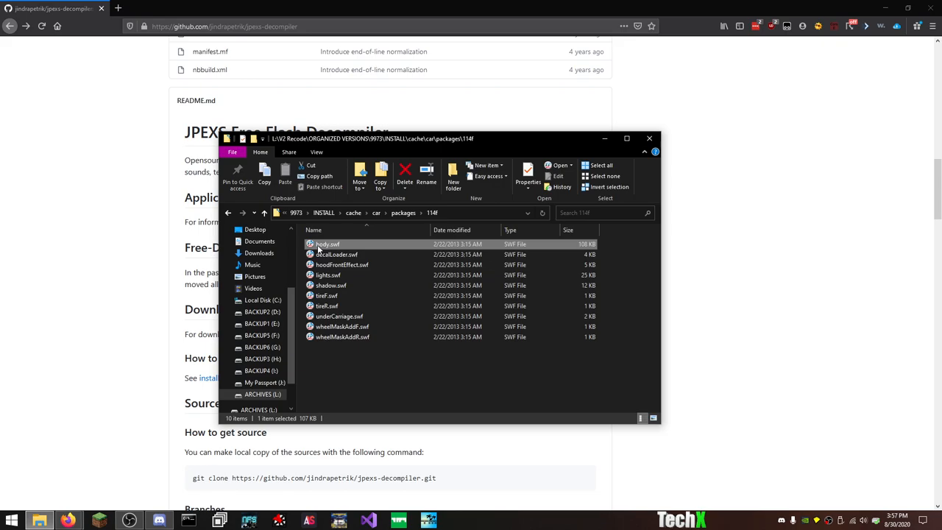
Step: Open body.swf with FFDec so JPEXS loads and previews the car body
right_click(327, 245)
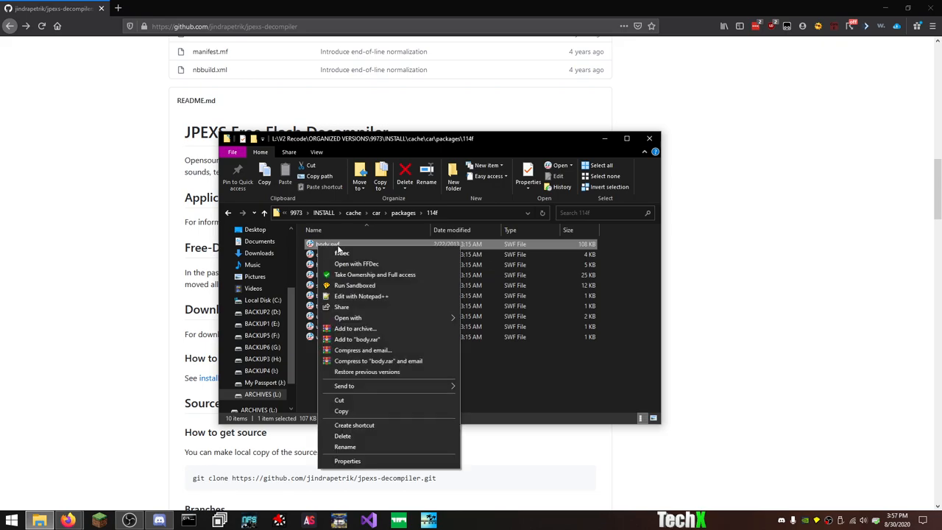
left_click(356, 263)
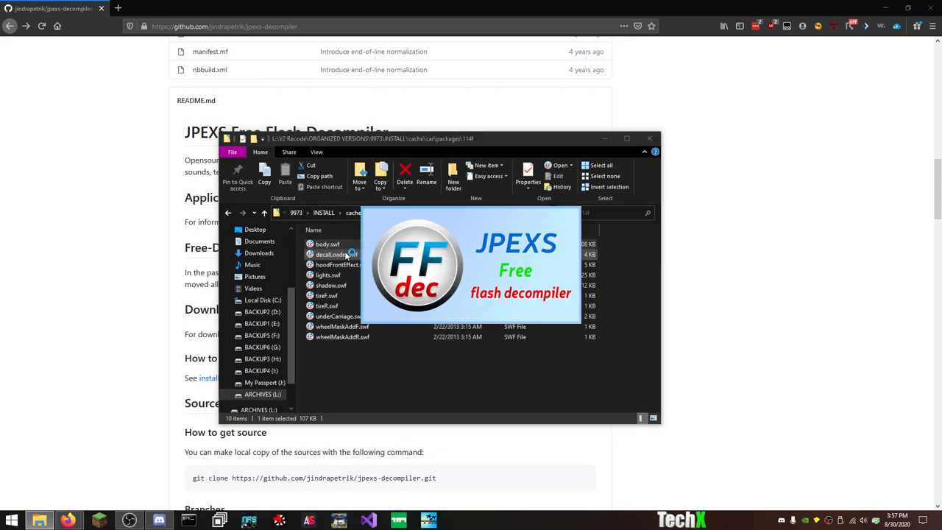
double_click(327, 244)
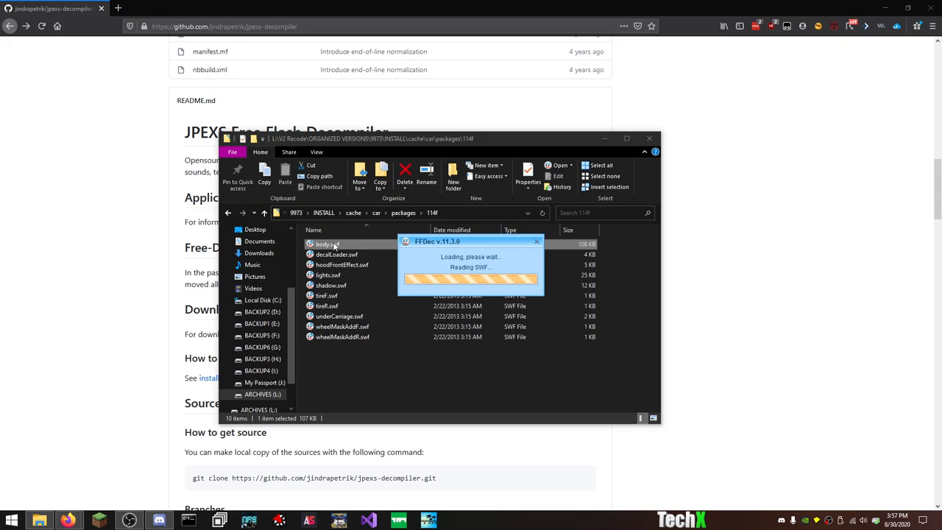
double_click(321, 244)
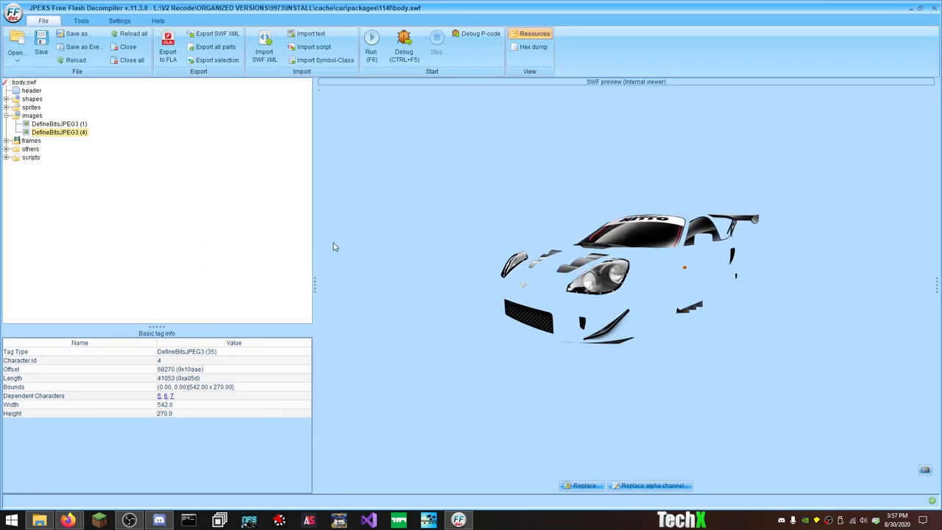
mouse_move(127, 137)
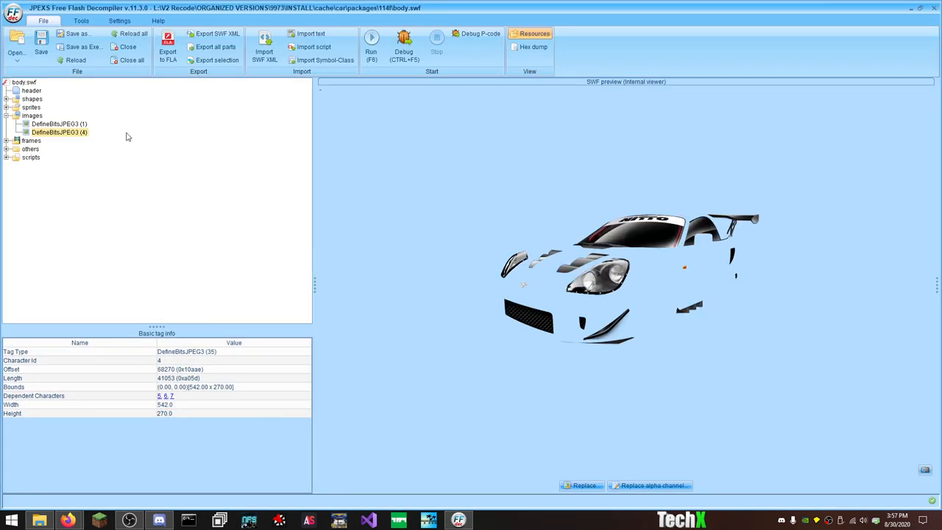
Step: Expand body.swf's images and load lights.swf, shadow.swf and underCarriage.swf into JPEXS
left_click(31, 115)
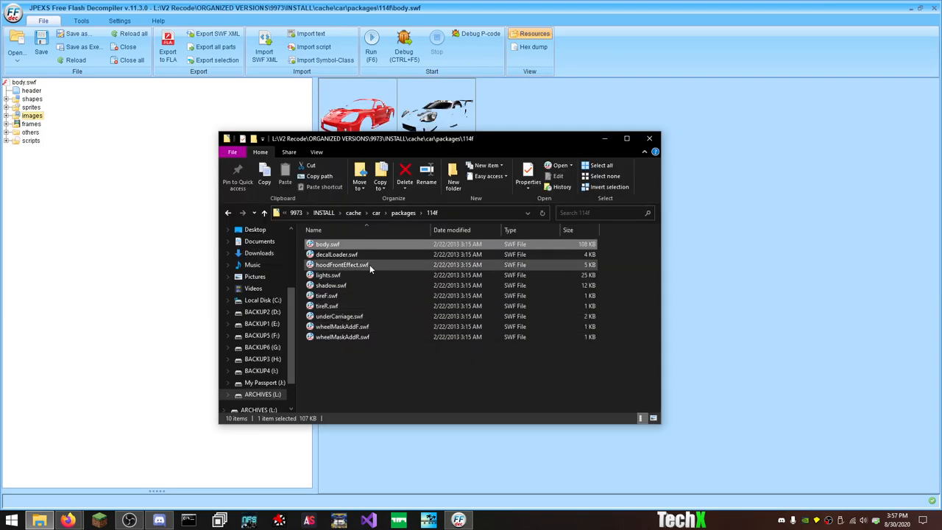
left_click(437, 364)
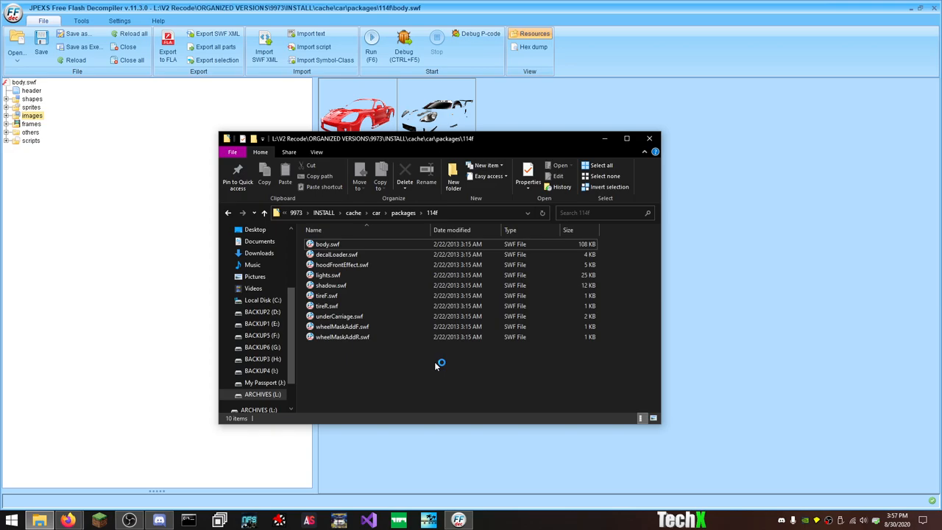
left_click(327, 244)
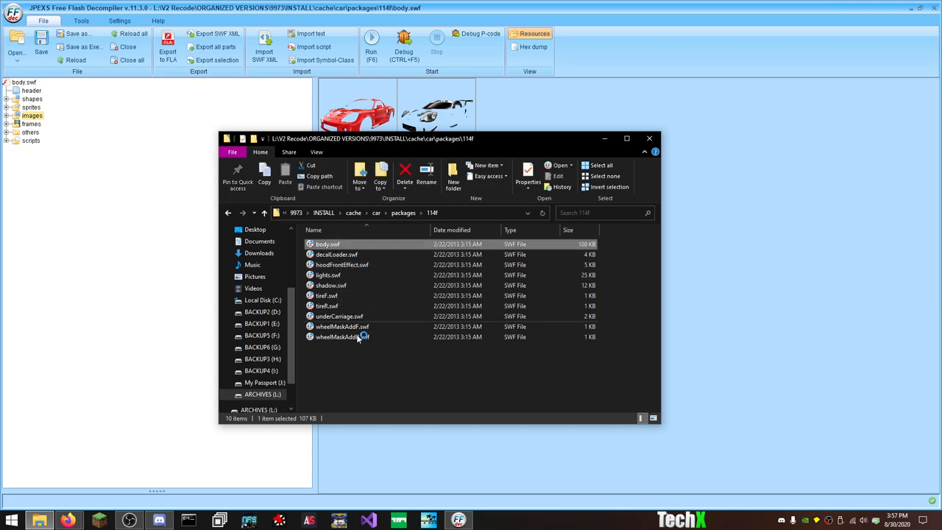
left_click(329, 275)
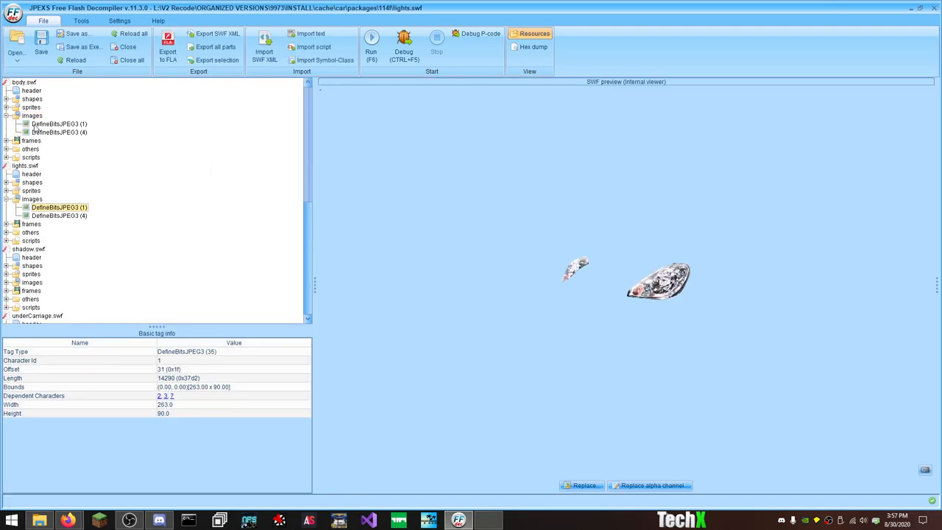
Step: Preview the lights.swf headlight image, then body.swf's red car body image
left_click(59, 124)
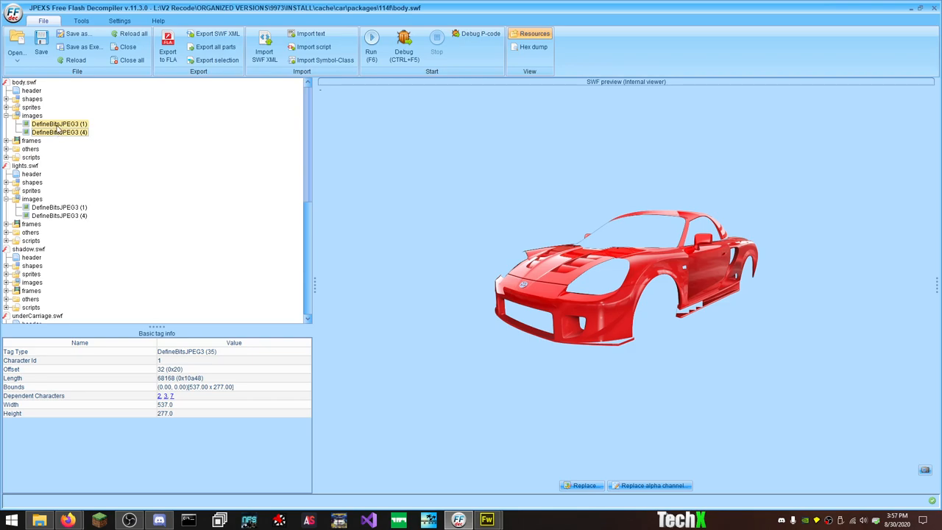
left_click(487, 521)
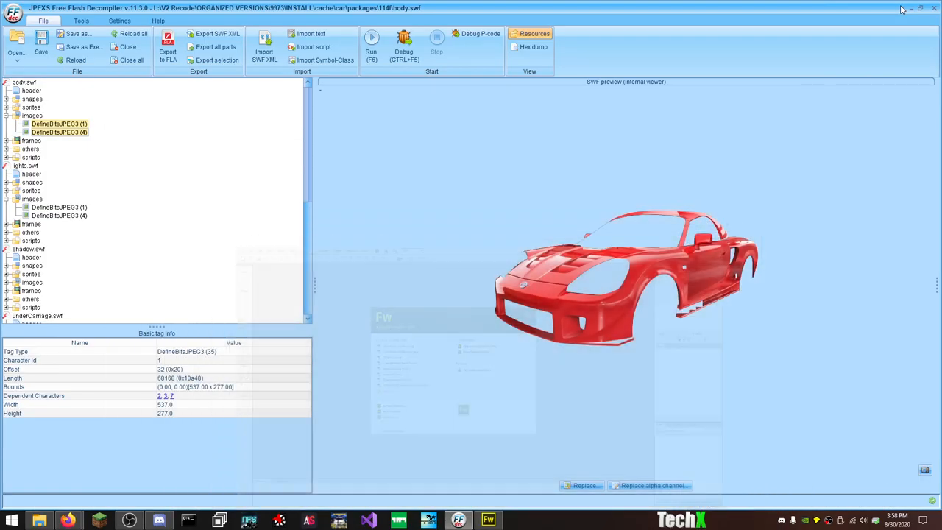
Step: Export the selected body.swf images, accepting the PNG/GIF/JPEG format
right_click(59, 123)
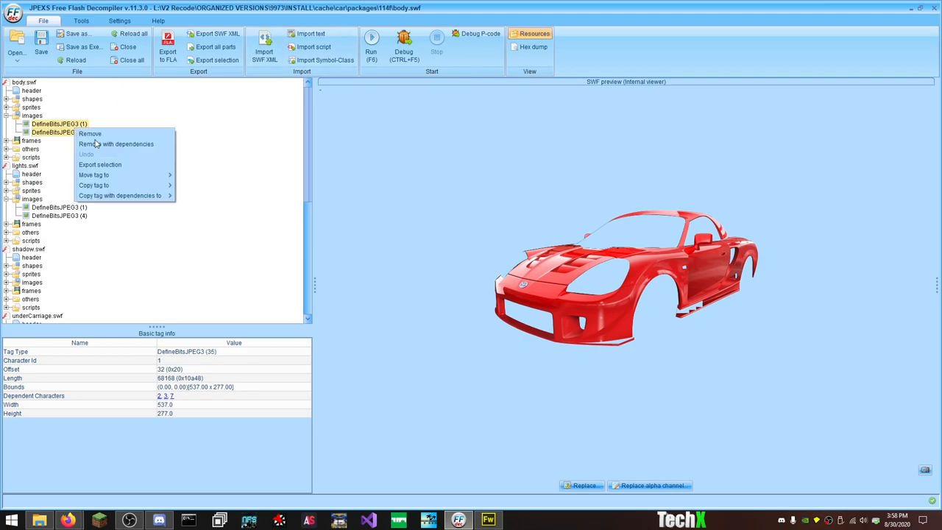
left_click(100, 165)
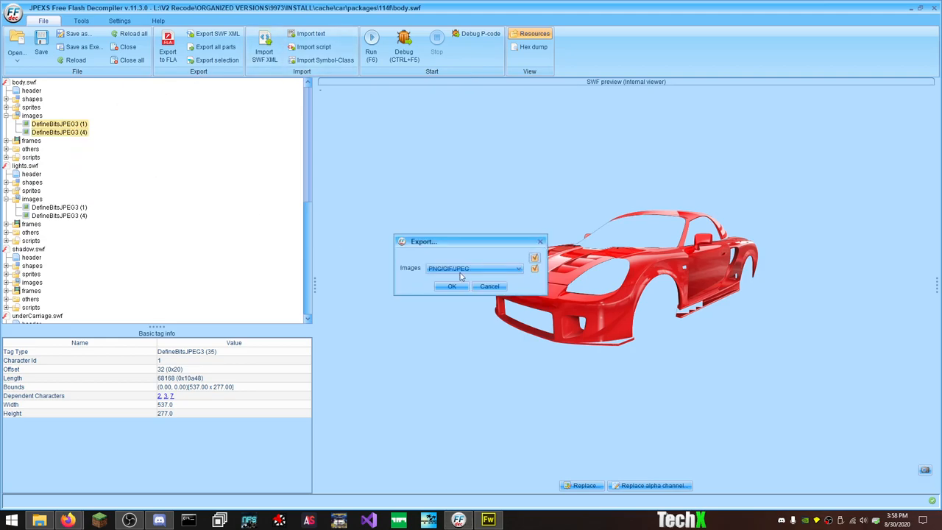
left_click(452, 286)
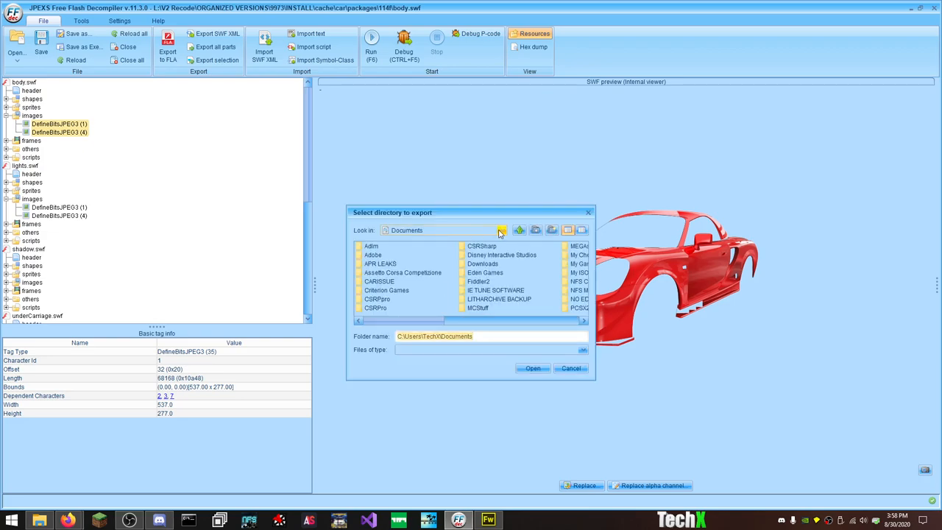
Step: Choose a new folder under ARCHIVES > EVERYTHING NITTO > Car Customizers > CARS as the destination
left_click(502, 230)
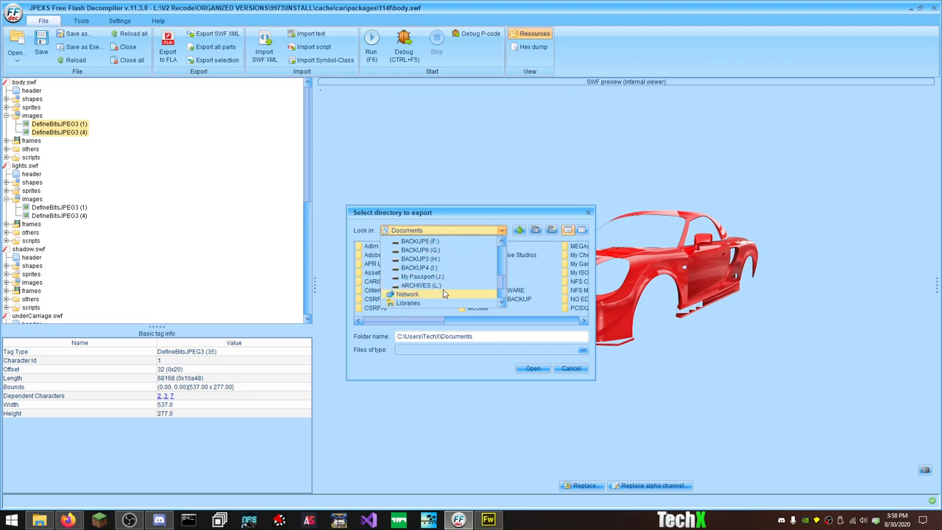
left_click(421, 285)
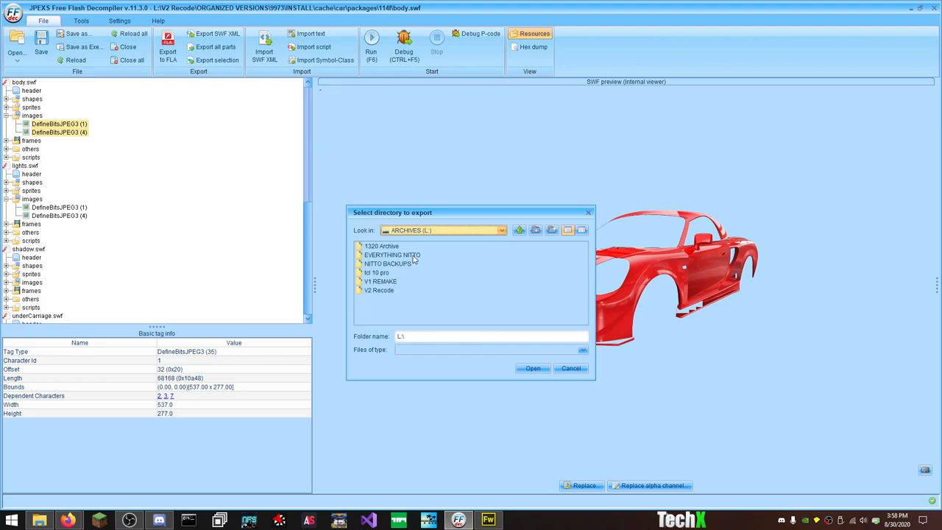
double_click(392, 255)
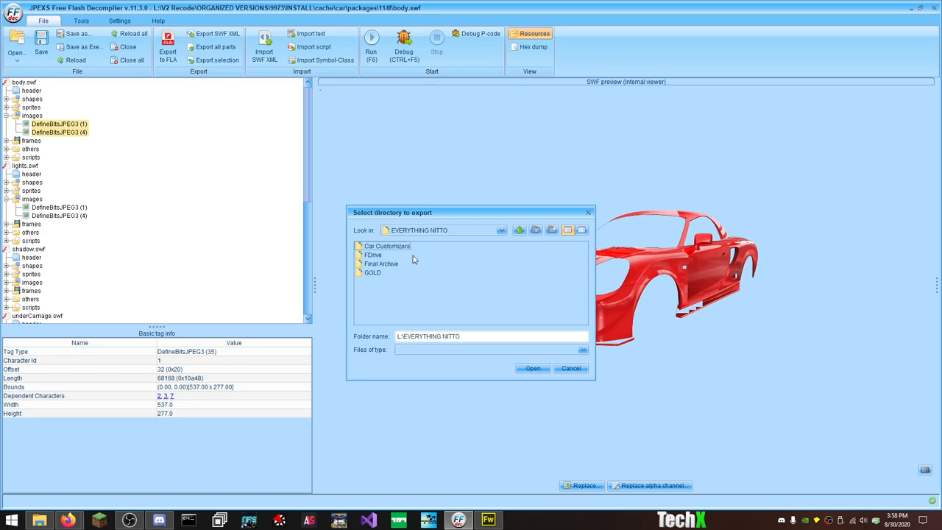
double_click(387, 246)
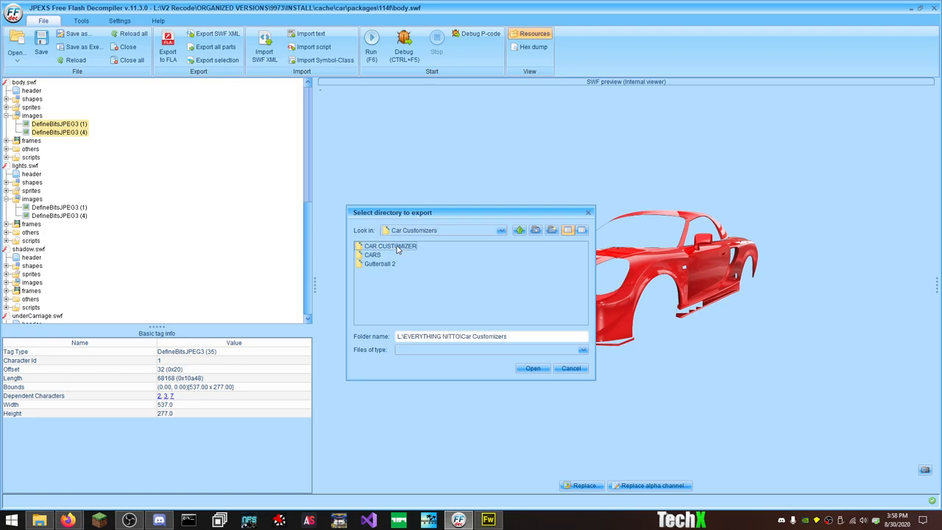
double_click(372, 255)
type("MR2")
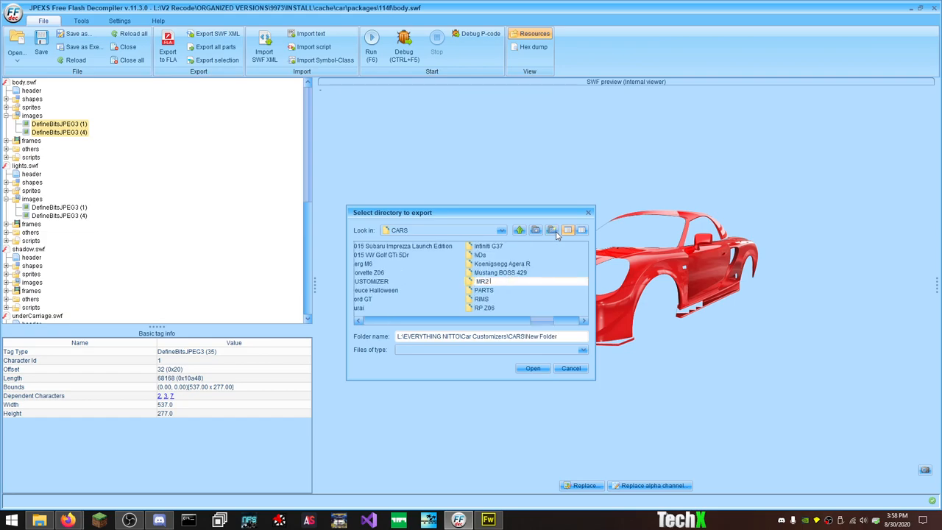
left_click(572, 368)
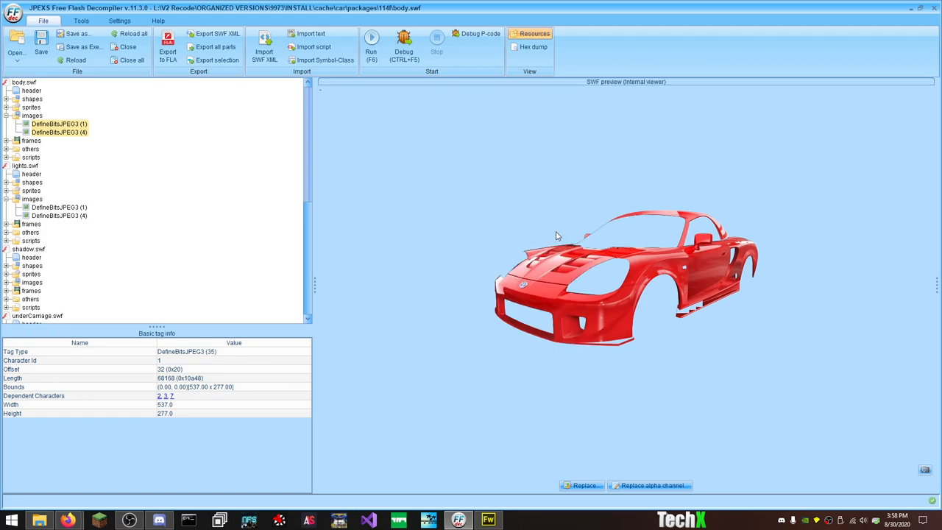
mouse_move(38, 520)
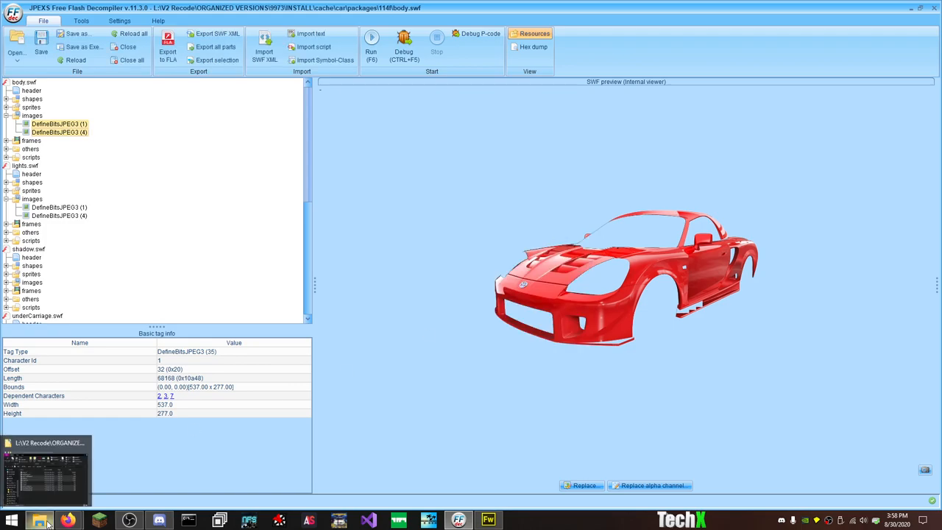
Step: Export the body.swf images again, accepting the image format
right_click(59, 133)
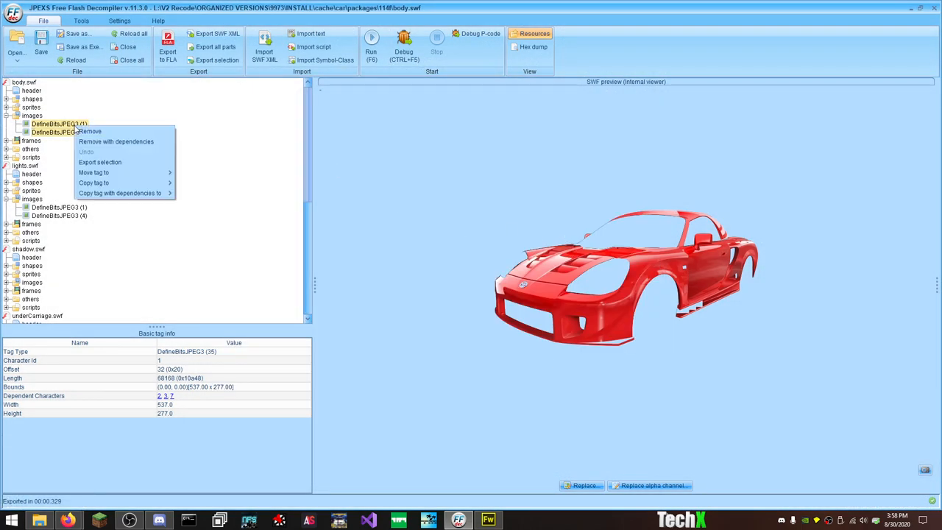
left_click(100, 162)
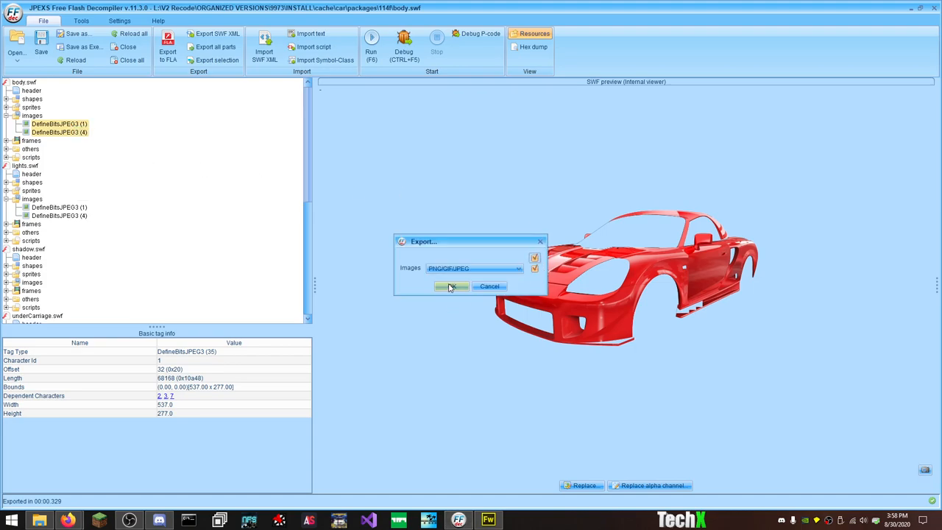
left_click(450, 285)
type("FRONT")
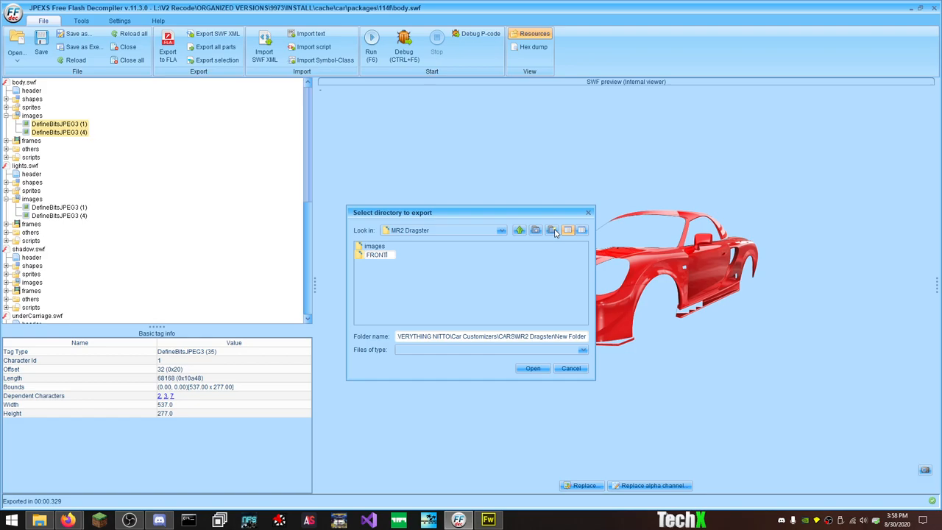
Step: Send the export into the MR2 Dragster FRONT folder and preview the whole body file
left_click(377, 255)
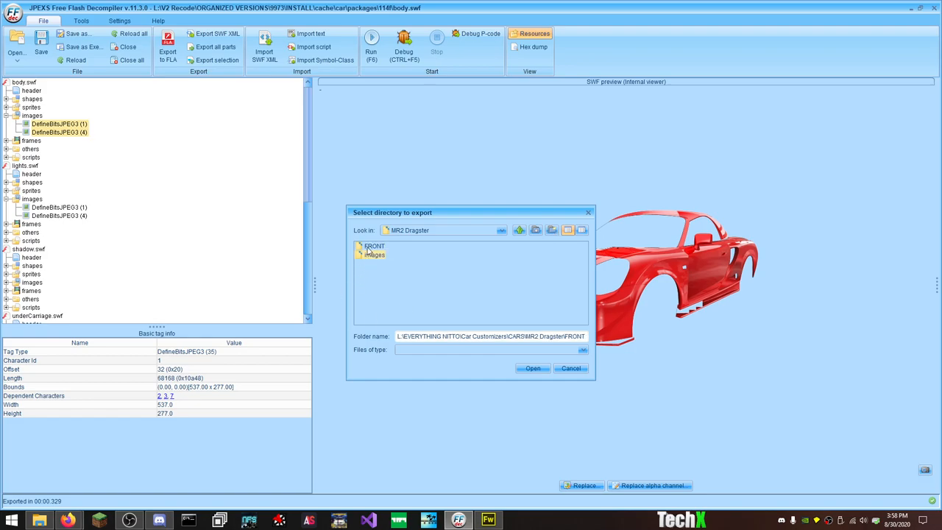
left_click(374, 253)
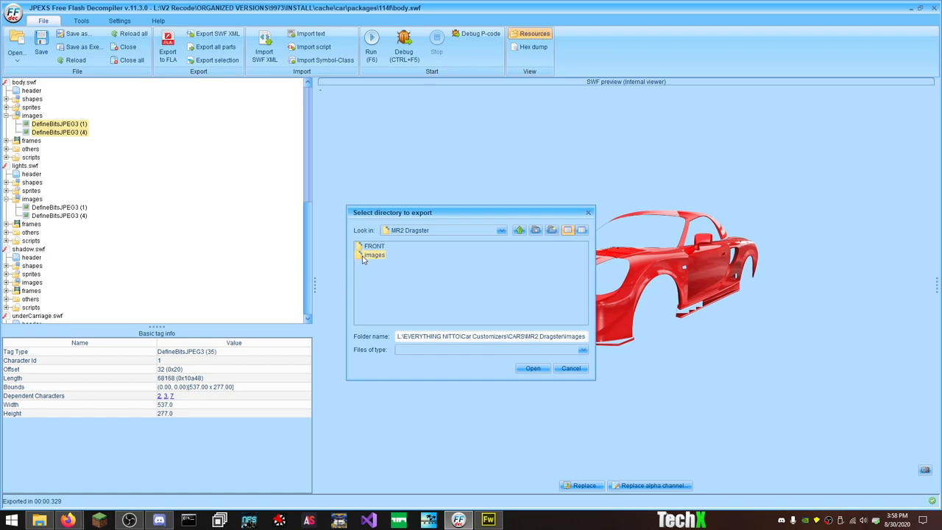
double_click(374, 253)
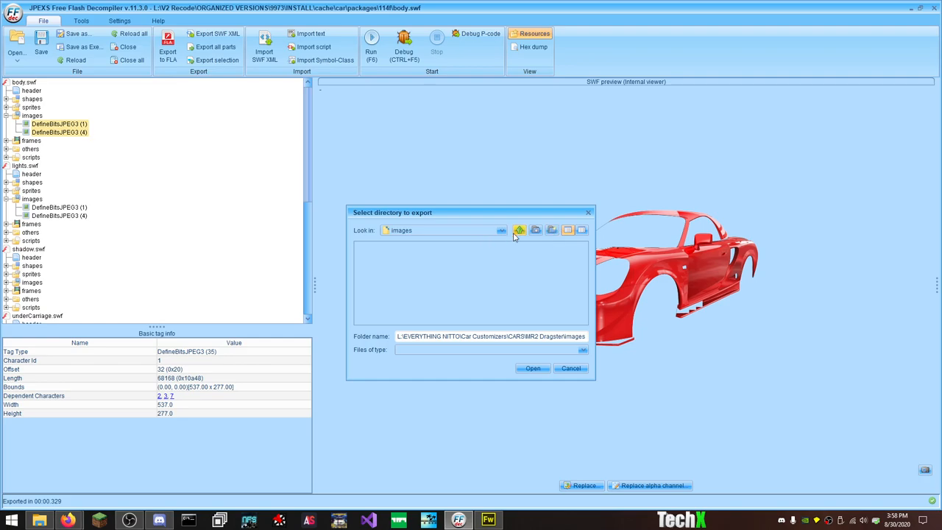
left_click(519, 229)
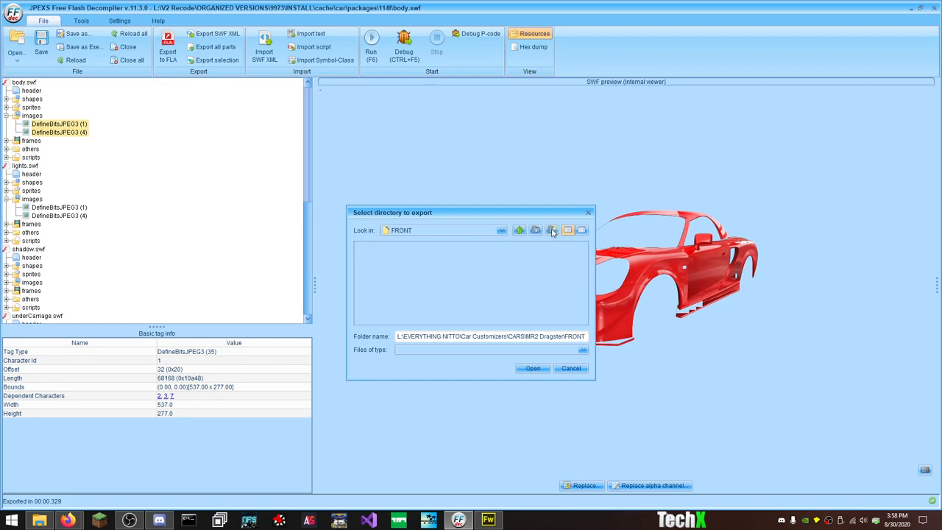
left_click(536, 230)
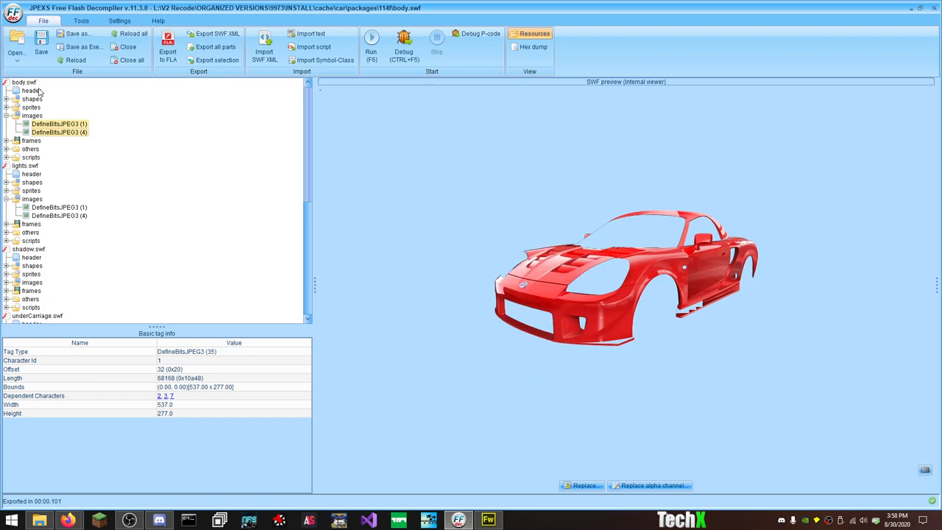
left_click(24, 82)
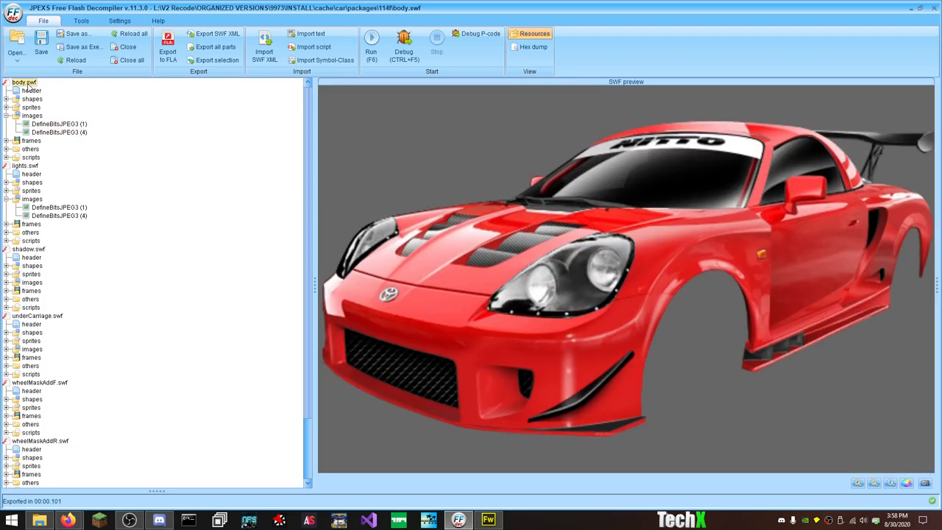
Step: Close body.swf, export lights.swf's images into FRONT\Lights, and close lights.swf
left_click(128, 45)
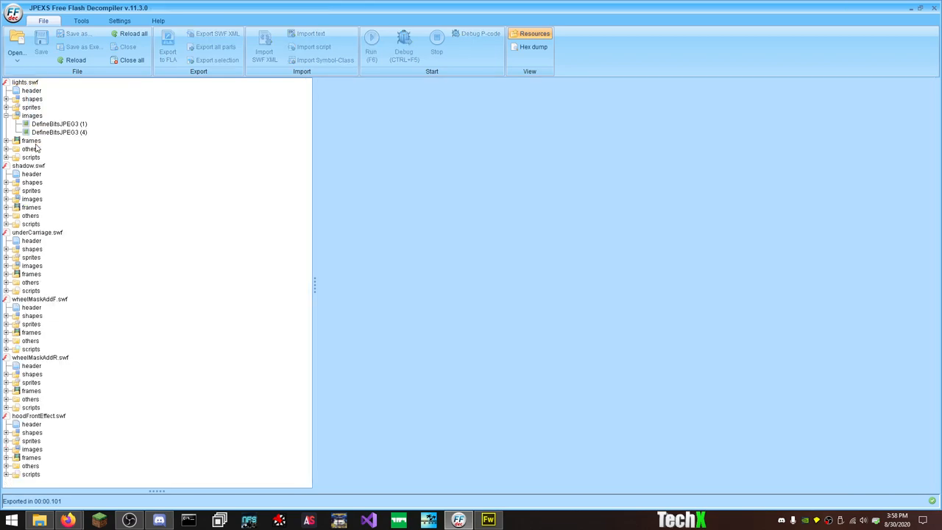
left_click(59, 133)
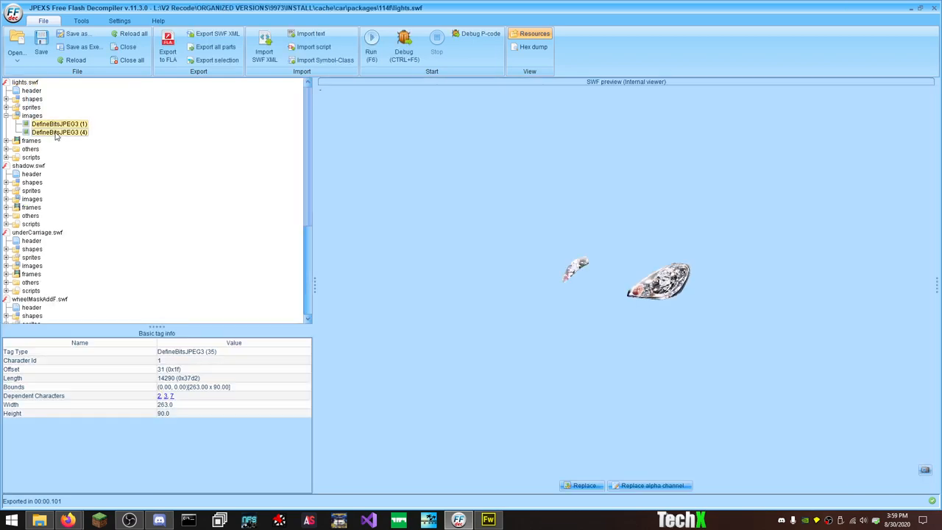
left_click(218, 59)
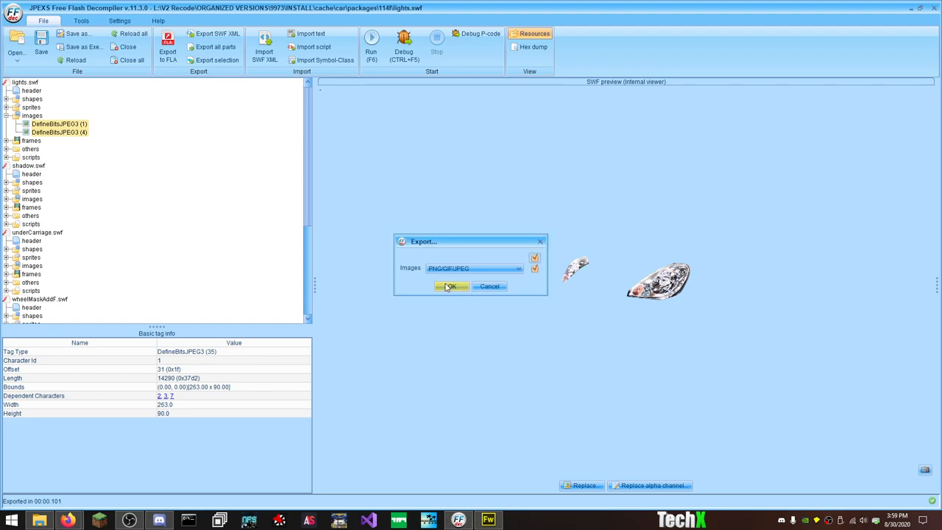
left_click(450, 286)
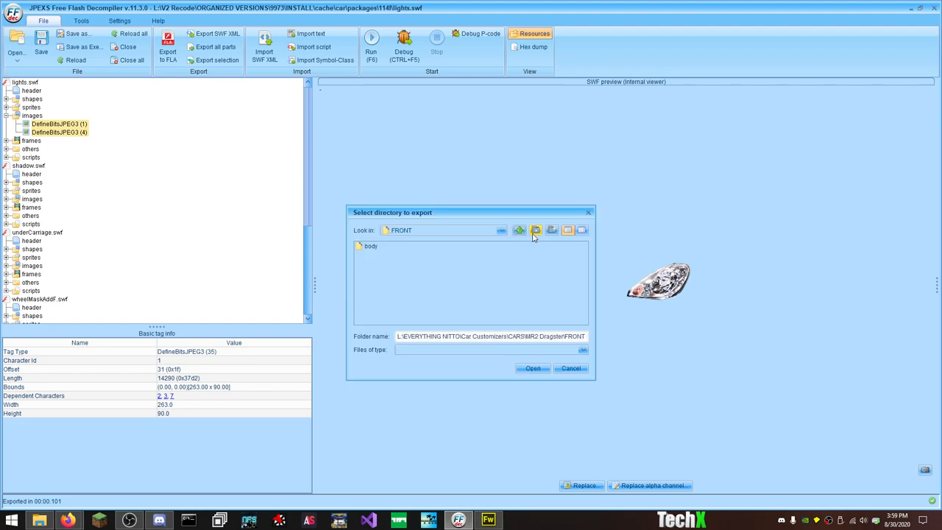
left_click(552, 230)
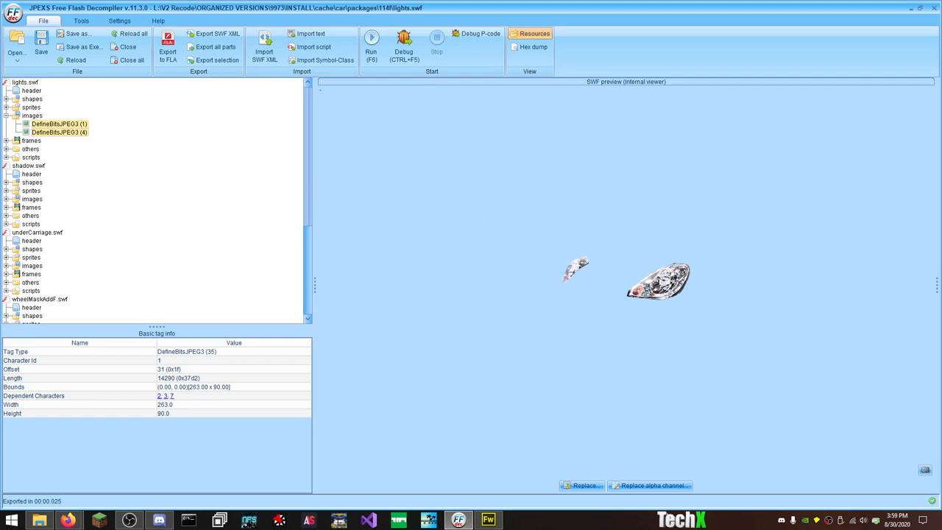
left_click(127, 45)
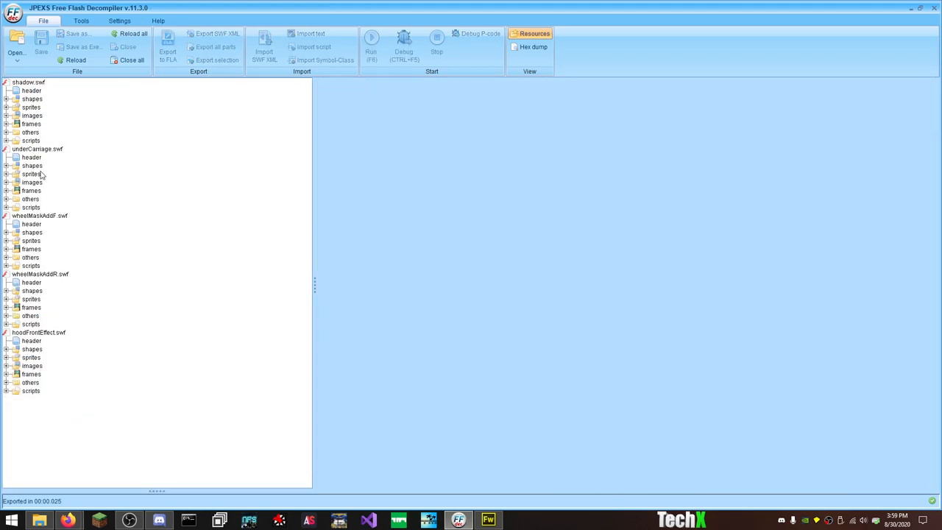
Step: Export shadow.swf's JPEG image into the FRONT folder
left_click(16, 115)
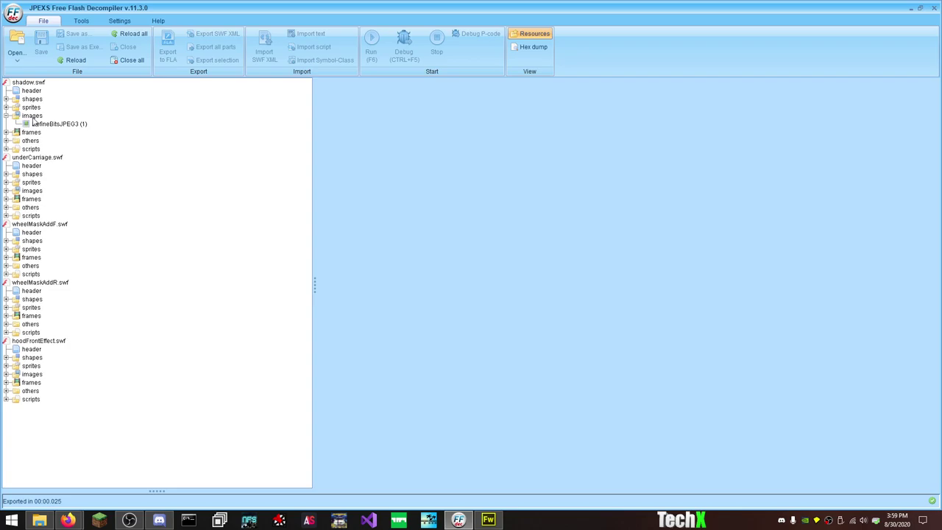
right_click(59, 124)
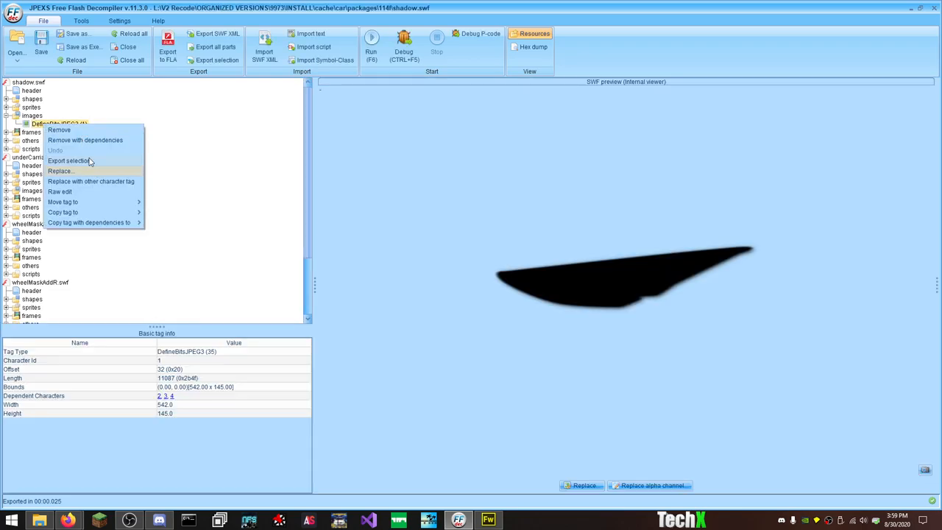
left_click(69, 160)
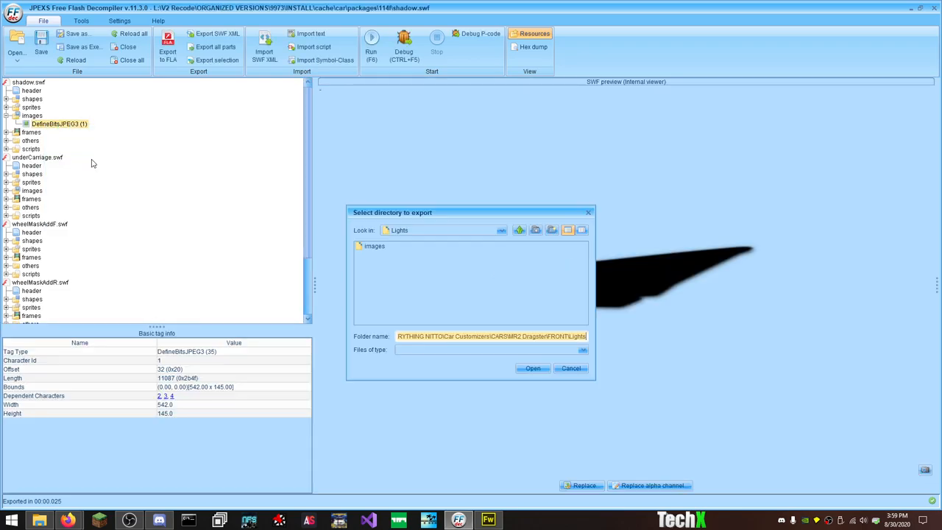
left_click(552, 230)
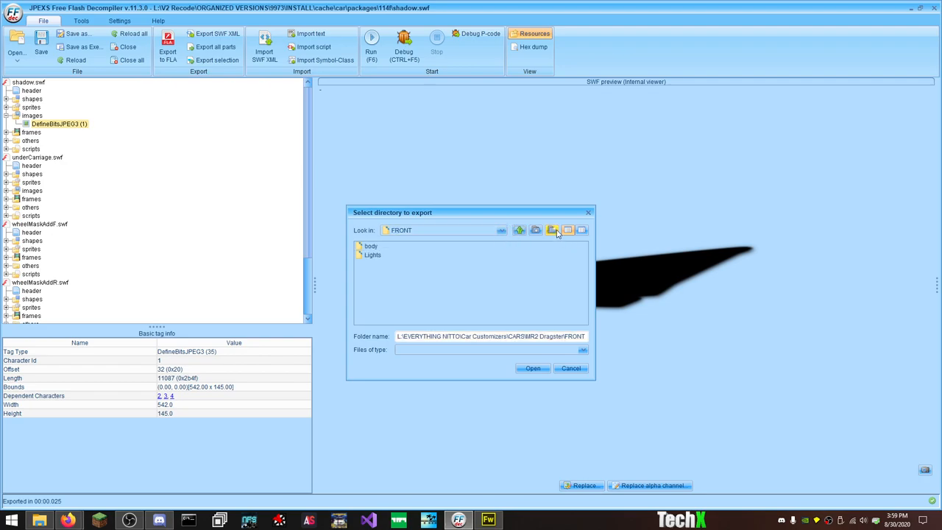
left_click(533, 368)
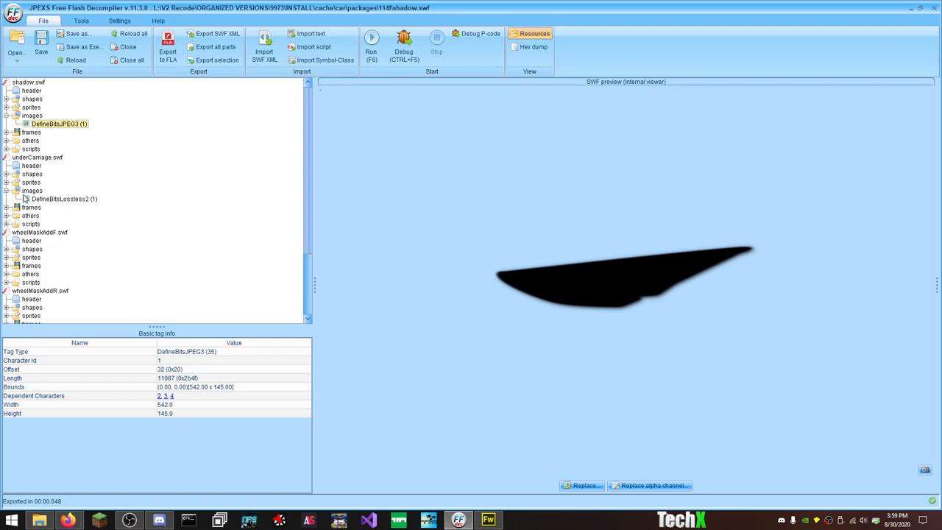
Step: Export underCarriage.swf's DefineBitsLossless2 image as PNG/GIF/JPEG into the shadow folder under FRONT
right_click(63, 199)
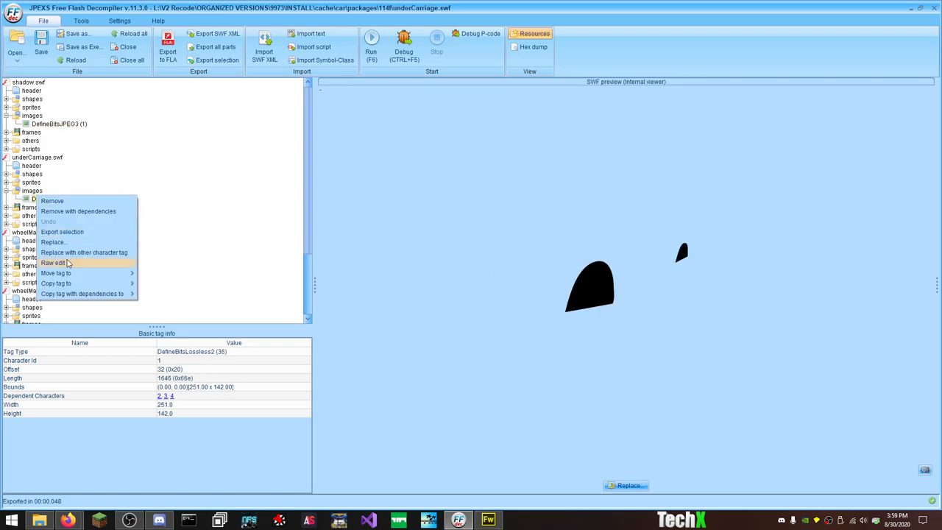
left_click(62, 231)
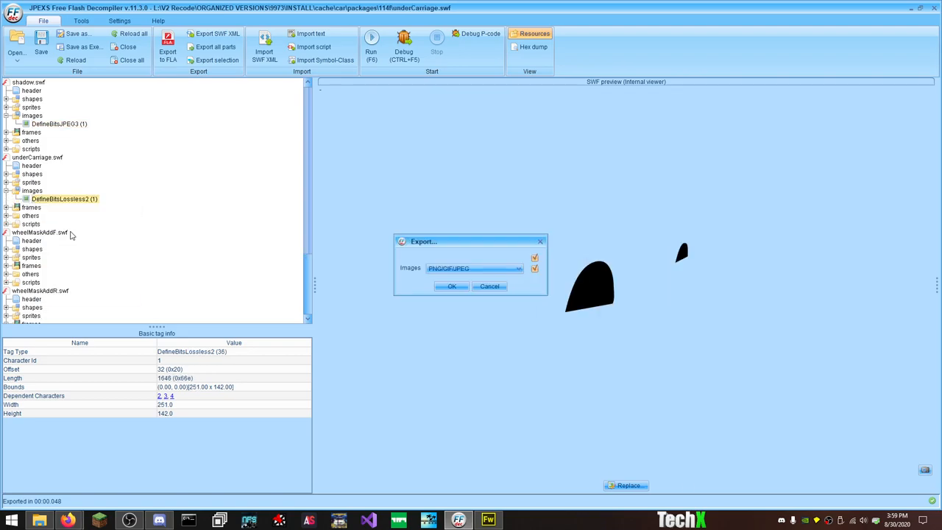
left_click(452, 285)
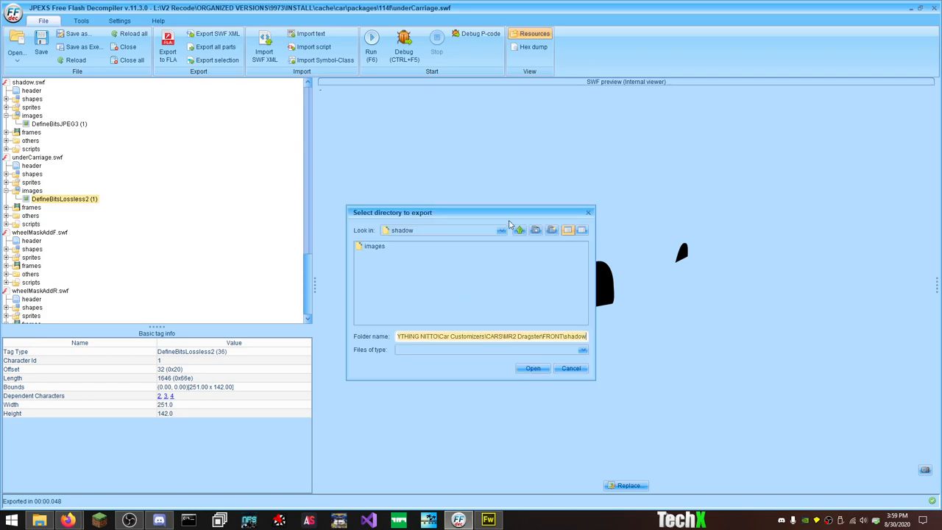
left_click(518, 230)
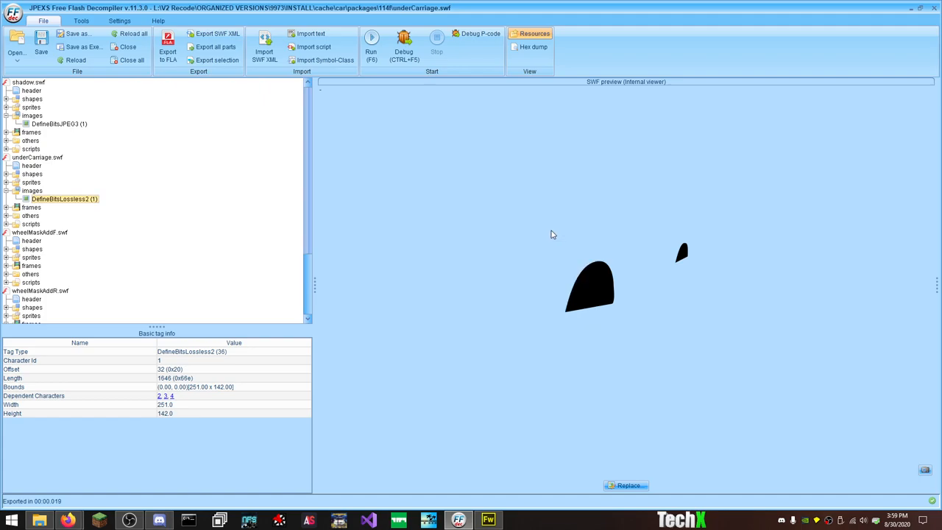
mouse_move(30, 243)
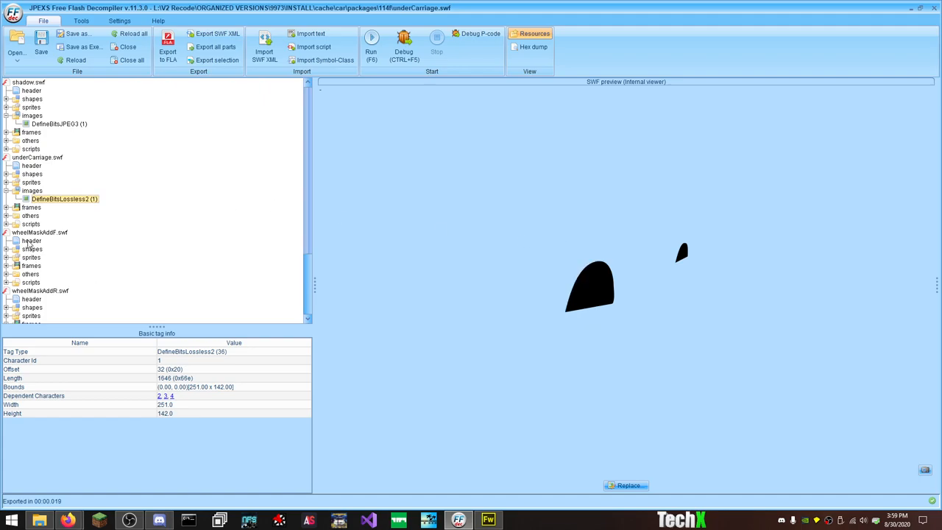
Step: Select wheelMaskAddF, then expand hoodFrontEffect.swf's images and preview its lossless bitmaps
left_click(40, 233)
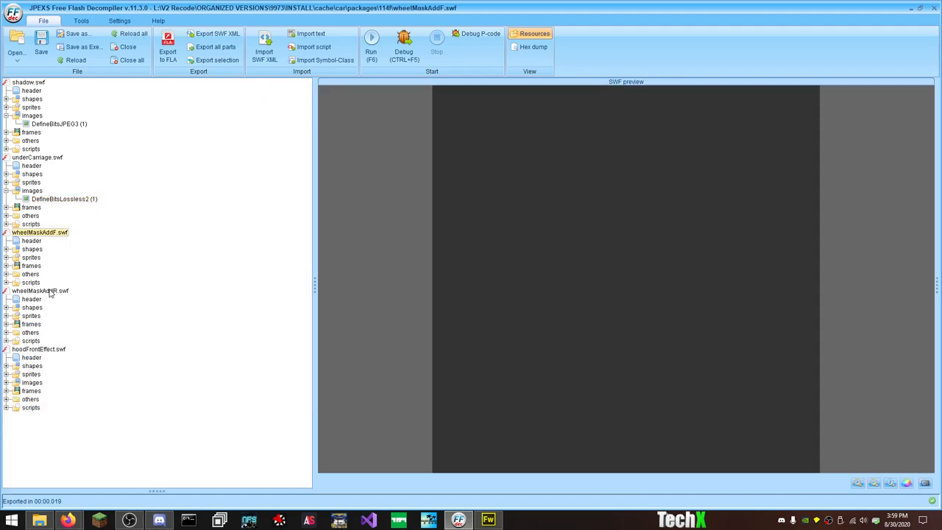
left_click(6, 383)
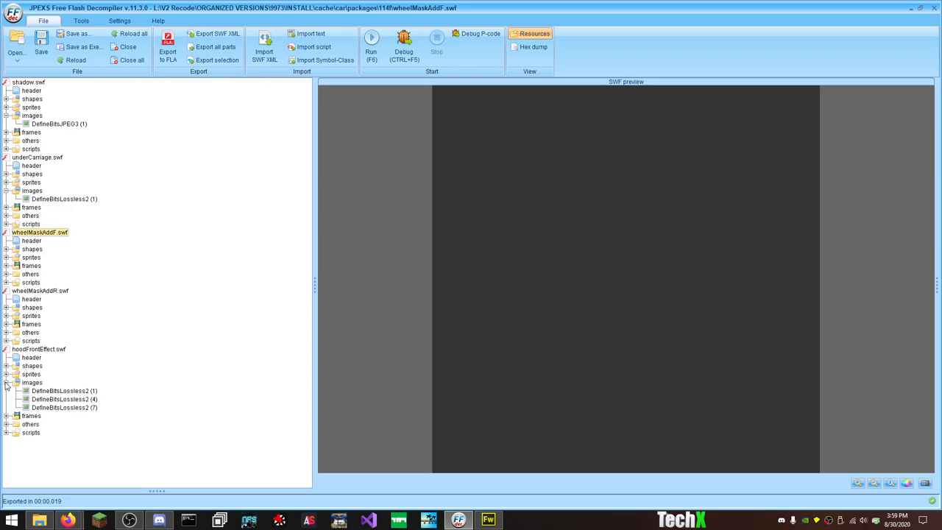
left_click(65, 391)
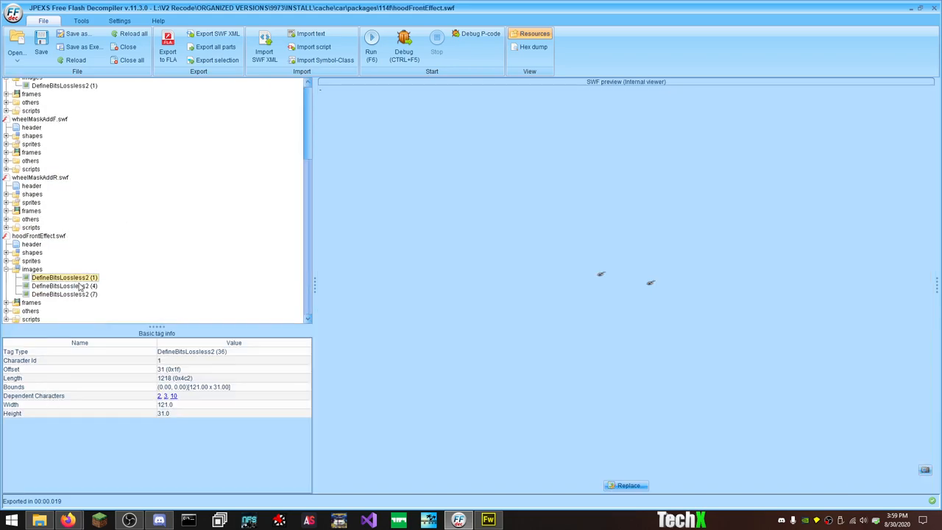
left_click(65, 294)
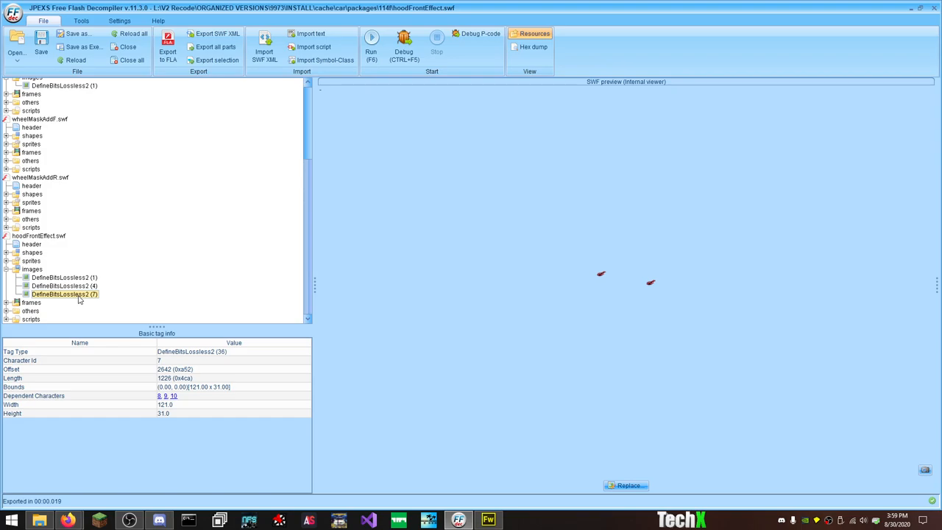
scroll("up", 3)
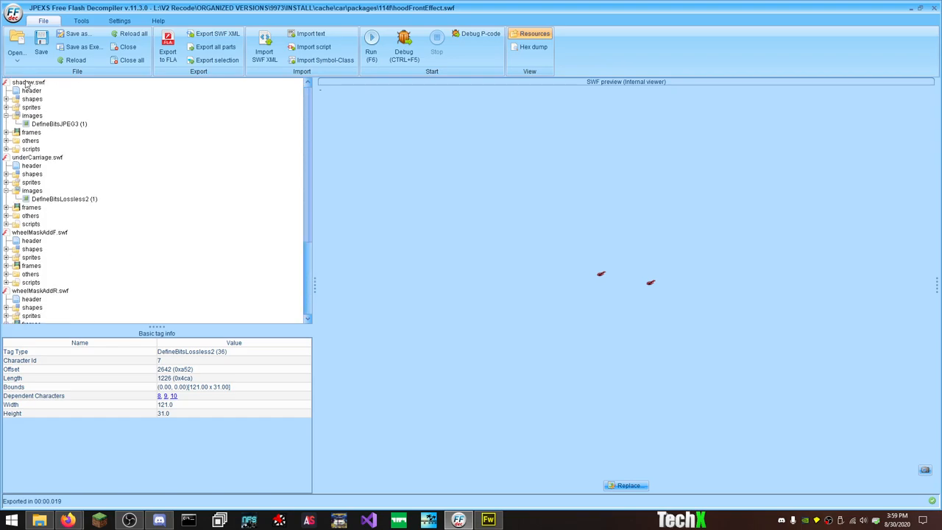
Step: Close the finished underCarriage file, leaving only hoodFrontEffect.swf open in the decompiler
right_click(38, 83)
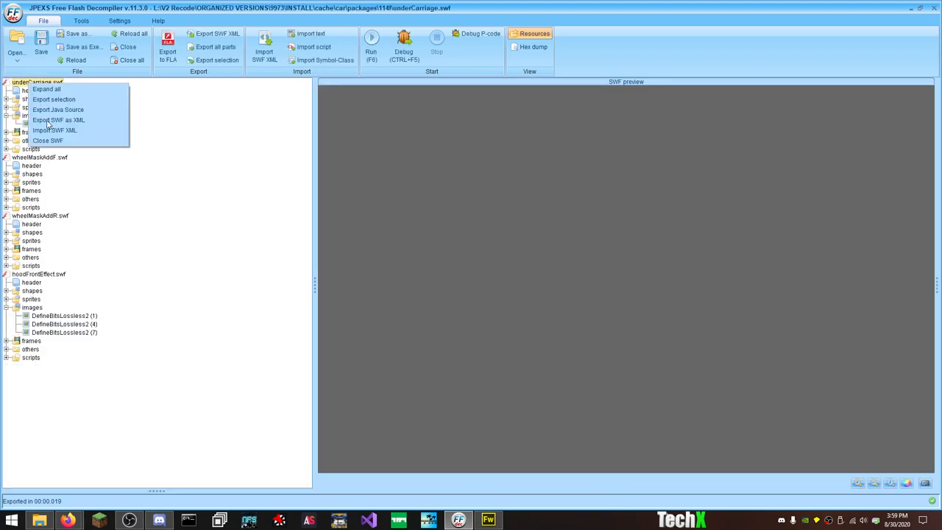
left_click(47, 140)
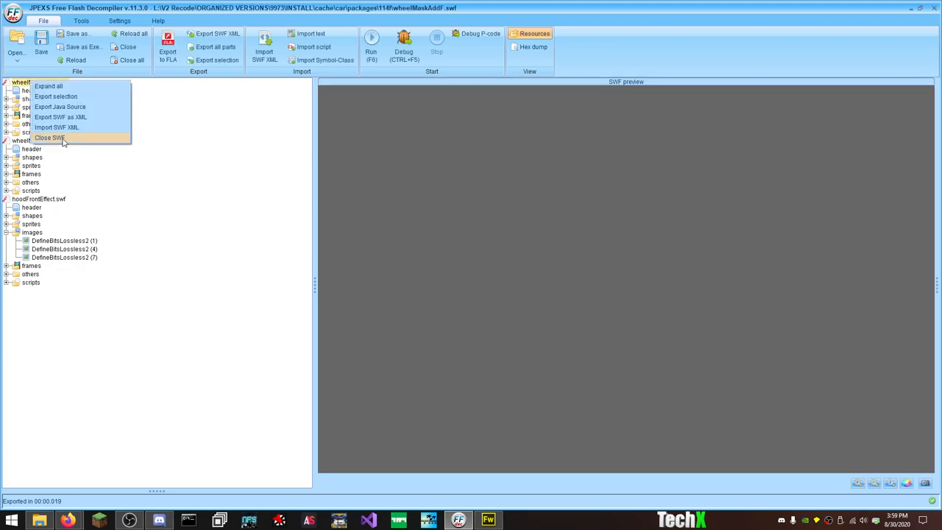
left_click(50, 138)
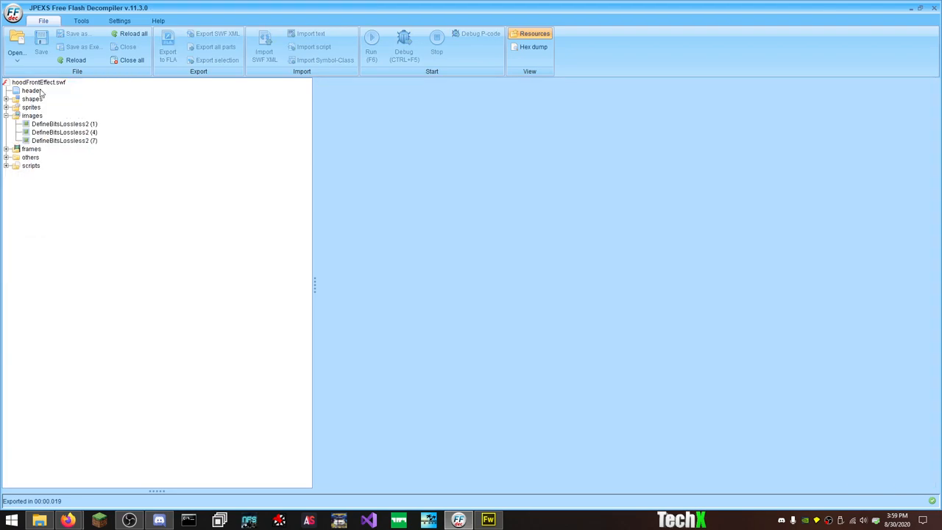
left_click(131, 59)
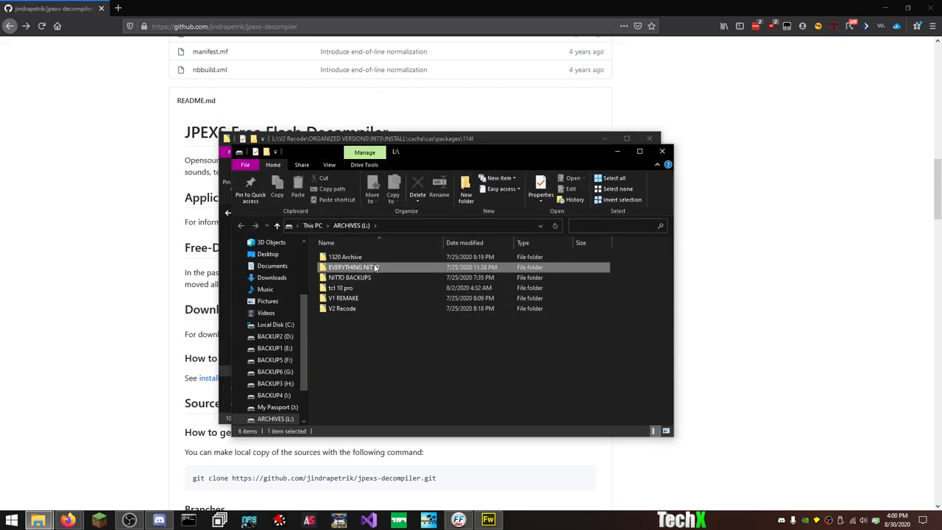
Step: Browse Car Customizers > CARS > MR2 Dragster > FRONT to reach the body, Lights, shadow and under folders
double_click(354, 268)
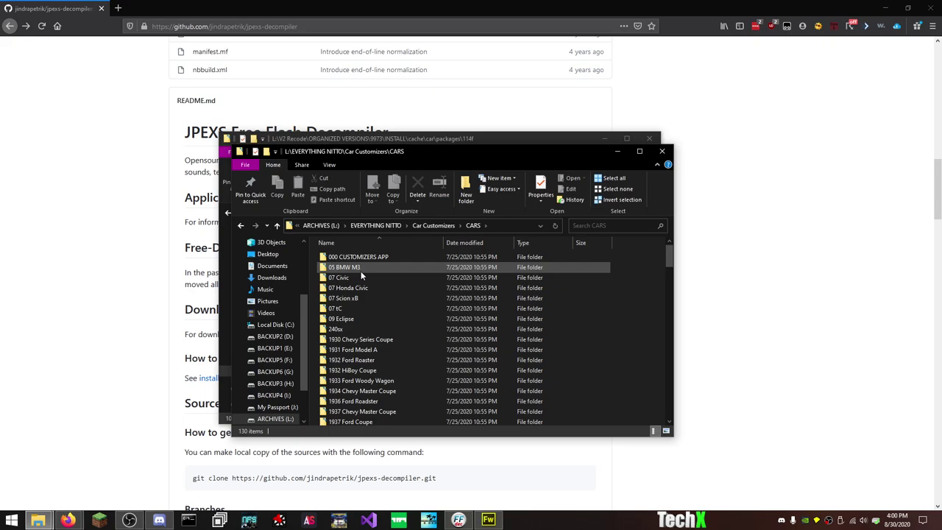
scroll("down", 3)
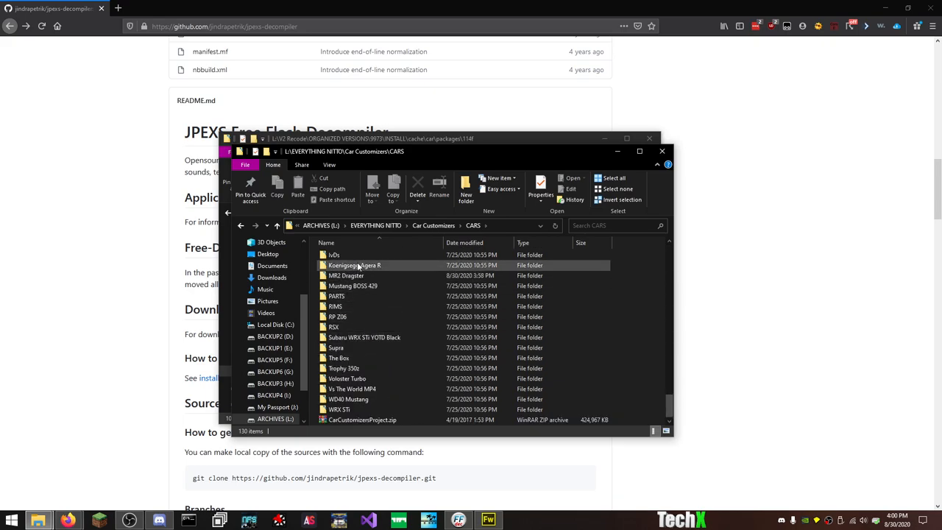
double_click(346, 275)
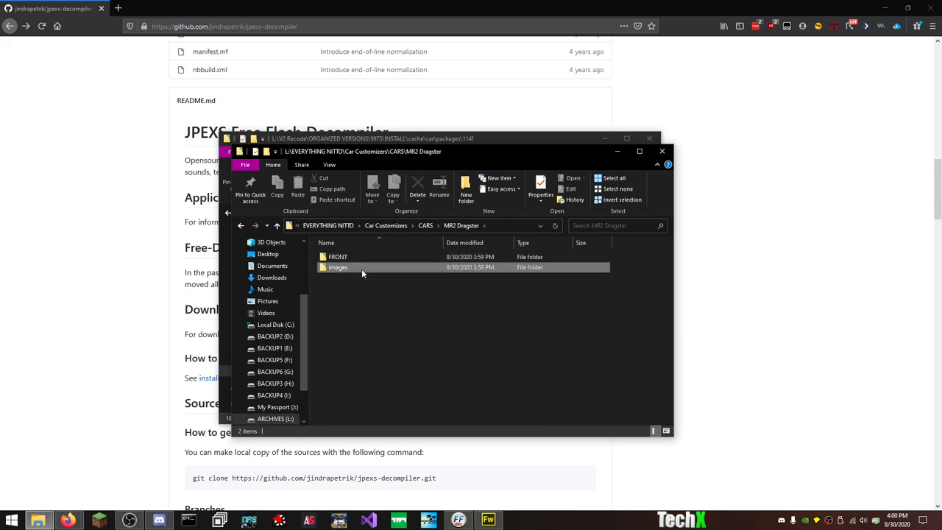
double_click(337, 256)
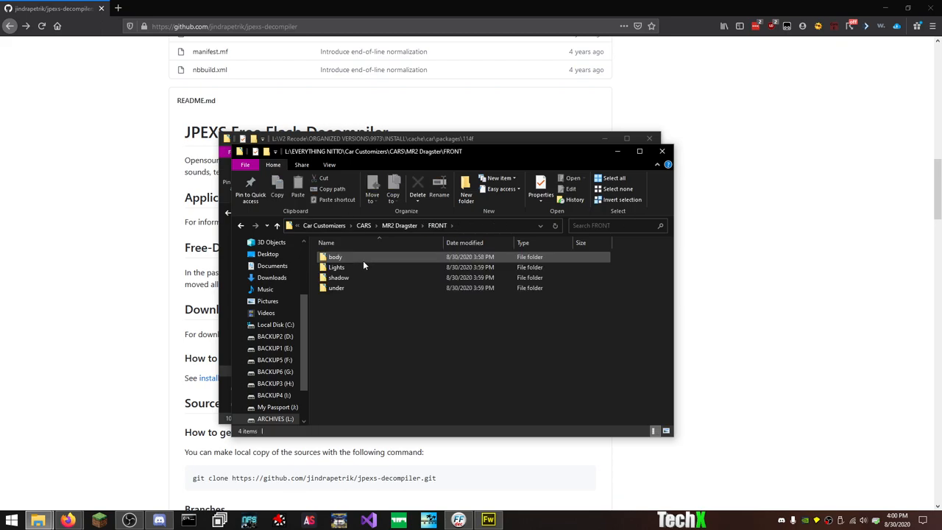
left_click(336, 287)
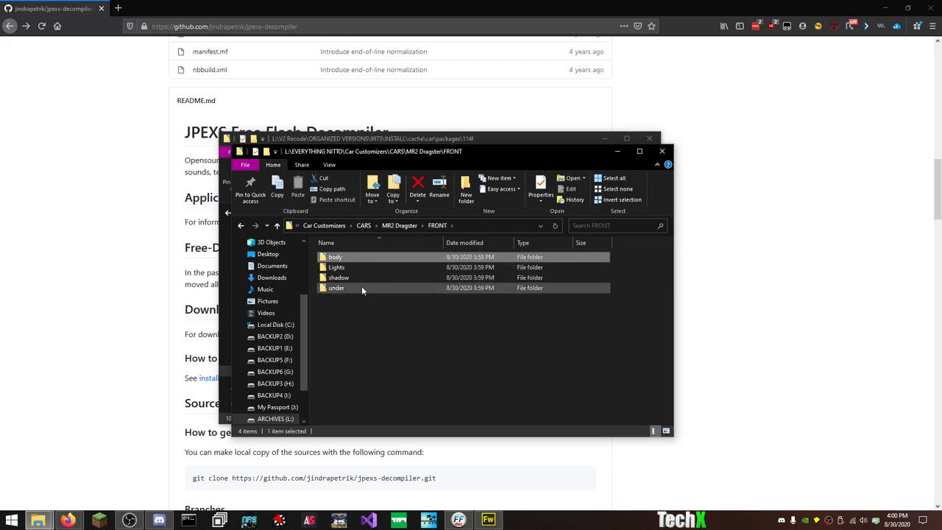
Step: Create a new Fireworks Document (PNG) with a custom width and a Transparent canvas colour
left_click(489, 522)
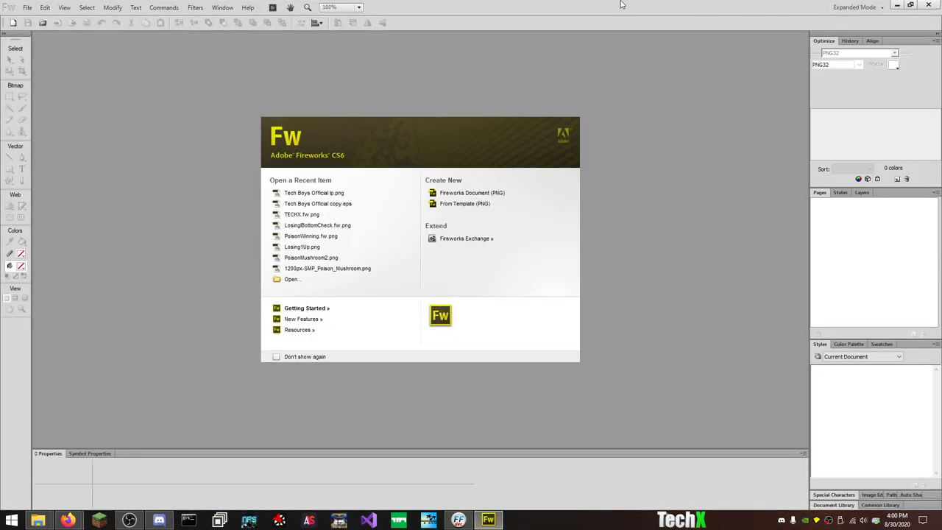
mouse_move(292, 278)
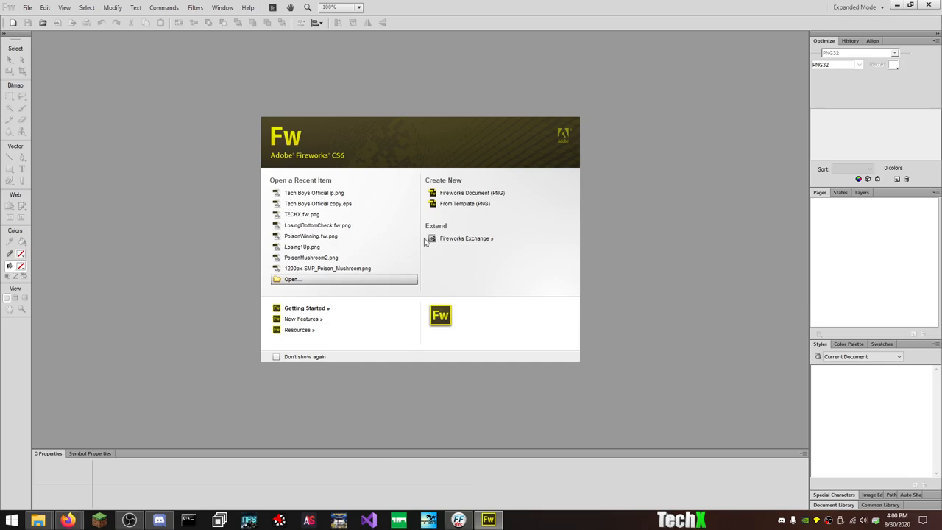
left_click(471, 191)
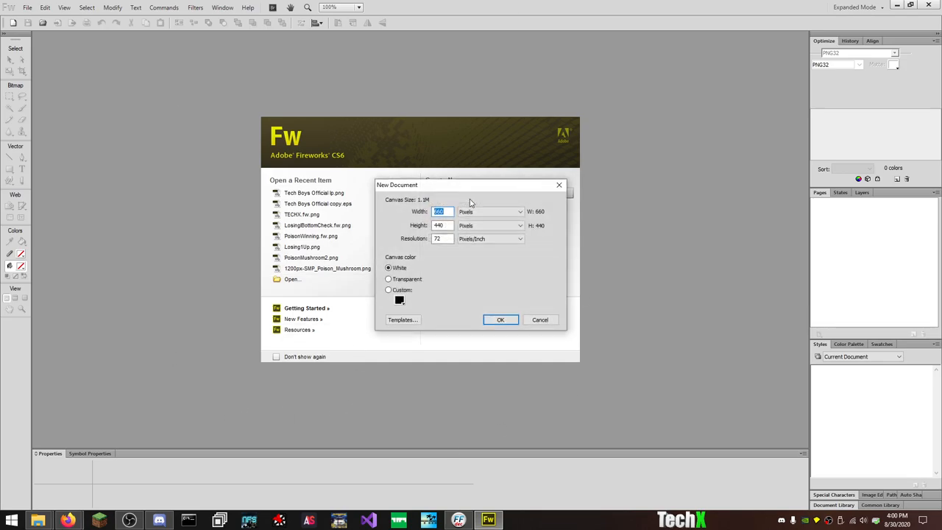
left_click(389, 280)
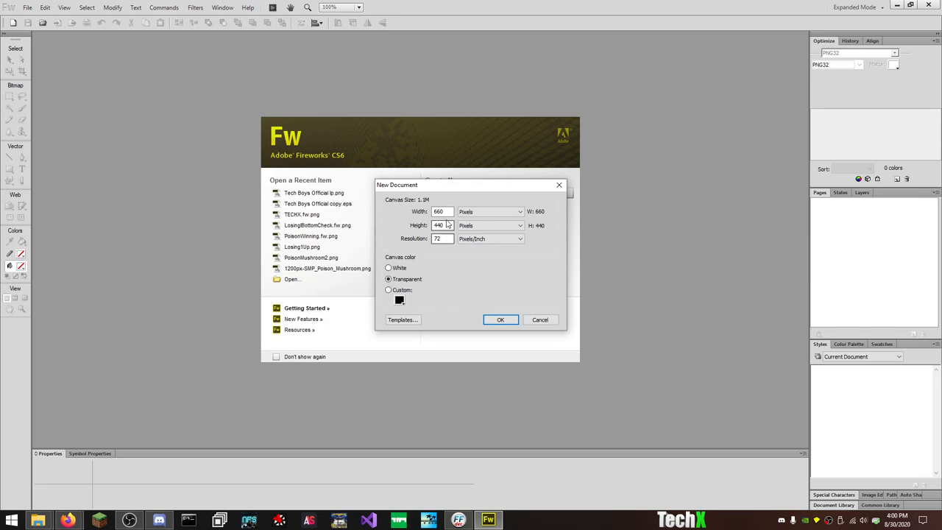
triple_click(441, 212)
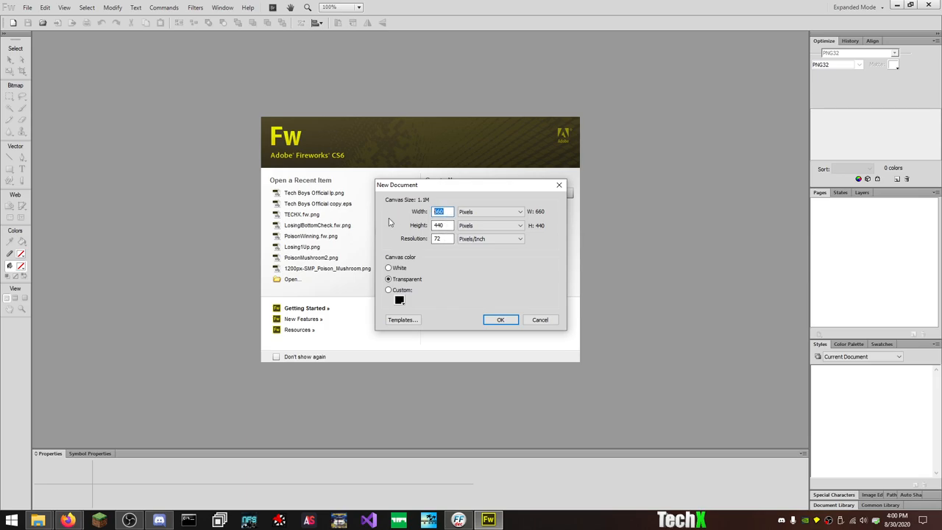
left_click(538, 320)
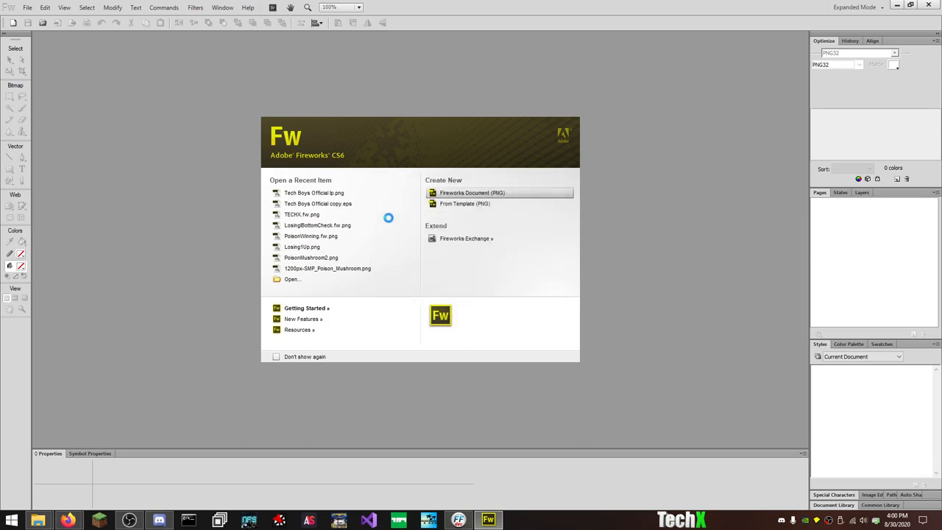
left_click(471, 191)
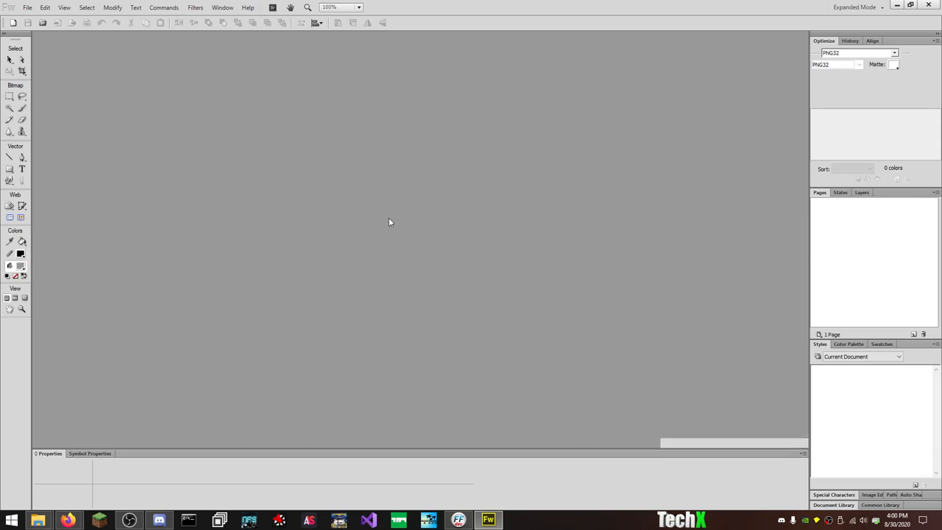
left_click(27, 7)
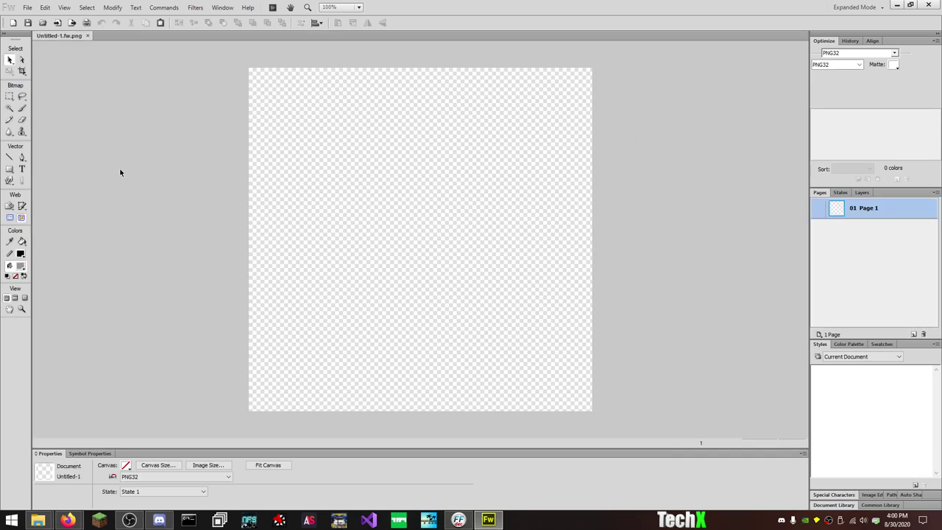
Step: Start File > Import and browse into Car Customizers > CARS
left_click(27, 7)
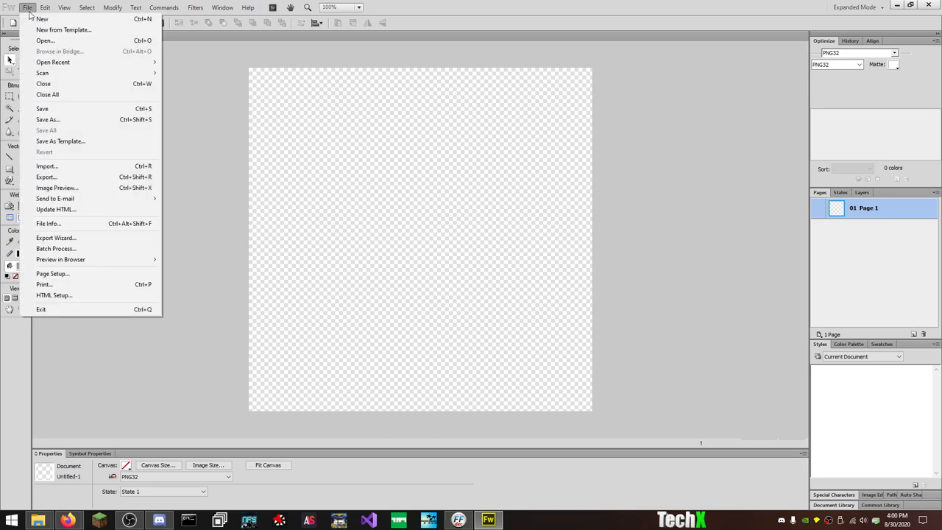
left_click(47, 165)
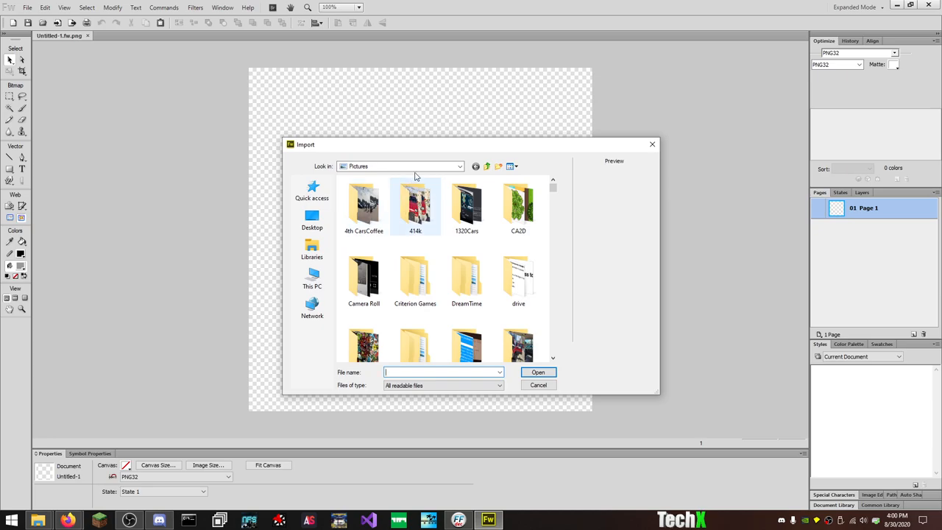
left_click(459, 165)
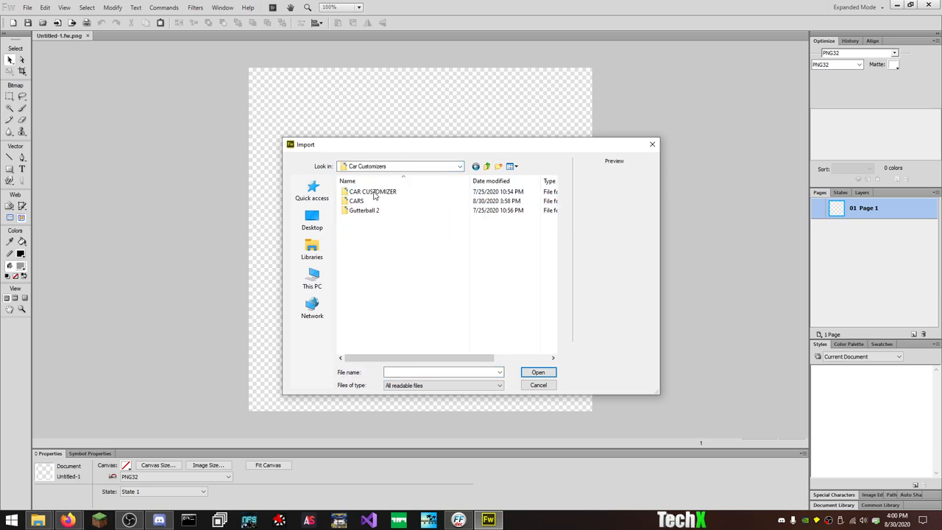
double_click(356, 201)
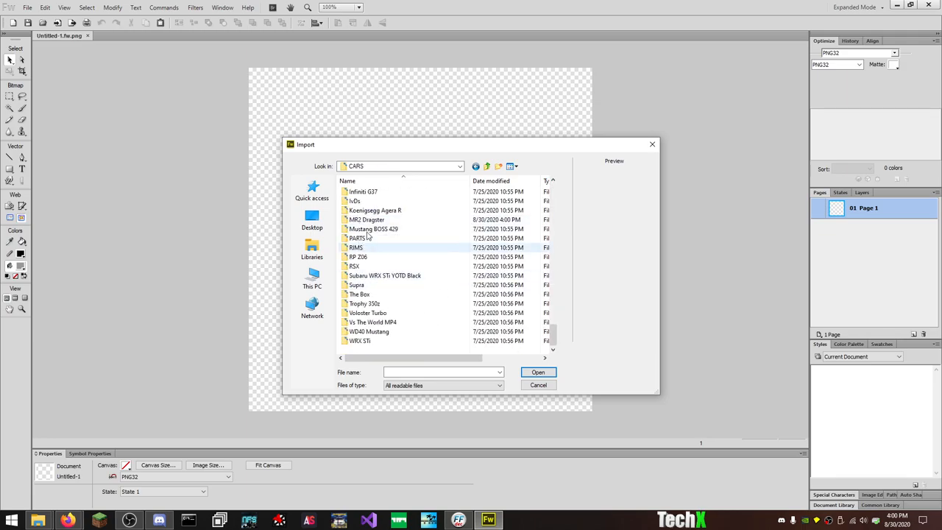
Step: Go on to MR2 Dragster > FRONT > body > images and select the red body image 1.png
left_click(366, 219)
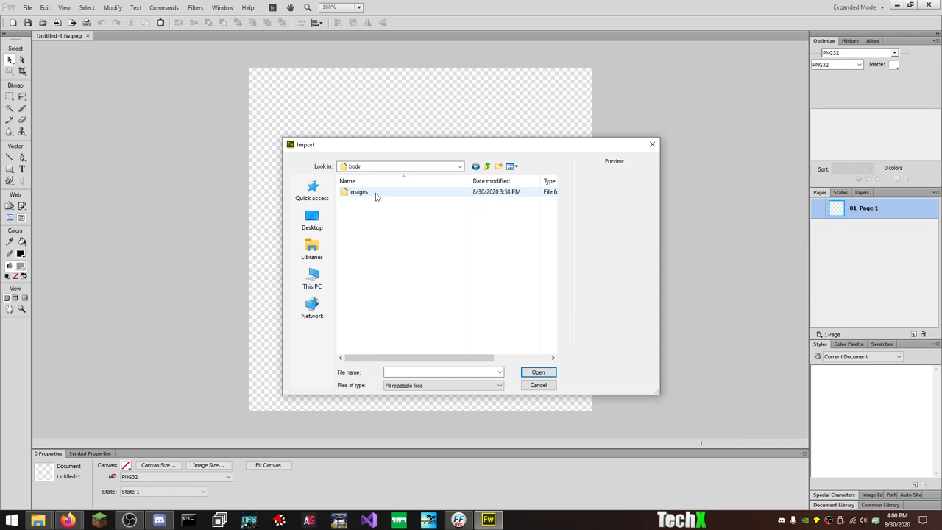
double_click(357, 191)
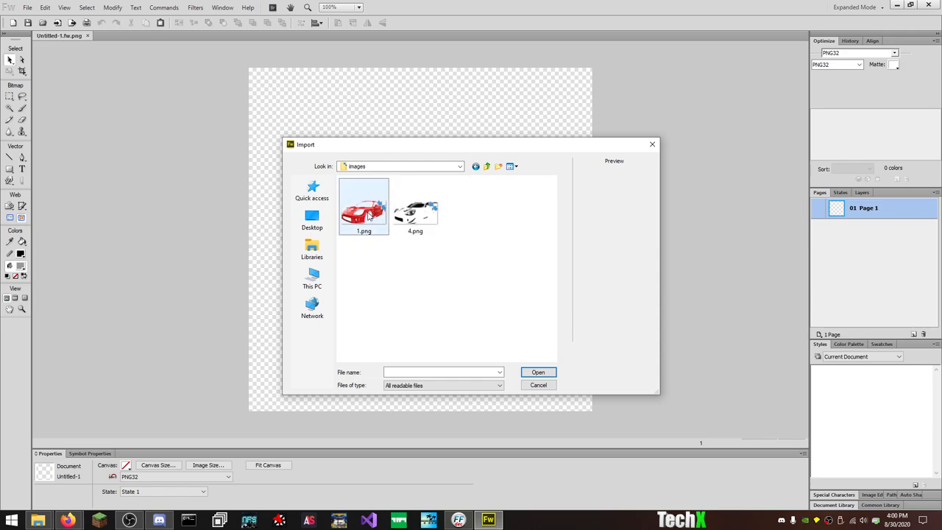
left_click(415, 206)
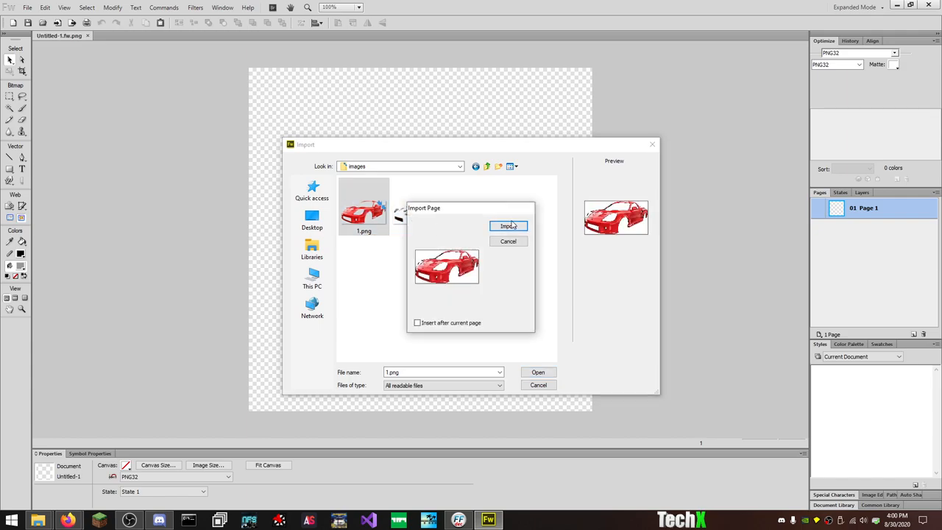
Step: Switch to File Explorer and open the body images folder to drag the detail image onto the canvas
key("alt+tab")
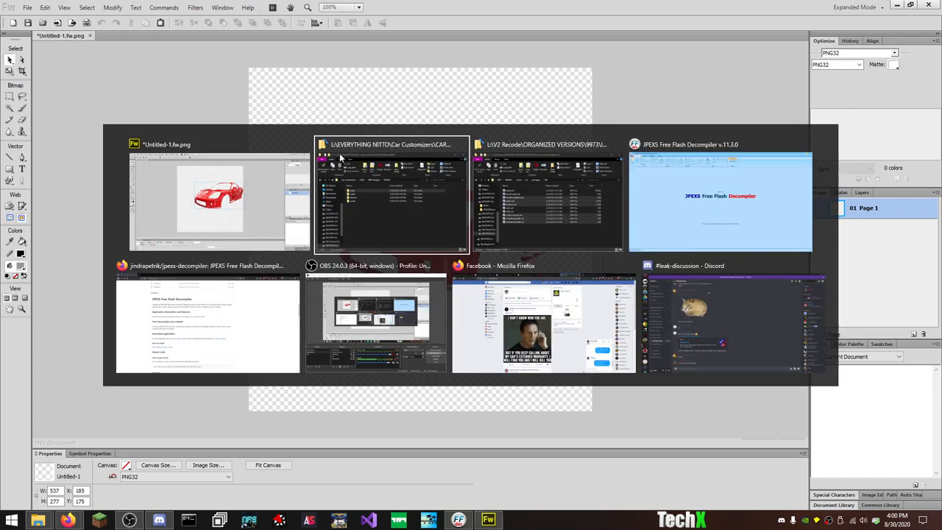
left_click(391, 195)
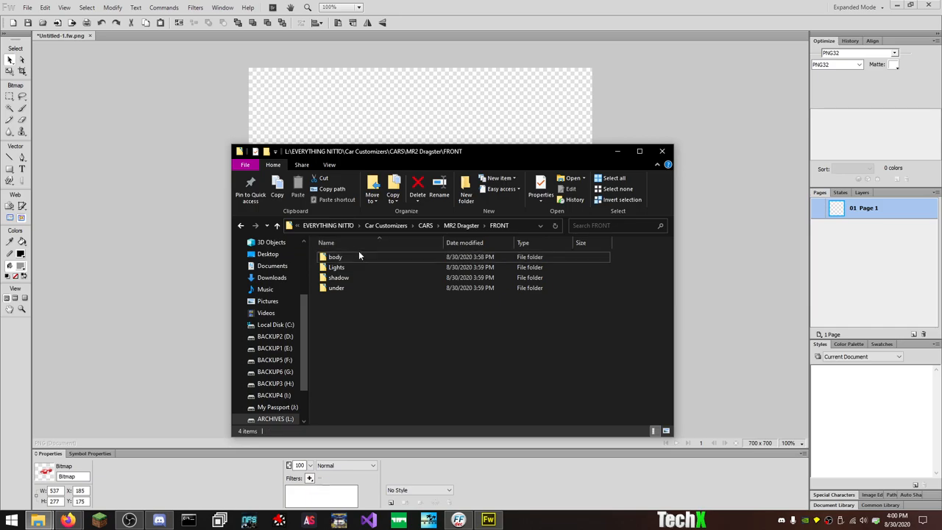
double_click(336, 256)
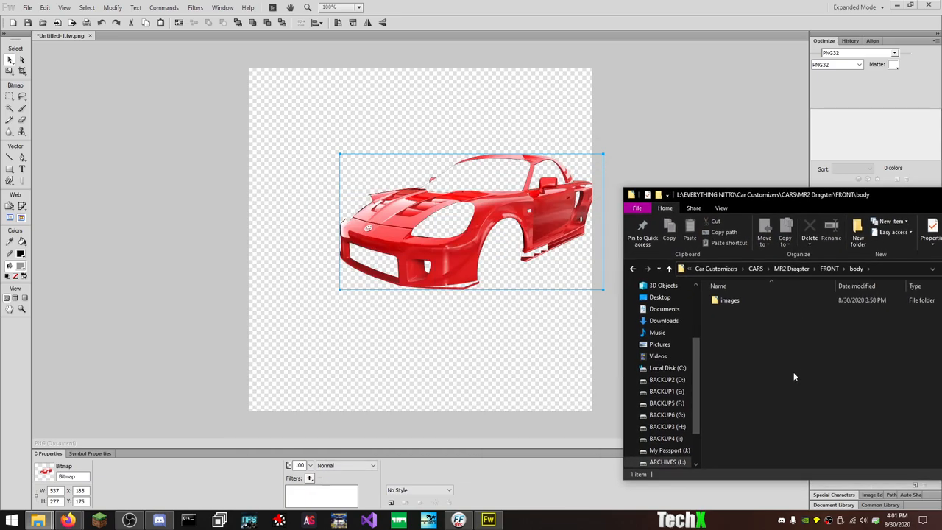
double_click(730, 300)
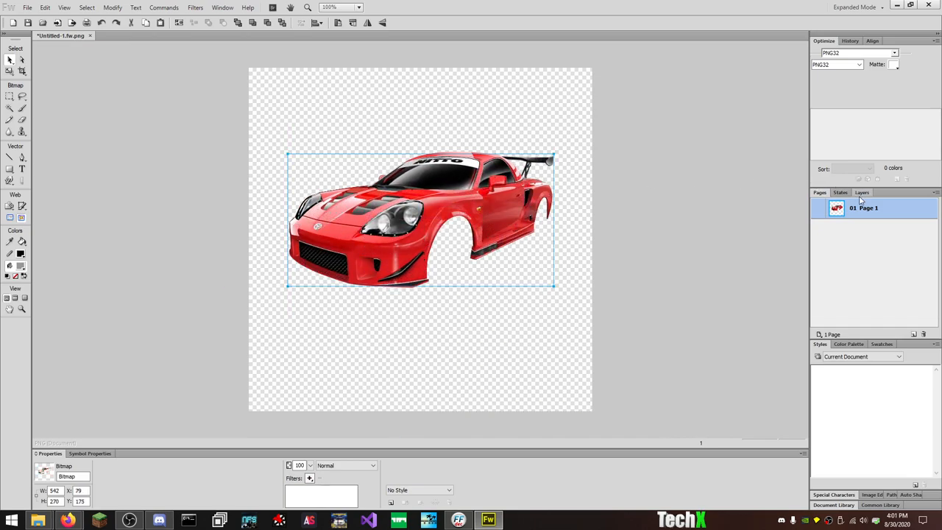
Step: In the Layers panel rename the second car bitmap to 'Window'
left_click(862, 191)
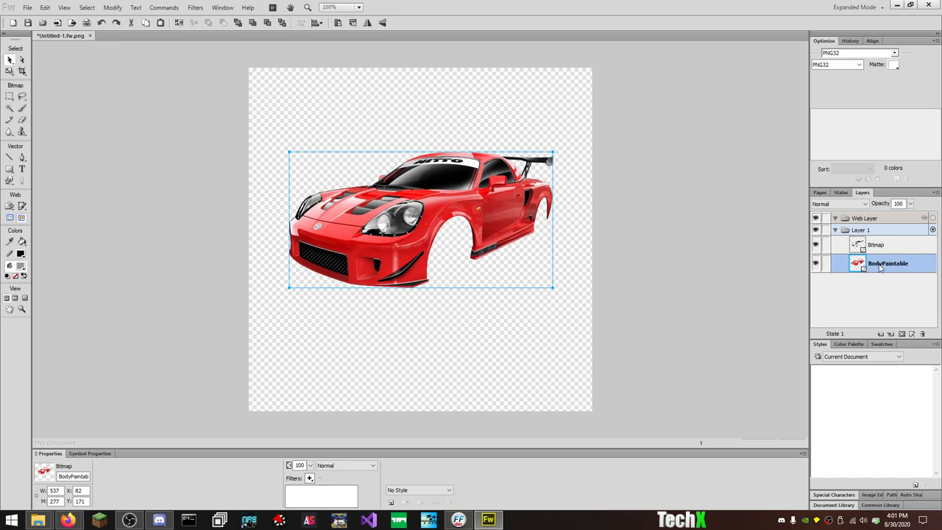
left_click(877, 245)
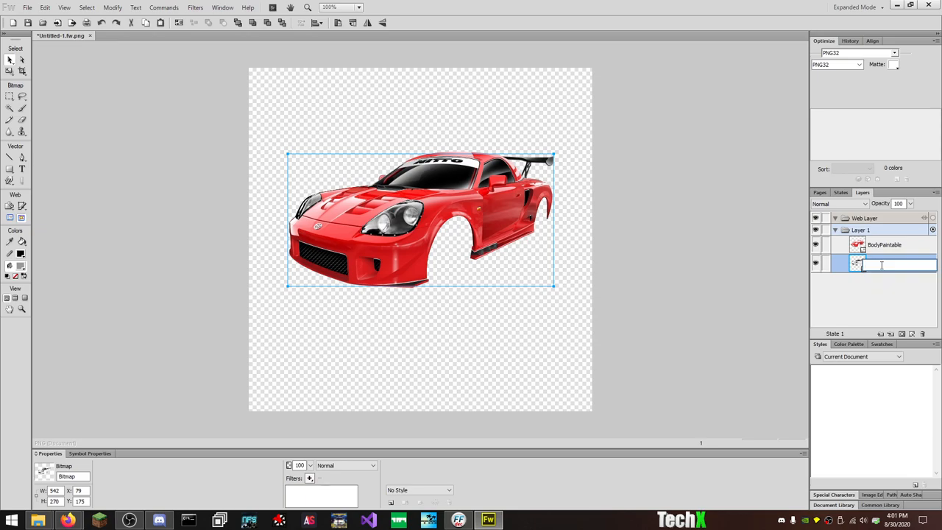
type("Window")
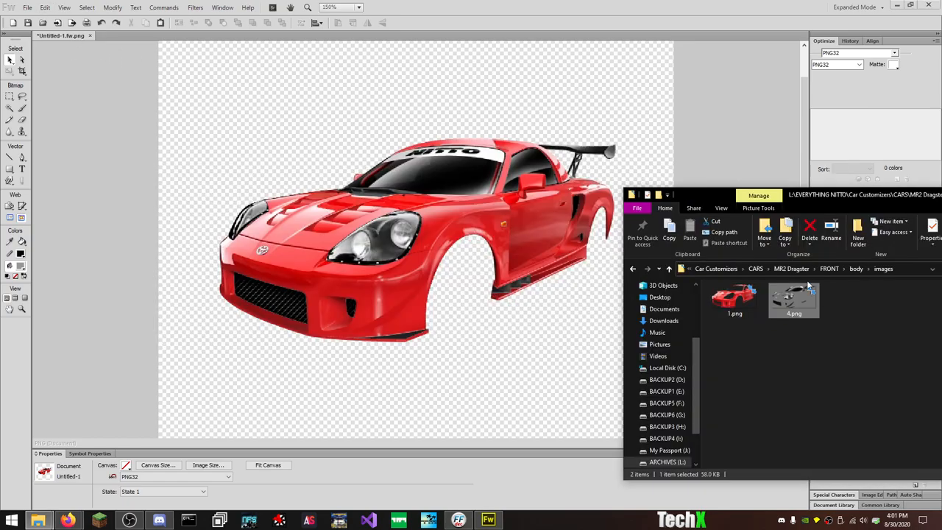
Step: Import the headlight images from FRONT > Lights and arrange their pieces below the car
left_click(856, 268)
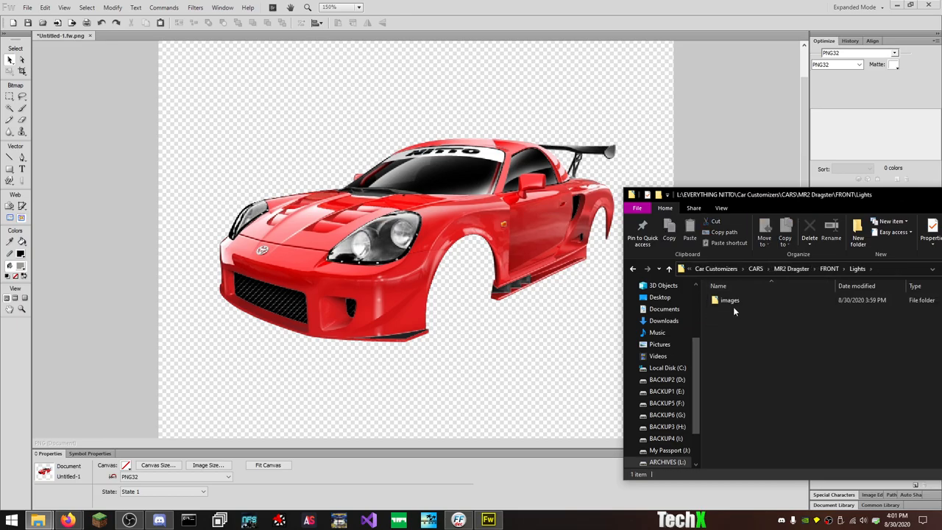
double_click(731, 301)
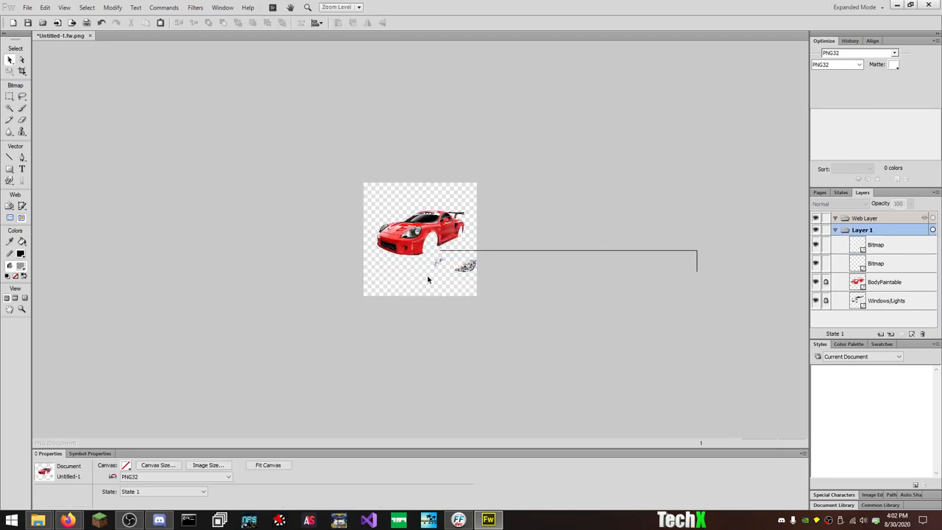
left_click(454, 268)
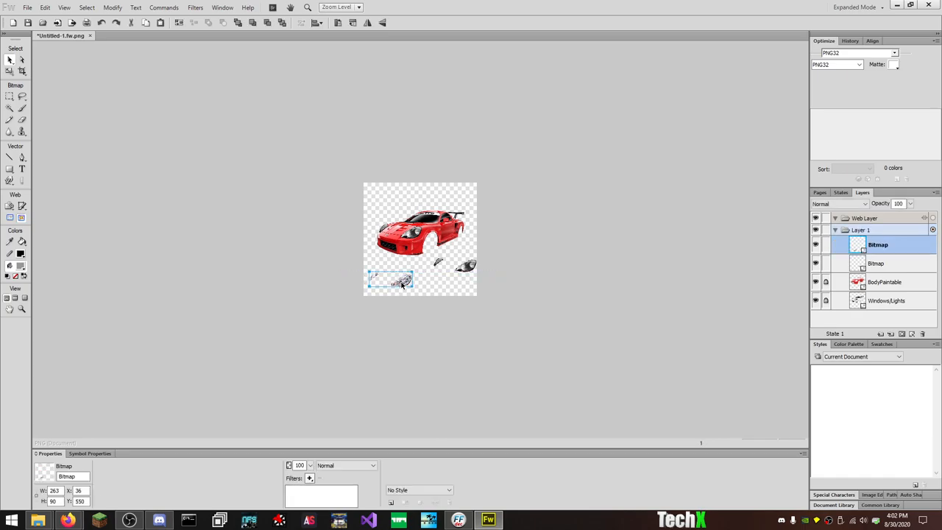
left_click_drag(401, 283, 454, 283)
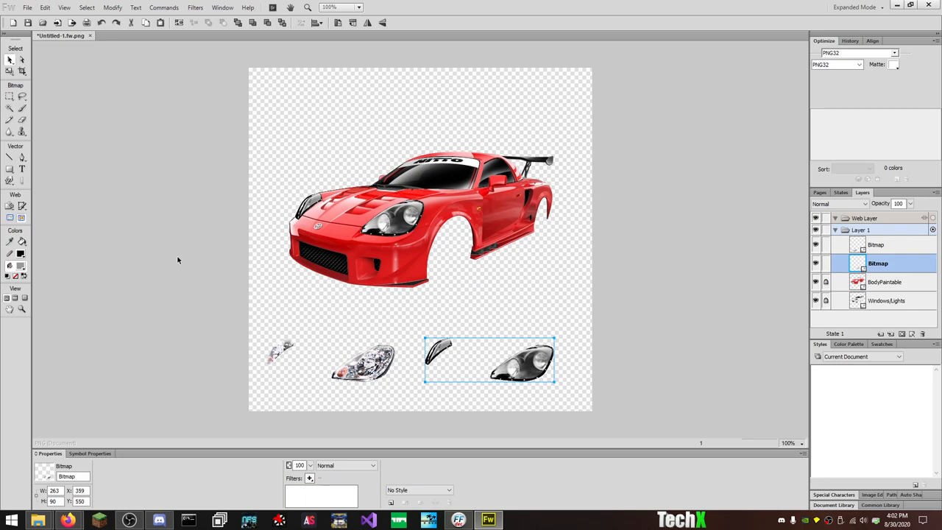
left_click(156, 465)
type("1000")
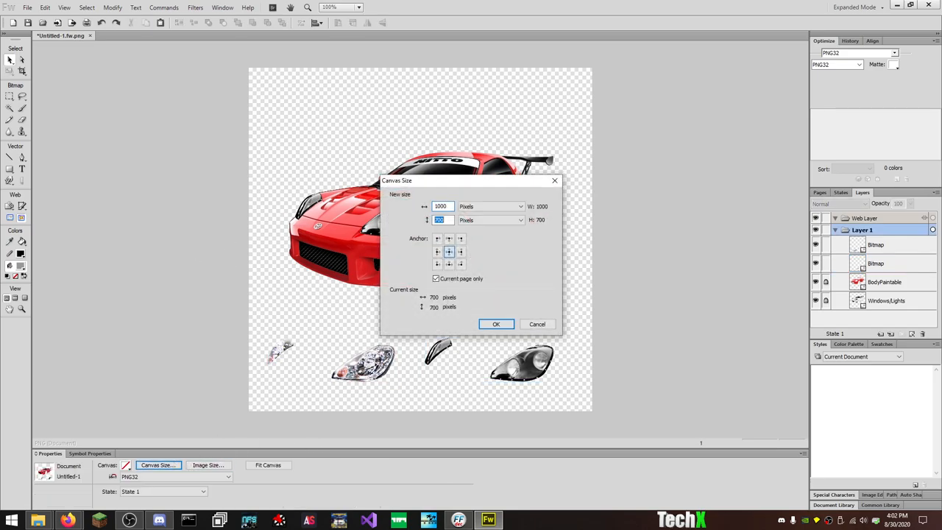
Step: Apply the larger canvas size, then move the body and window layers together up toward the top
left_click(494, 324)
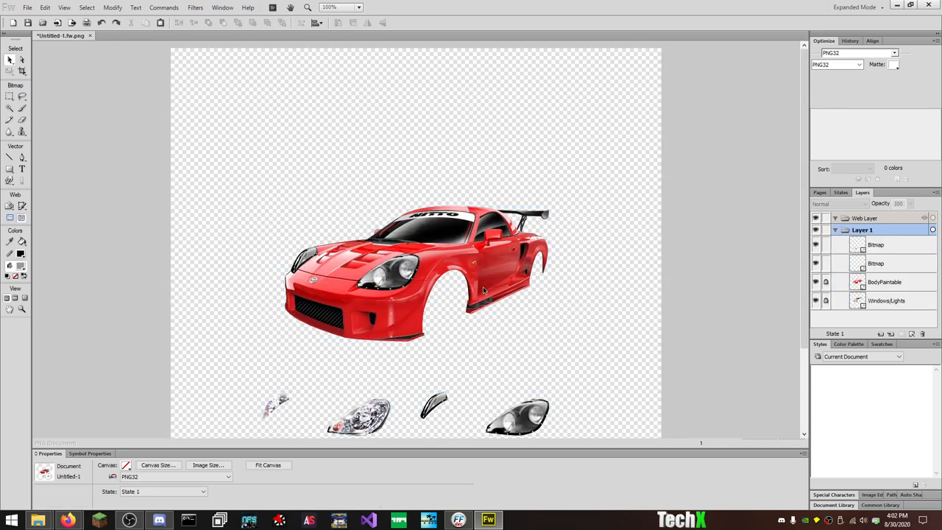
left_click(890, 300)
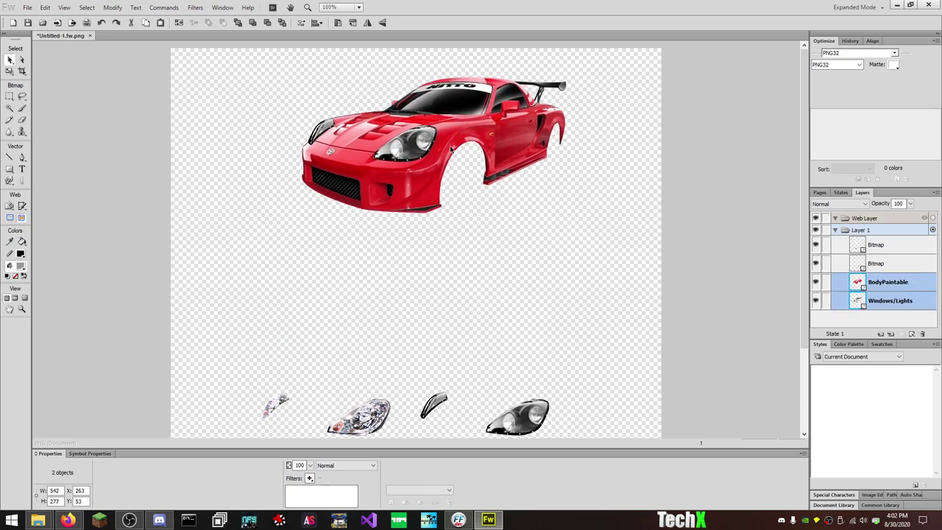
left_click_drag(434, 140, 412, 125)
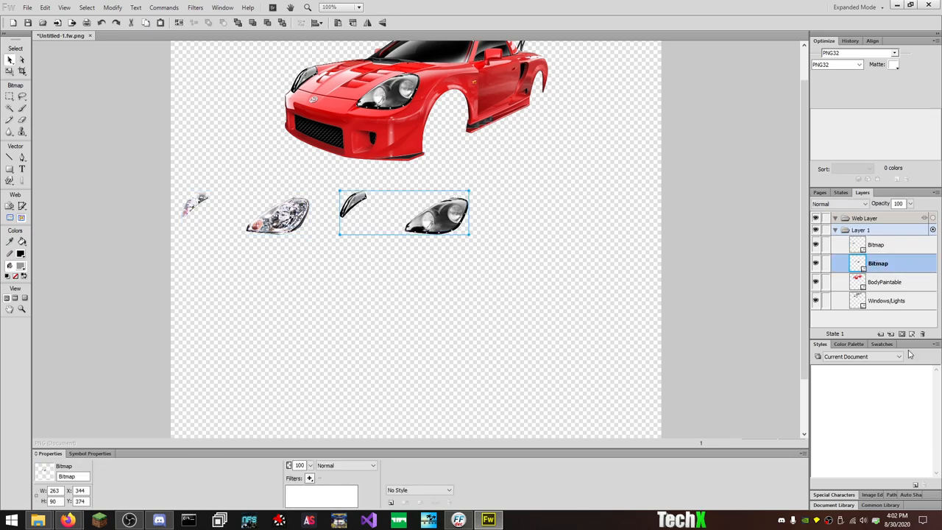
mouse_move(893, 334)
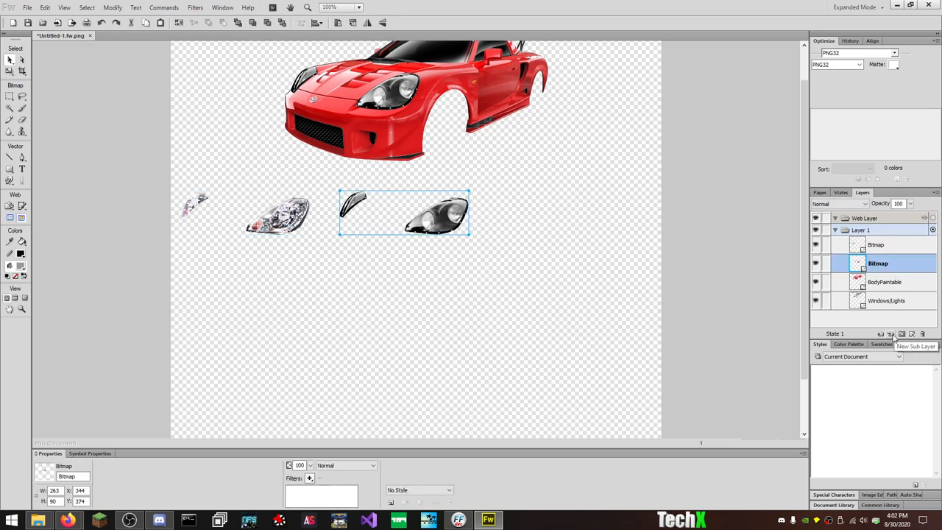
mouse_move(881, 334)
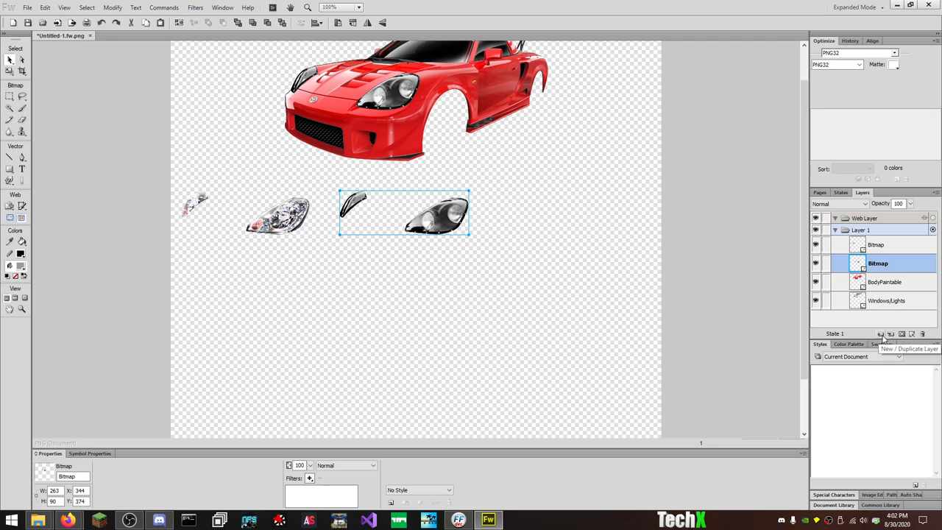
Step: Create a 'MainCarLayer' sublayer and rename the second sublayer 'Aftermarket'
left_click(881, 333)
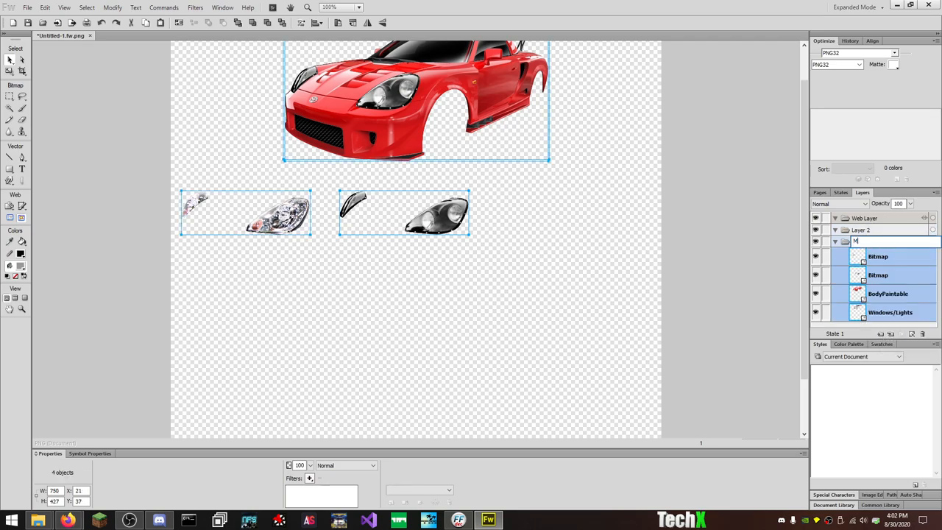
type("MainCarLayer")
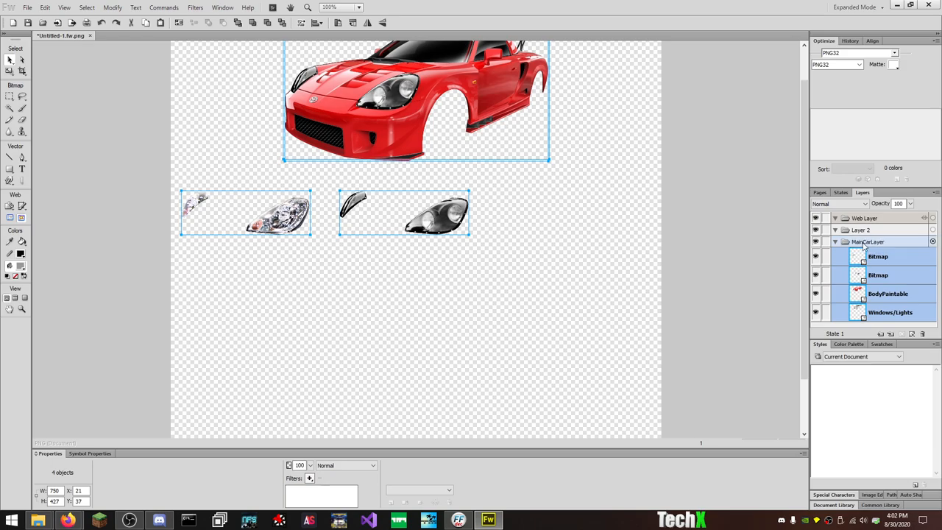
double_click(860, 230)
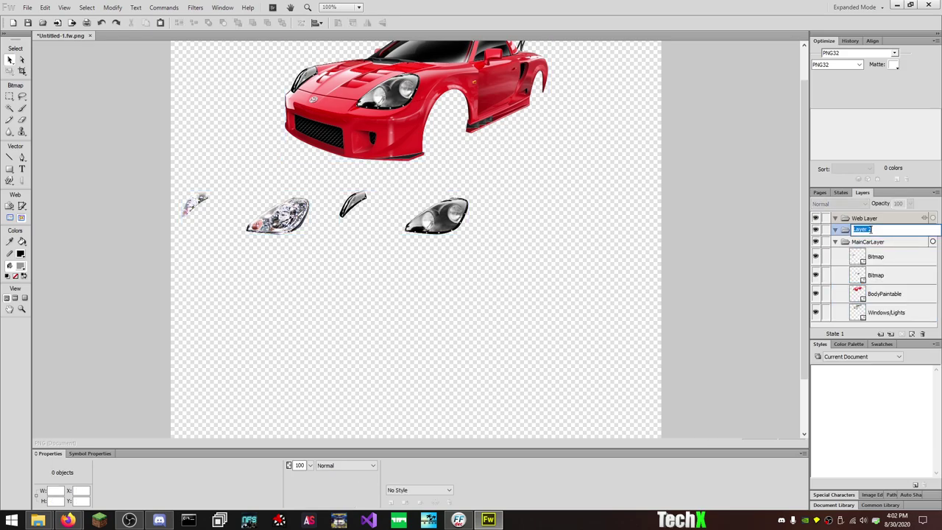
type("Aftermarket")
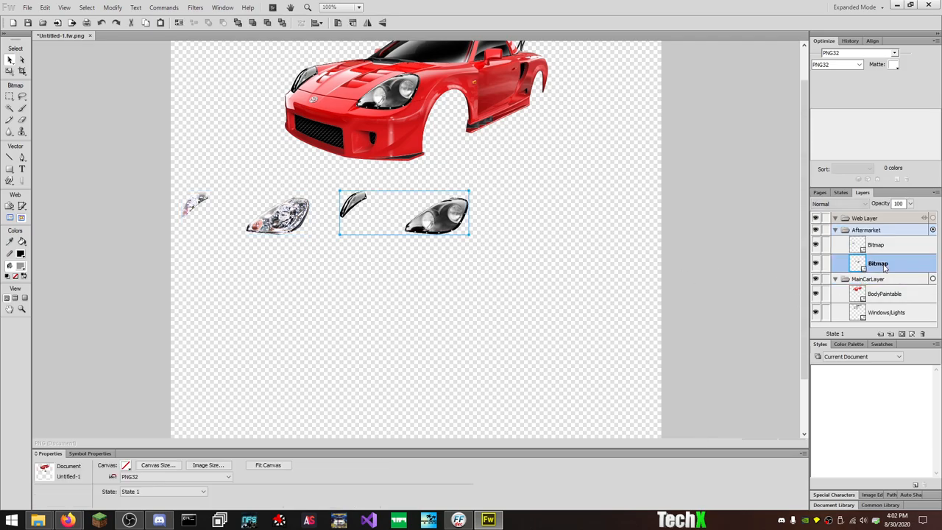
Step: Rename the headlight bitmaps 'BlackHeadlights' and 'ChromeHeadlights'
double_click(878, 262)
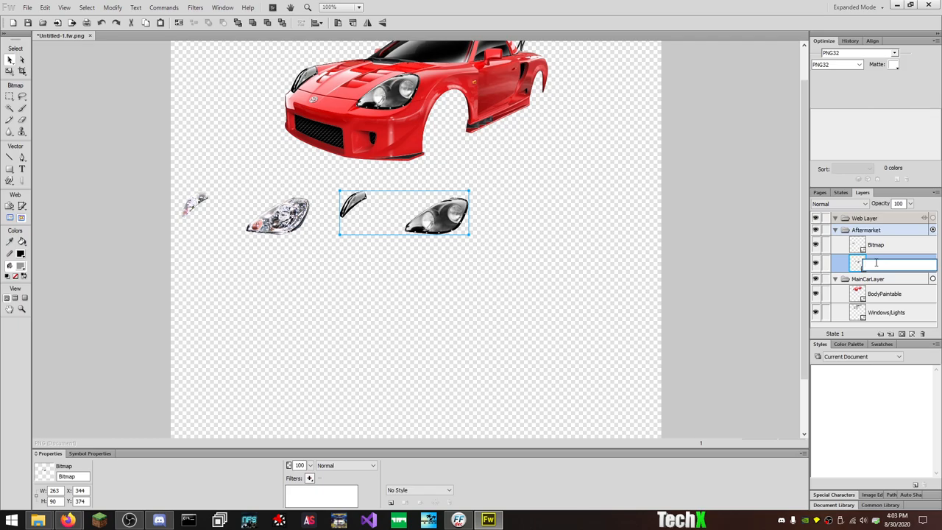
type("BlackHeadlights")
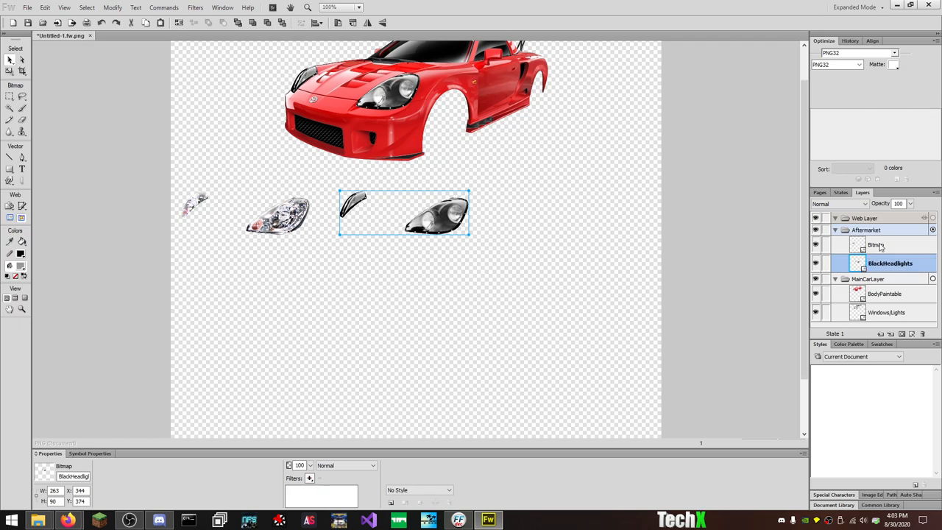
left_click(877, 245)
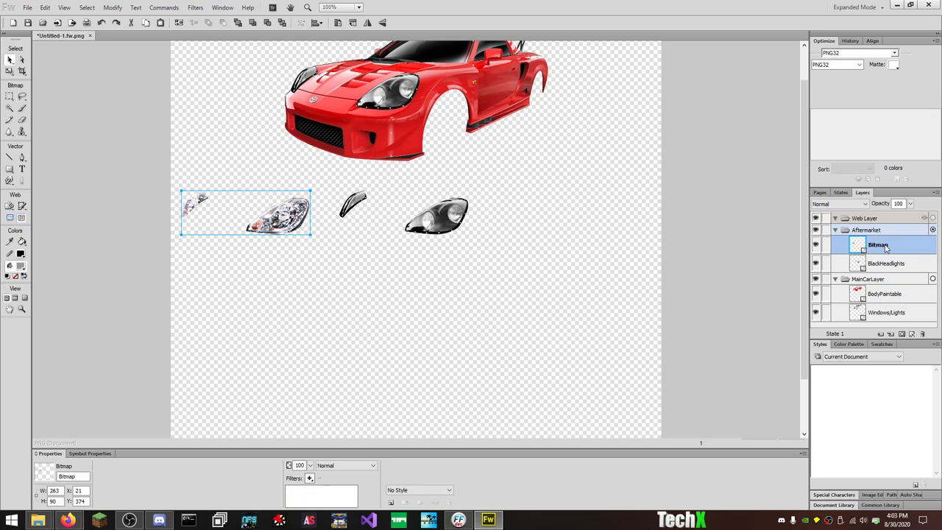
double_click(877, 244)
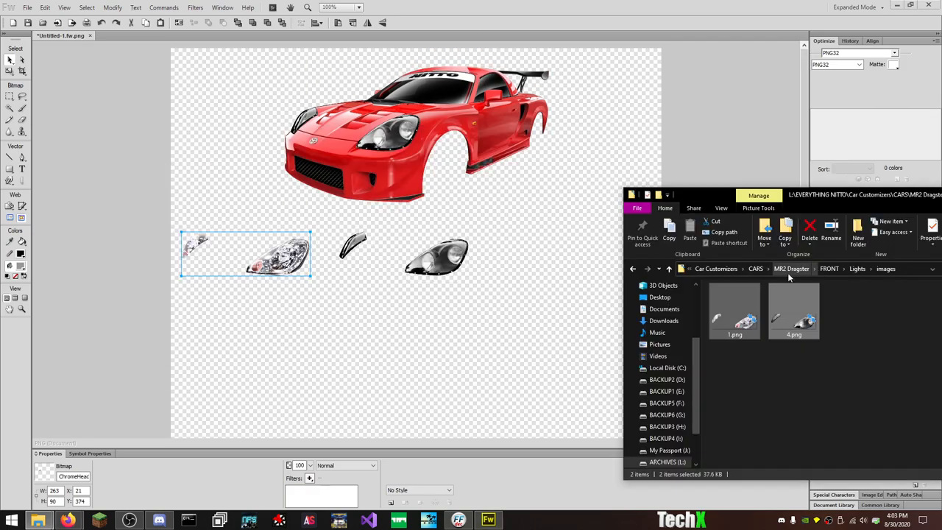
Step: Import the shadow PNG from FRONT > shadow > images and place it beneath the body
left_click(842, 268)
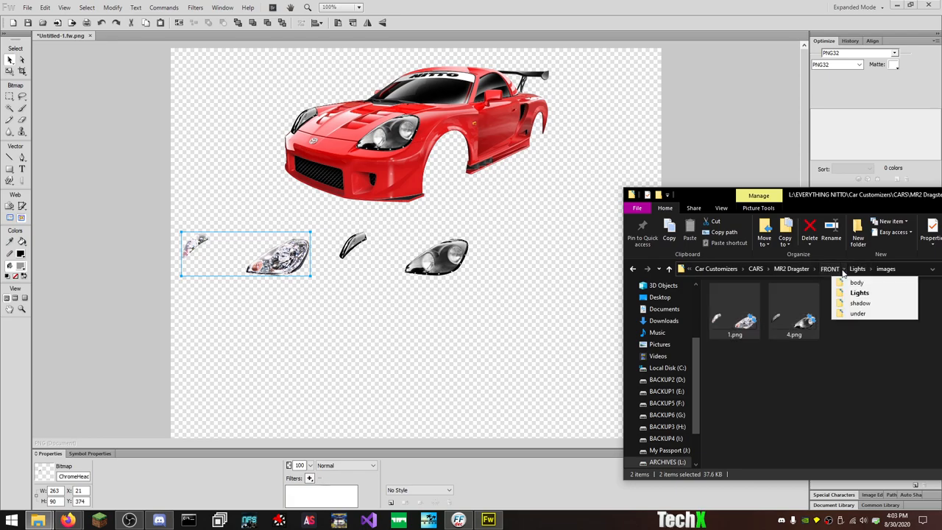
left_click(859, 303)
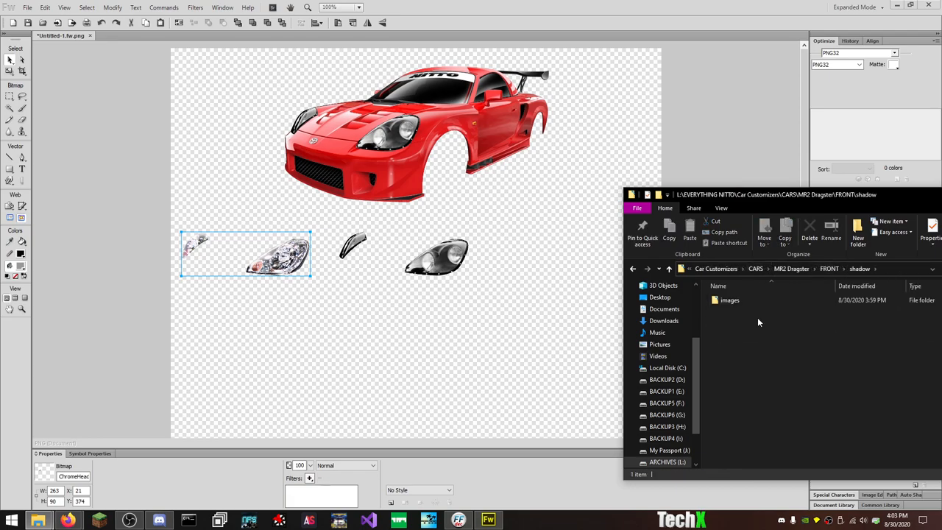
double_click(730, 300)
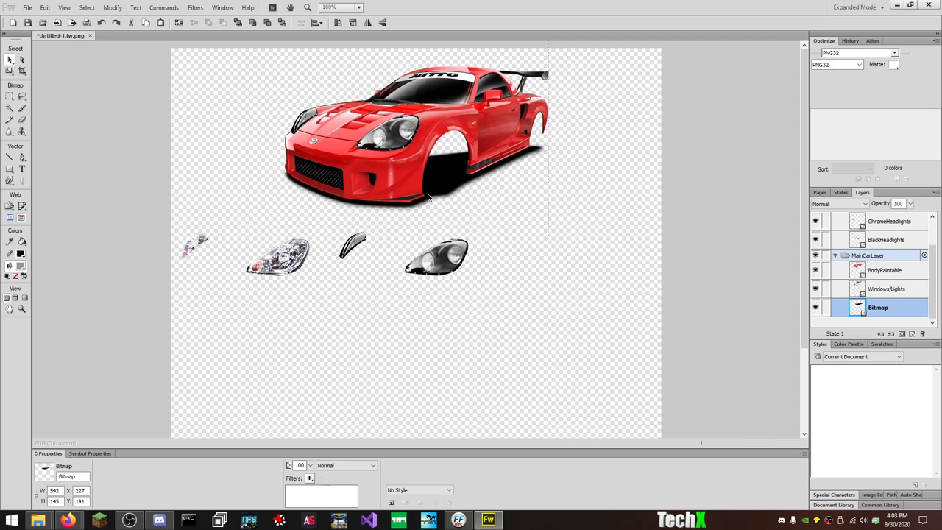
left_click(415, 173)
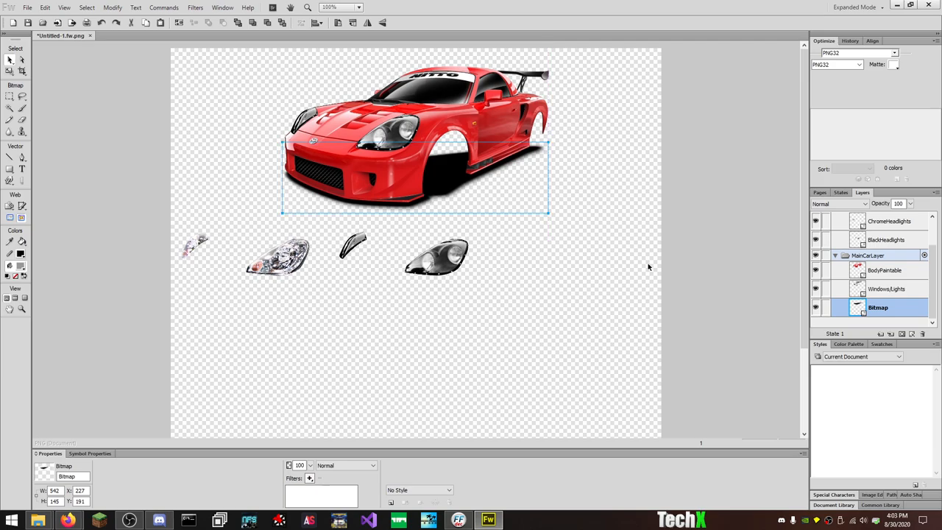
Step: Rename the shadow bitmap 'Shadow' in MainCarLayer
double_click(877, 308)
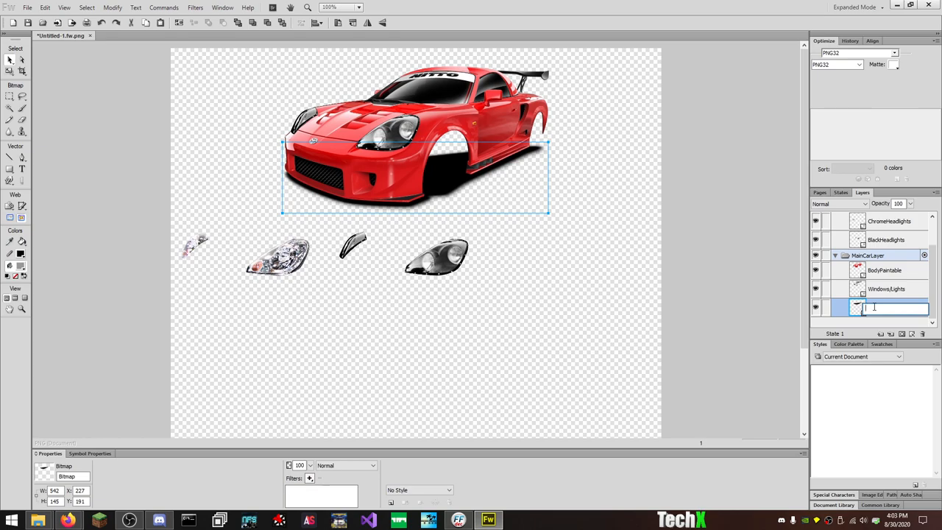
type("Shadow")
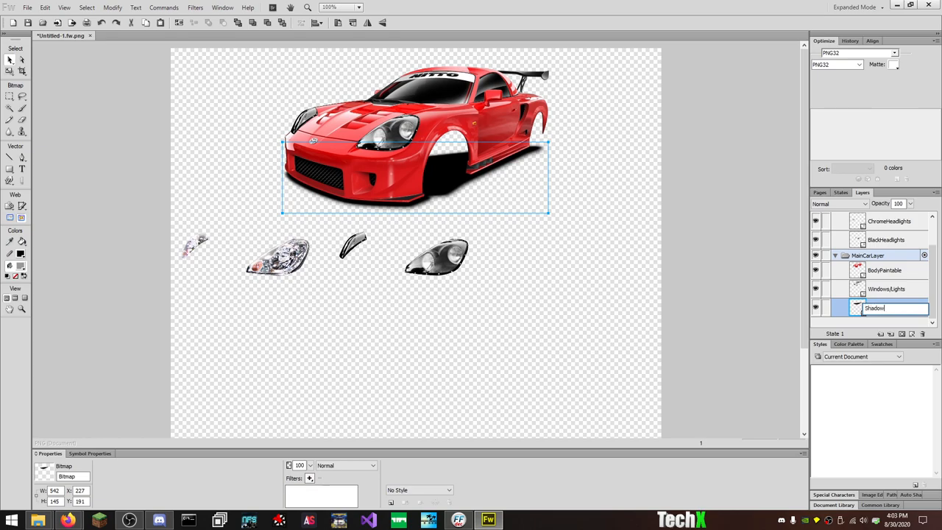
key("Return")
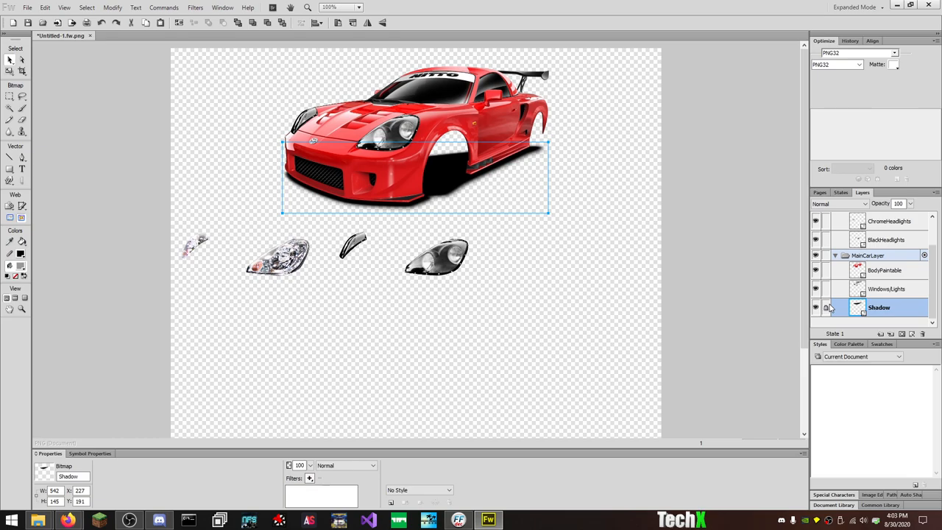
left_click(871, 256)
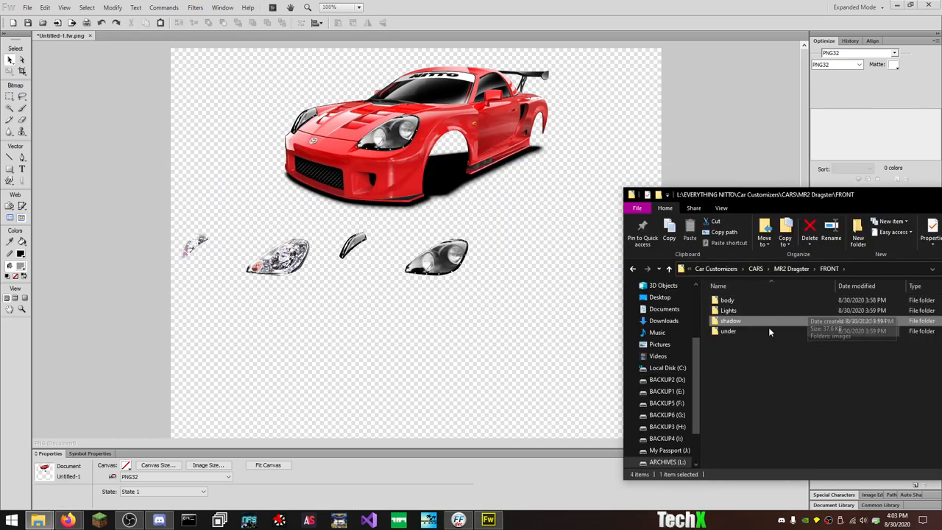
Step: Import the undercarriage bitmap, rename it Undercarriage below WindowsLights, and slide it beneath the car body
double_click(727, 330)
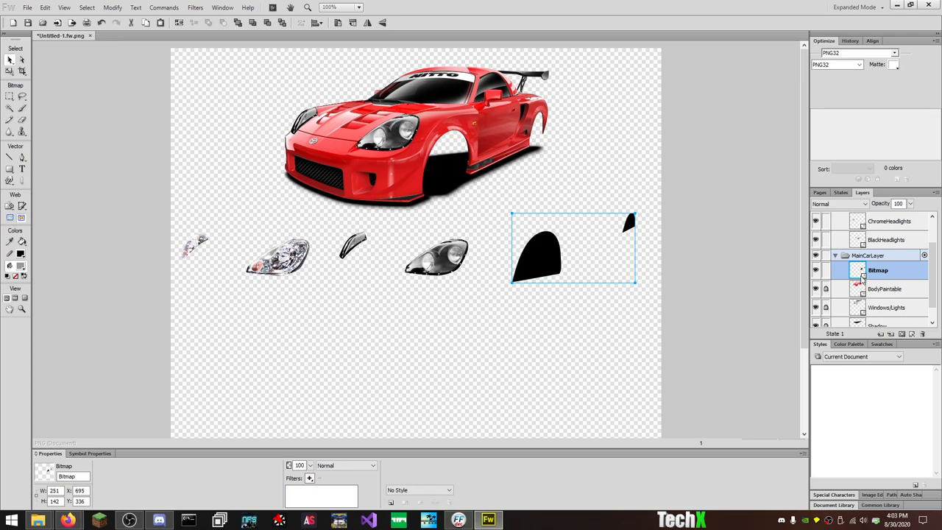
left_click_drag(877, 271, 878, 307)
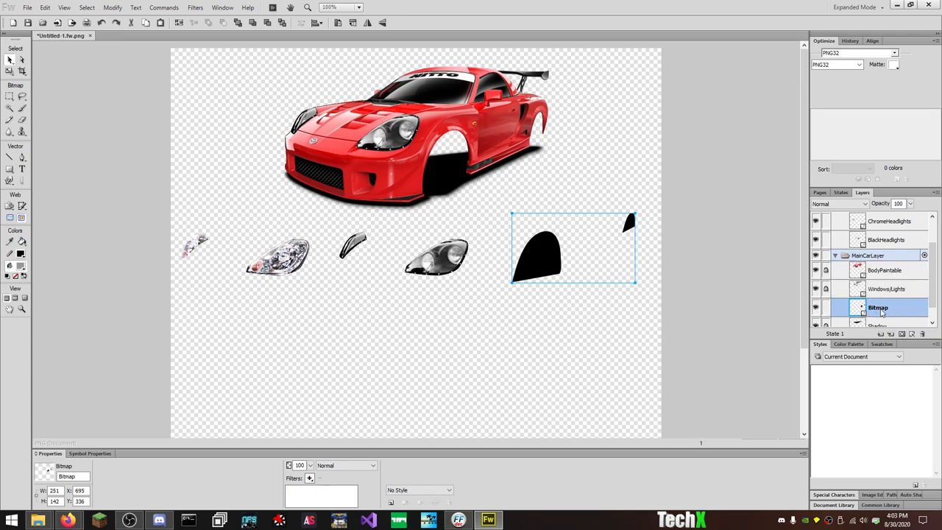
double_click(877, 307)
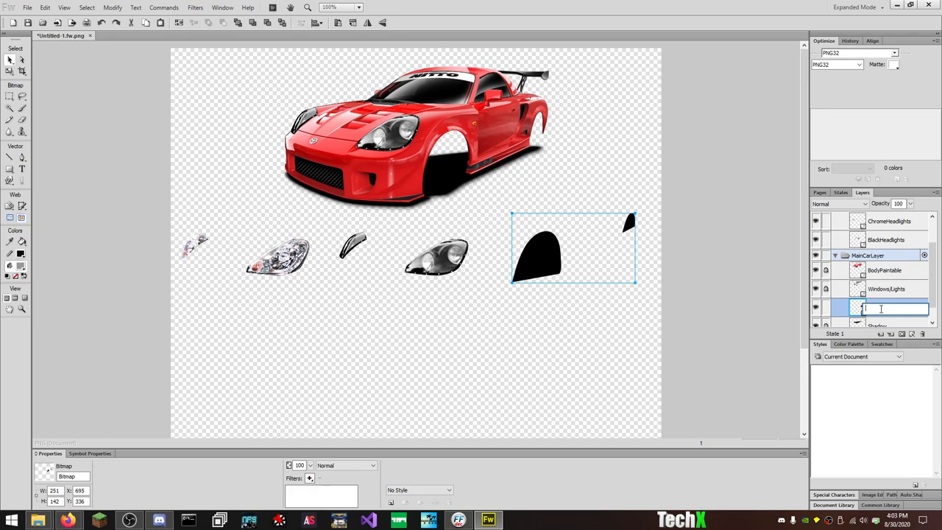
type("Undercarriage")
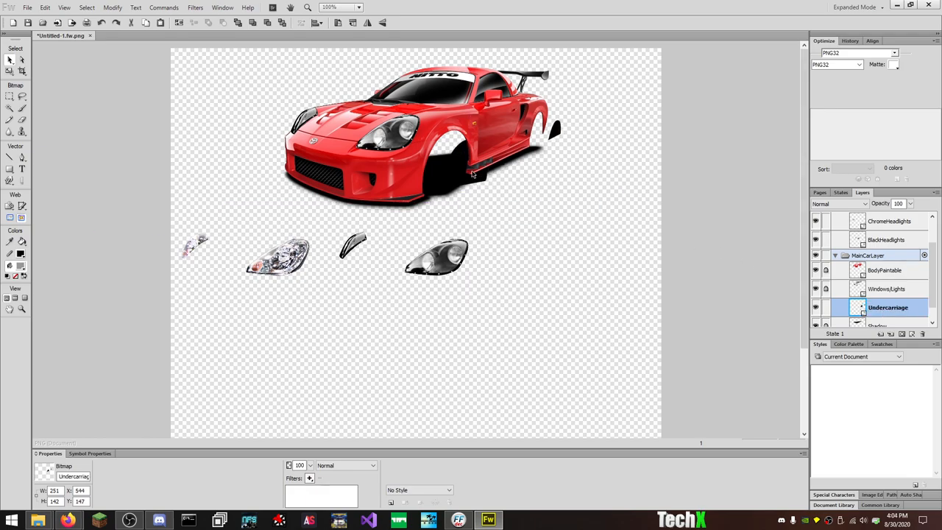
left_click_drag(471, 177, 453, 165)
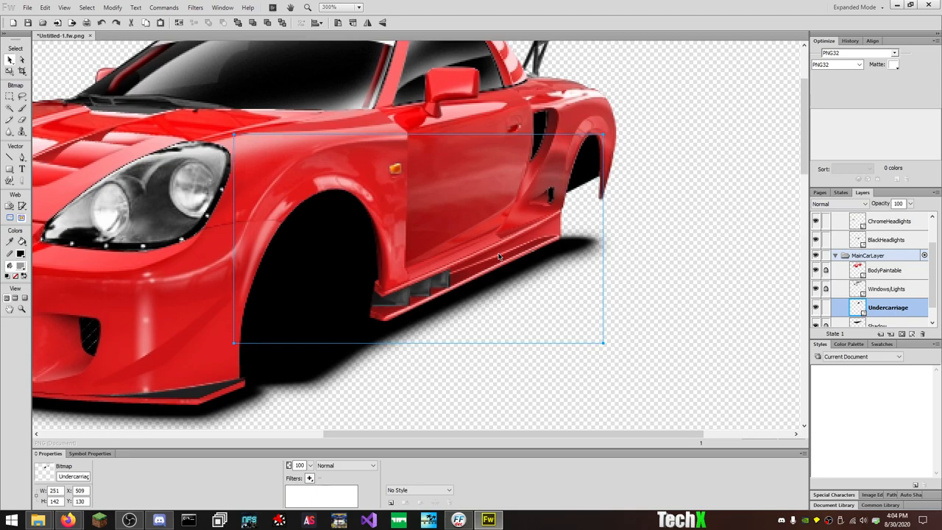
mouse_move(514, 244)
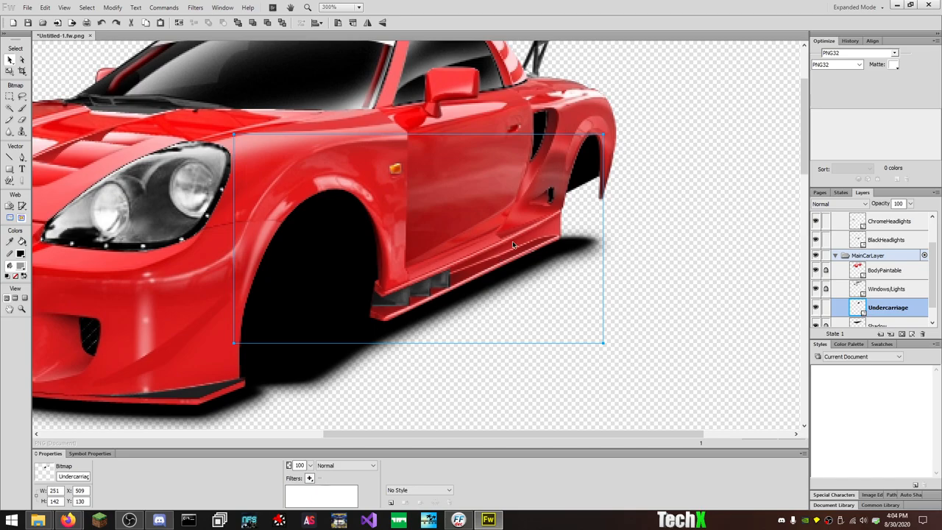
mouse_move(721, 356)
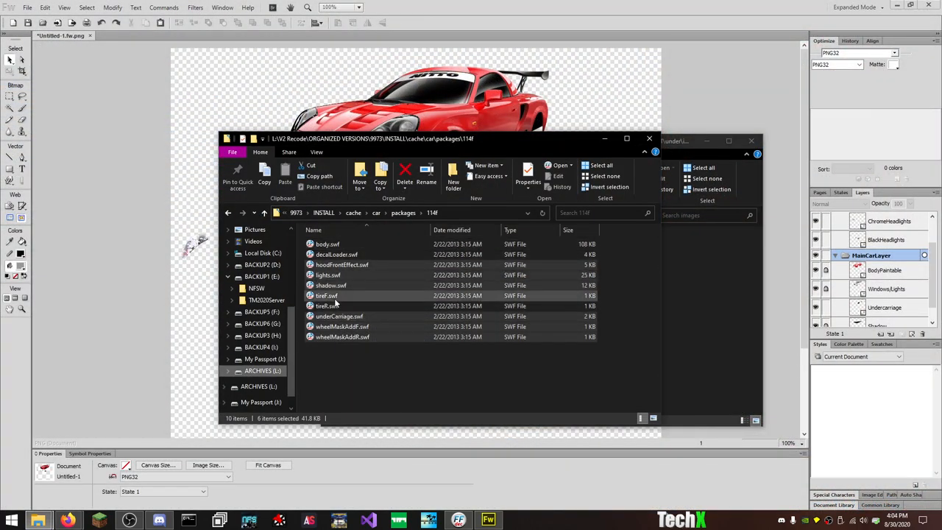
Step: Return to the file browser and navigate up into the car cache's wheel folder
left_click(327, 294)
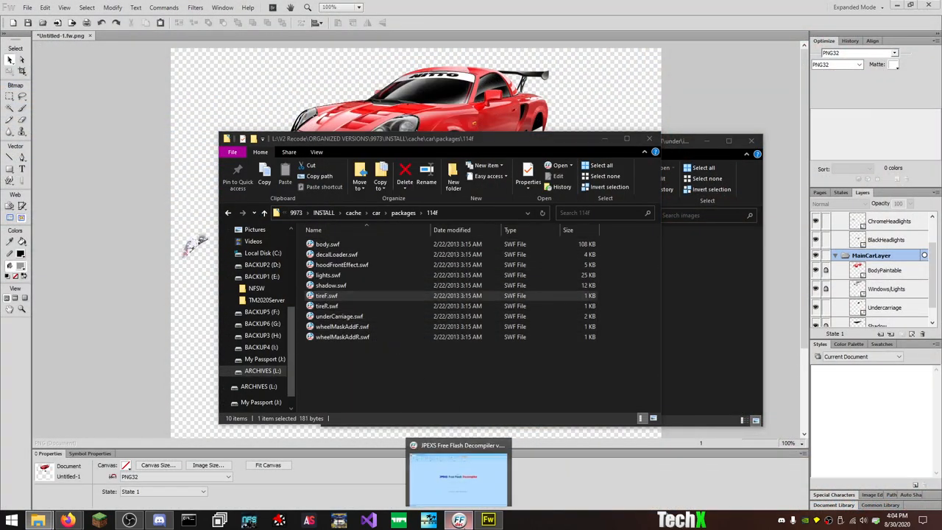
left_click(459, 474)
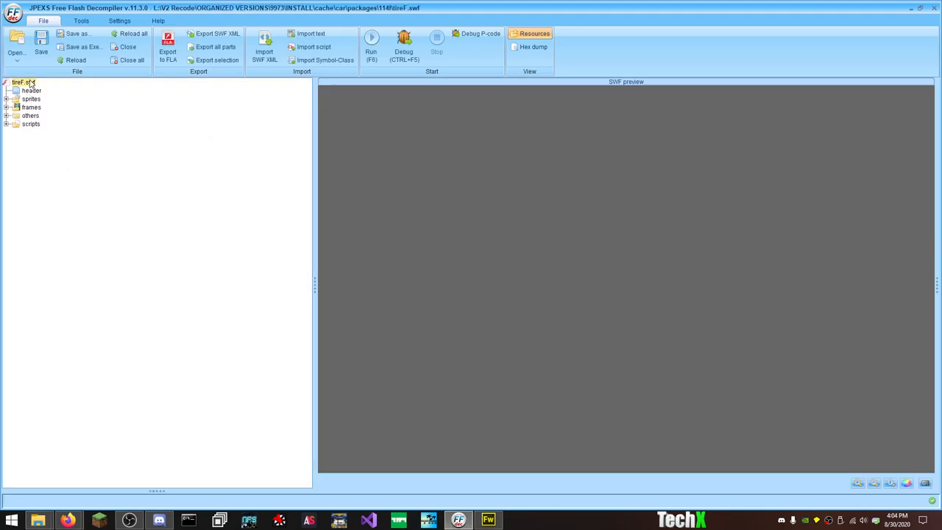
left_click(128, 46)
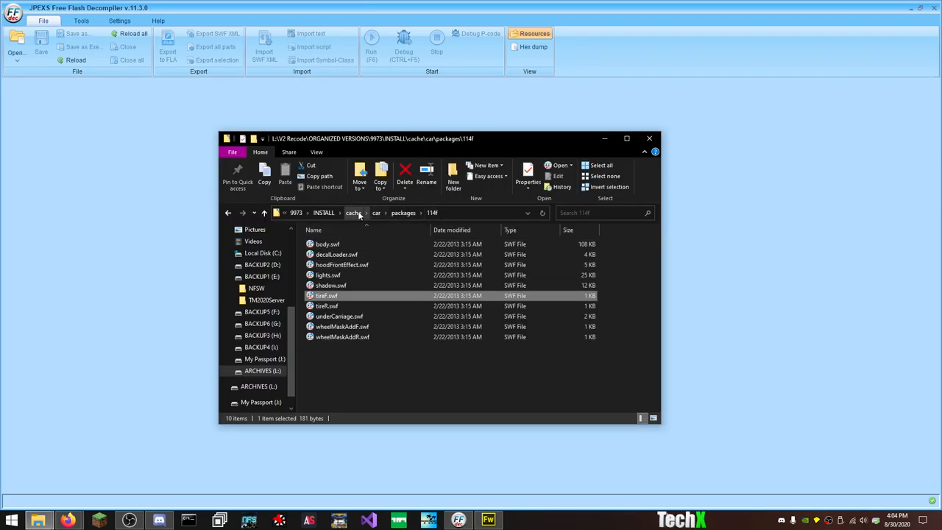
left_click(377, 212)
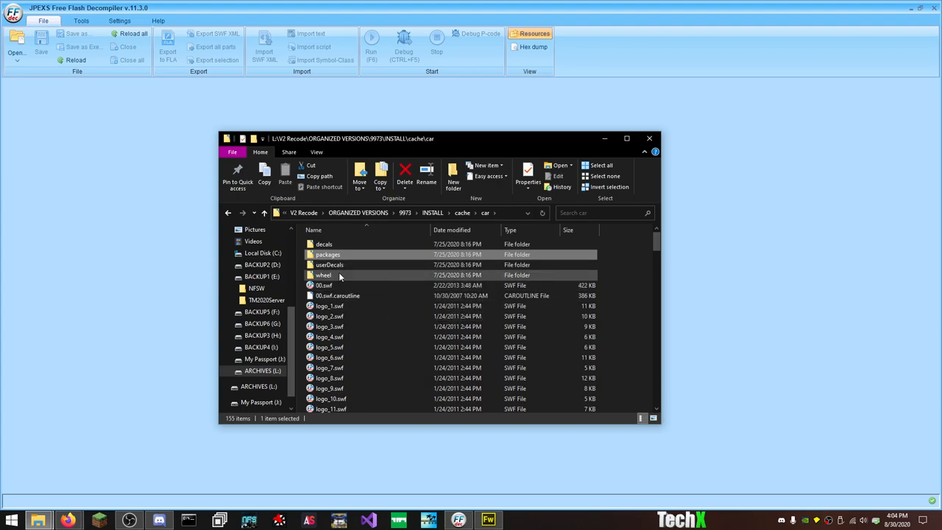
double_click(324, 275)
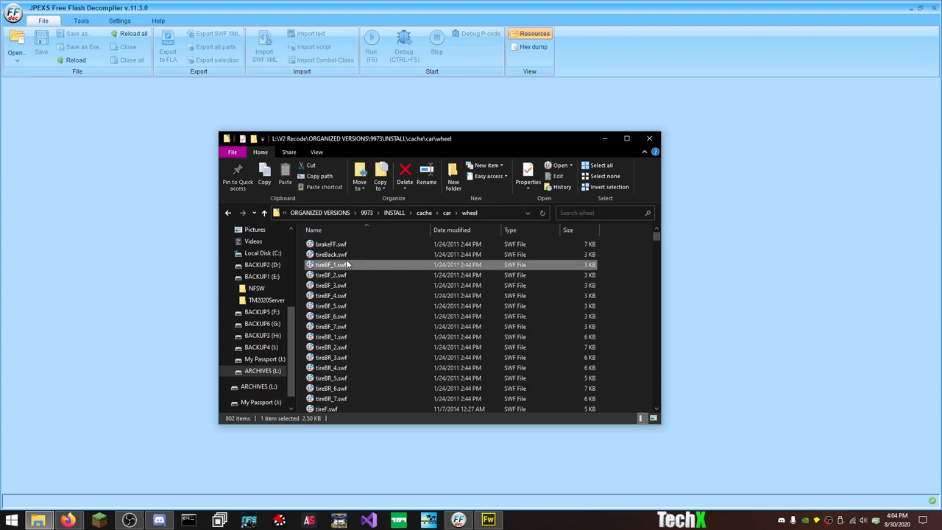
Step: Select a group of tire SWF part files in the wheel folder
scroll("down", 3)
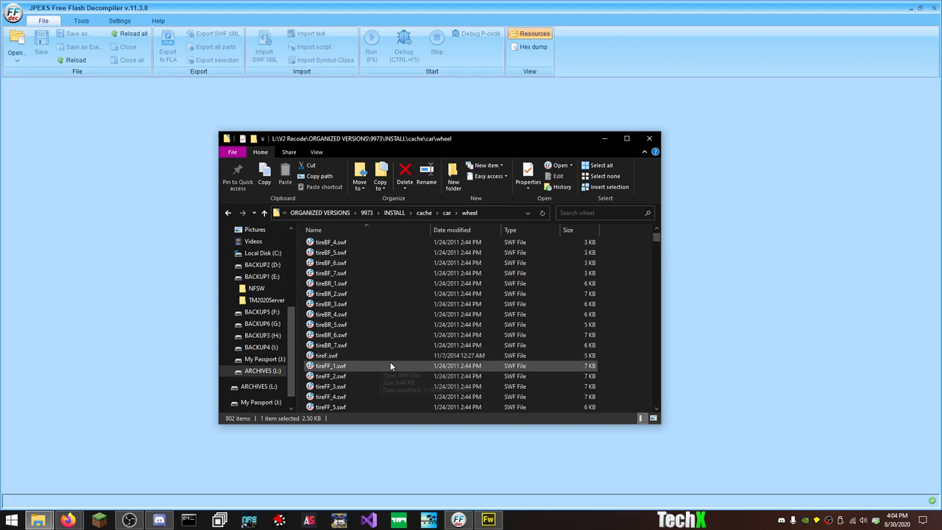
mouse_move(395, 365)
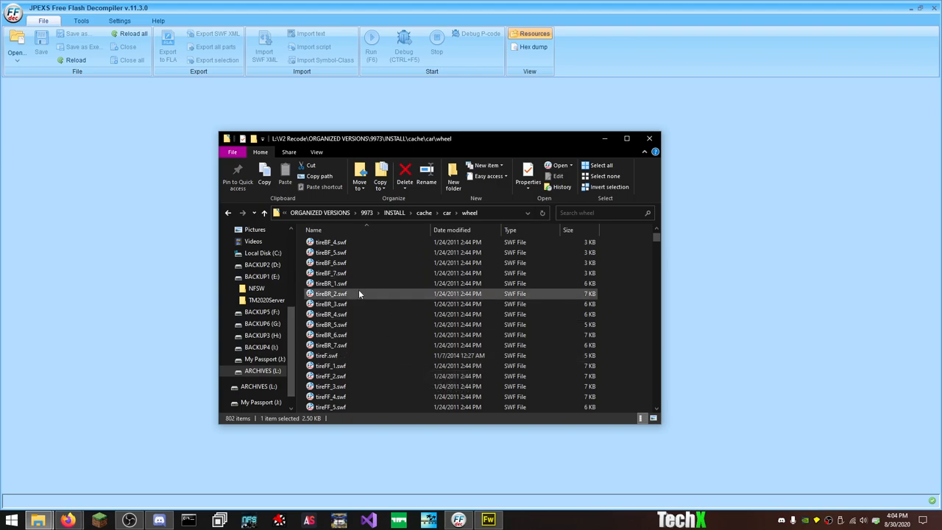
left_click(330, 283)
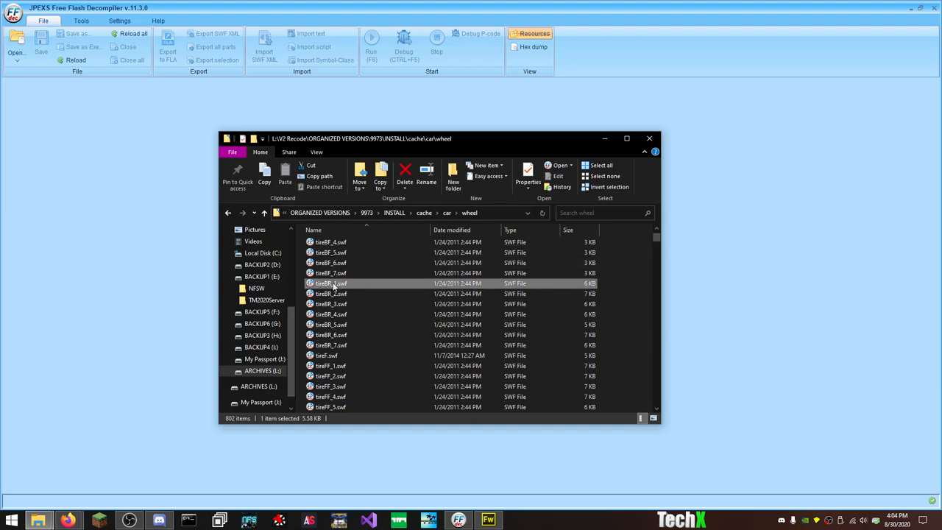
left_click(330, 272)
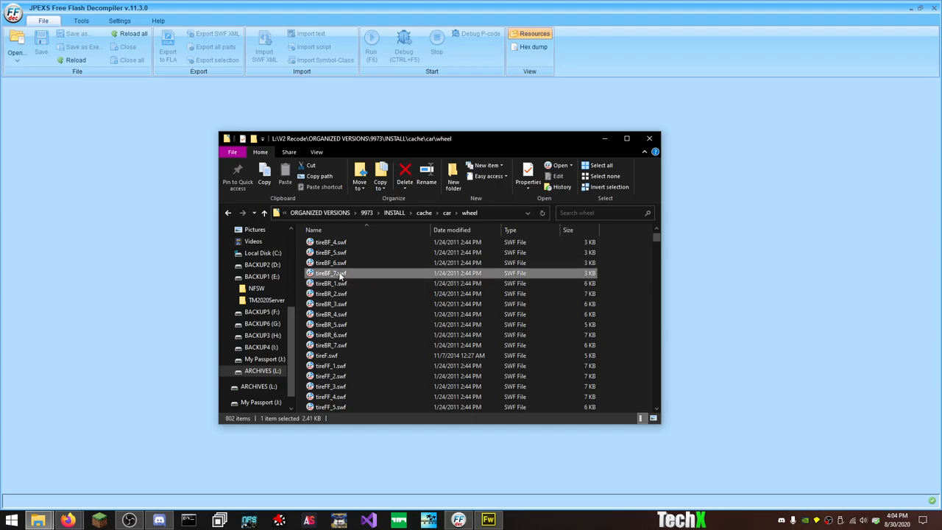
mouse_move(332, 278)
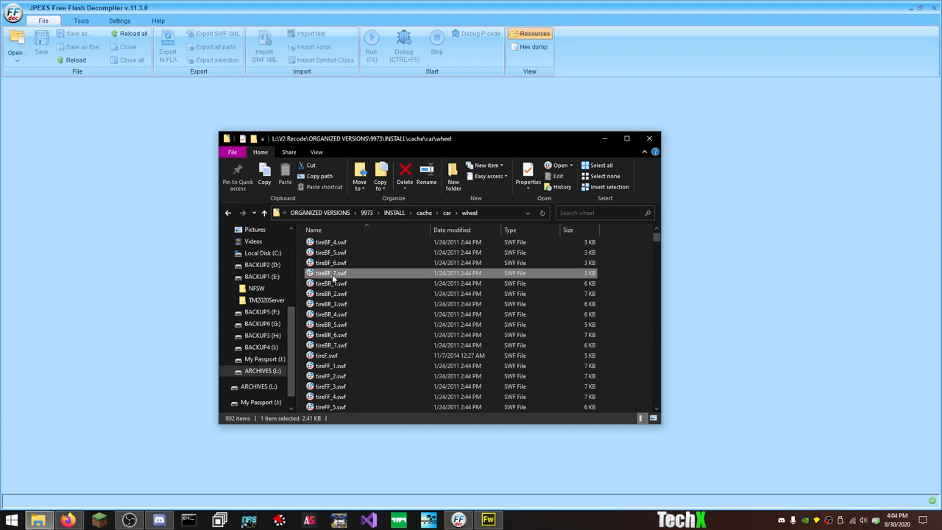
left_click(330, 365)
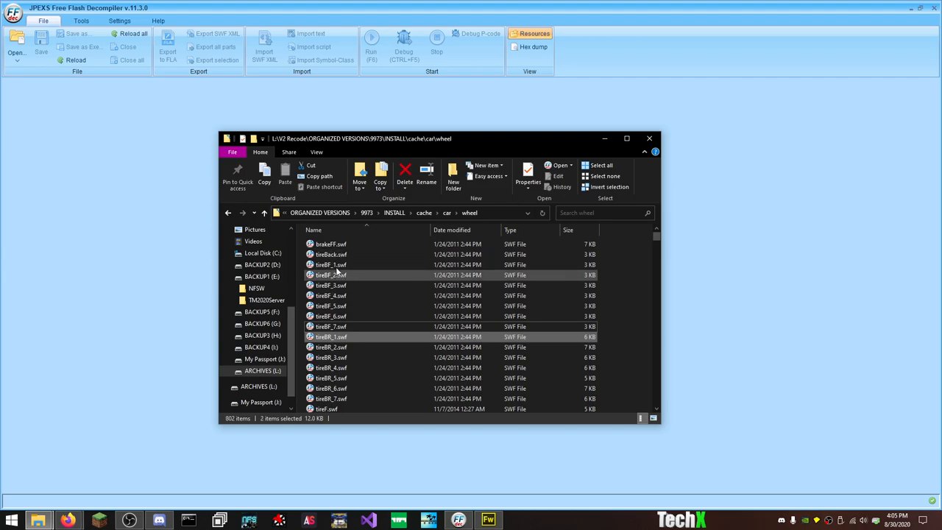
Step: Load the chosen tire SWFs in JPEXS and preview the first two tire images
double_click(329, 336)
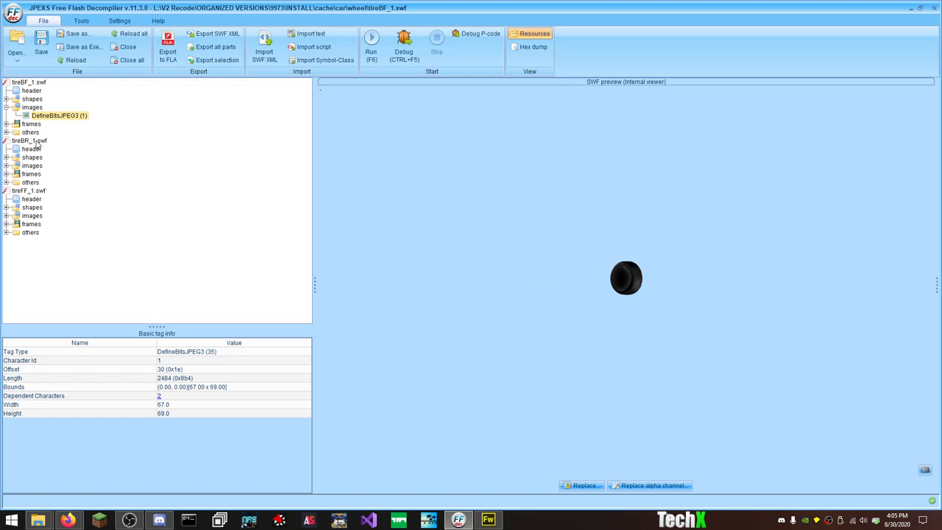
left_click(29, 141)
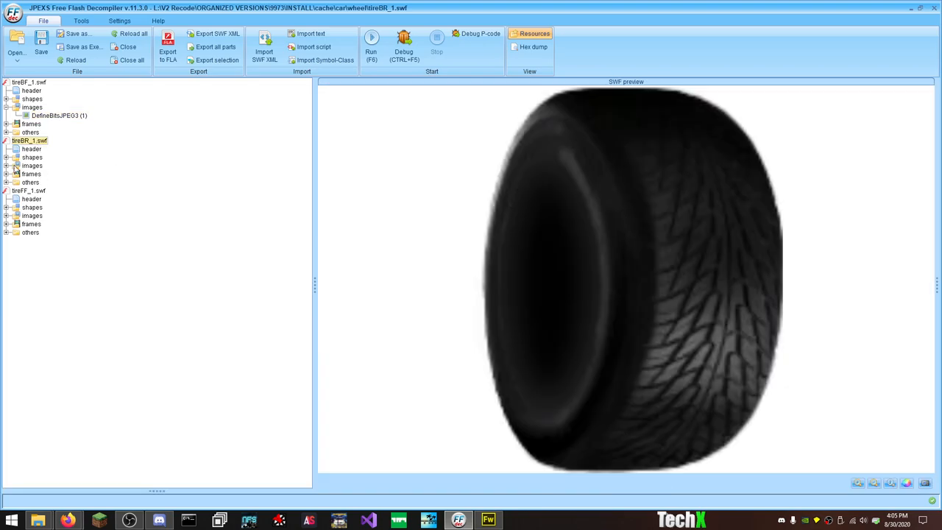
left_click(59, 174)
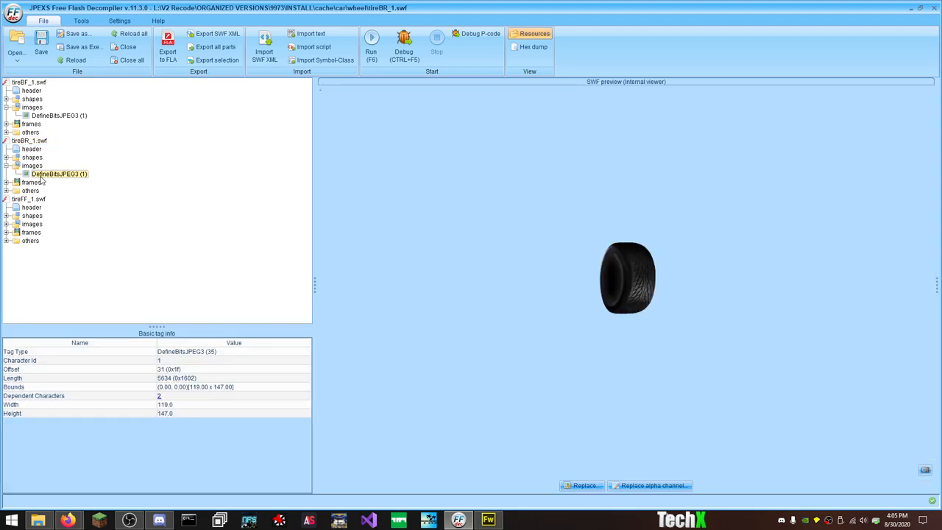
left_click(17, 224)
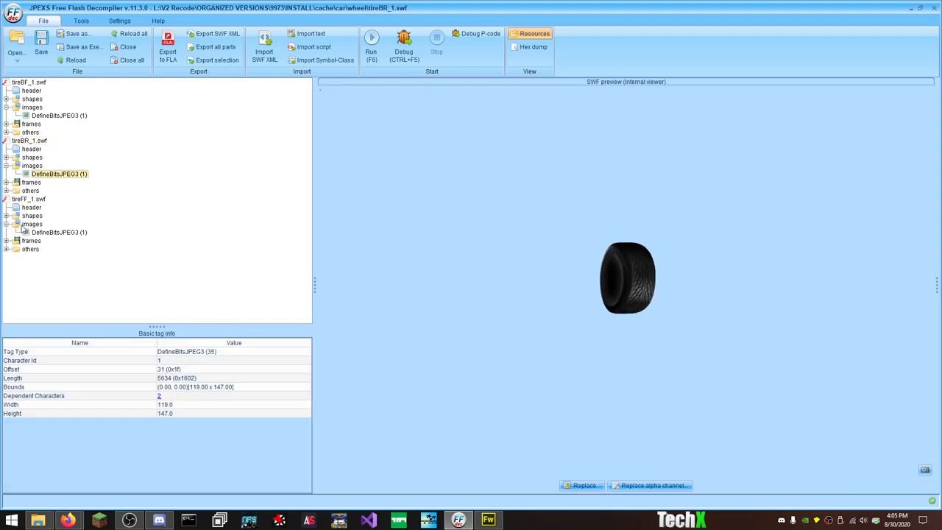
Step: Preview the third tire file's image and bring up actions for the remaining file
left_click(58, 233)
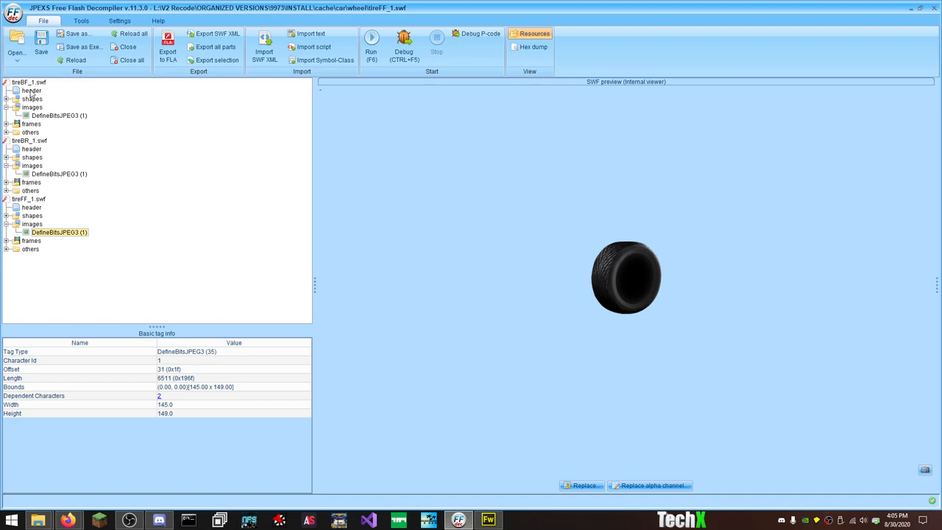
left_click(128, 46)
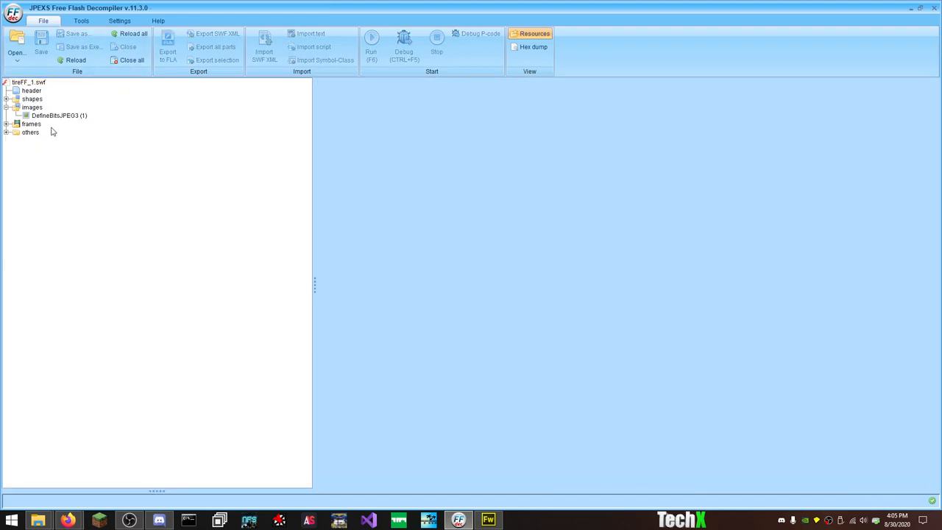
right_click(28, 83)
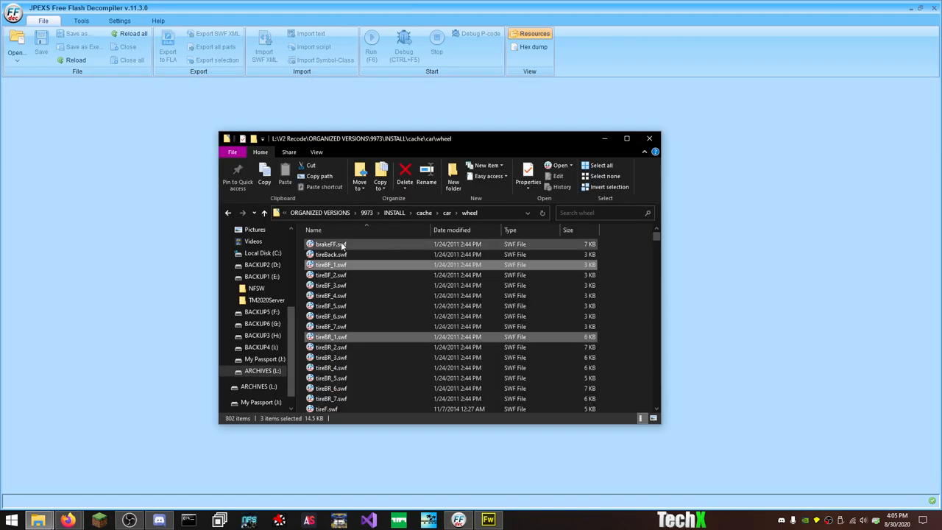
Step: Open tireBack.swf in JPEXS to view its image, then scroll the wheel folder for more tire files
double_click(330, 253)
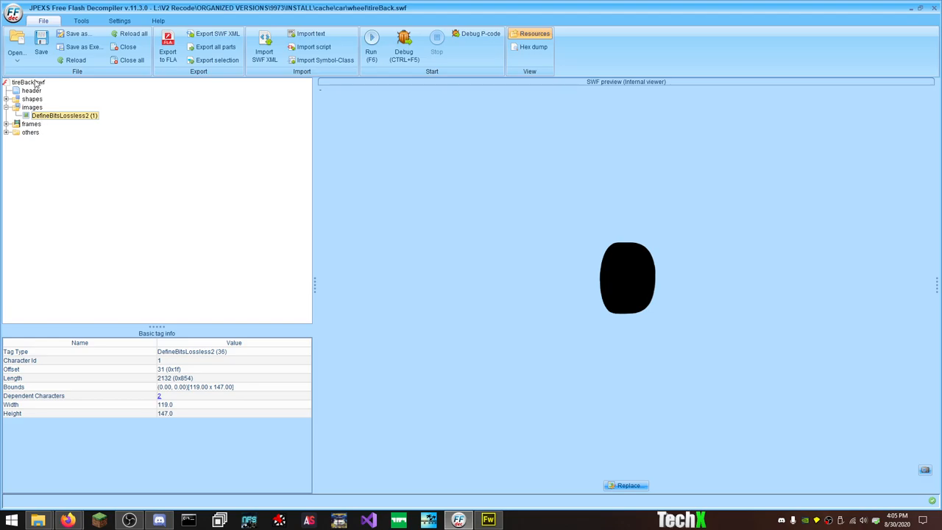
left_click(128, 45)
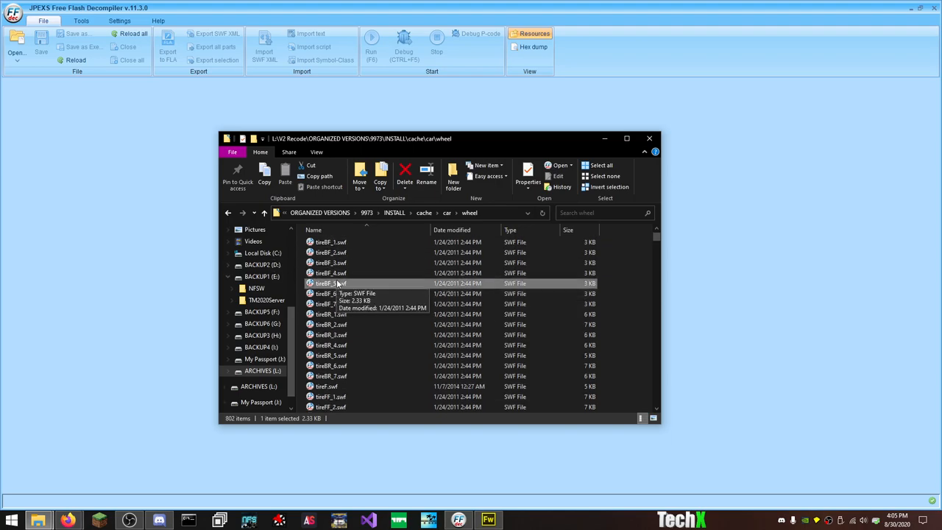
scroll("down", 3)
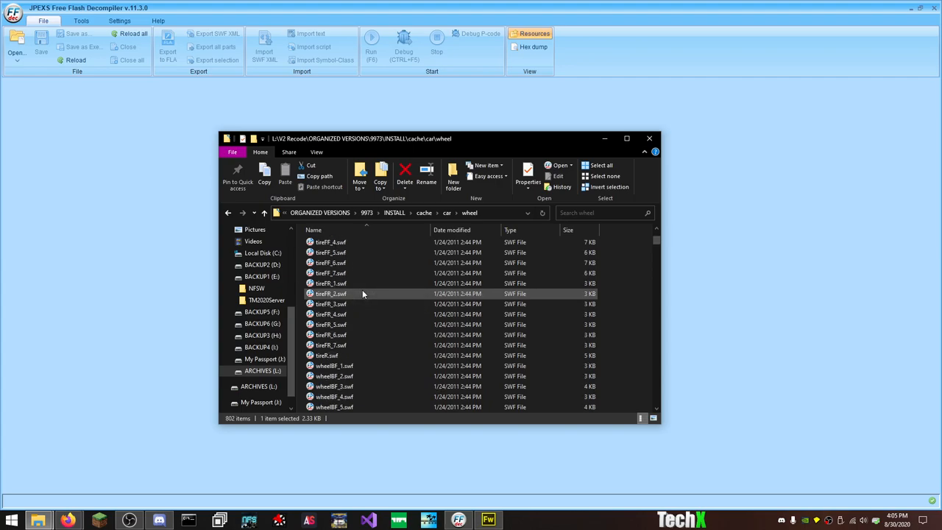
scroll("up", 3)
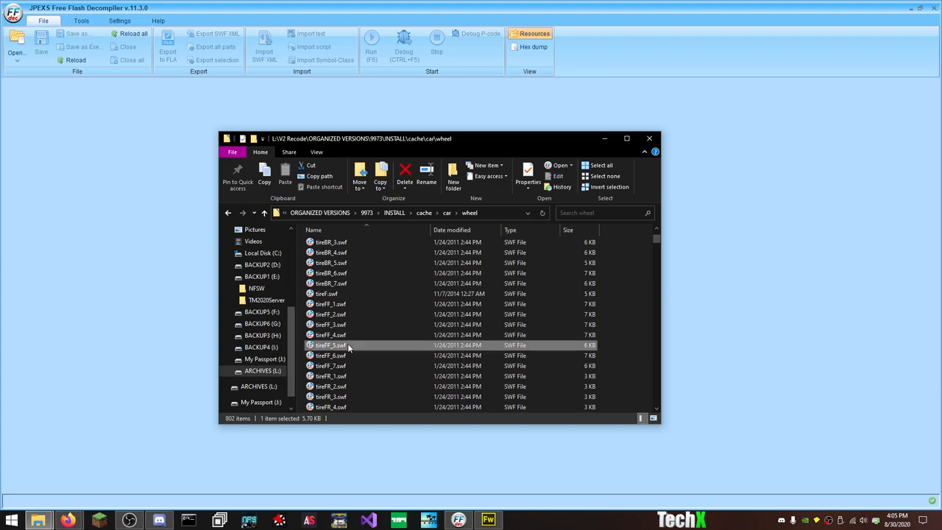
scroll("down", 3)
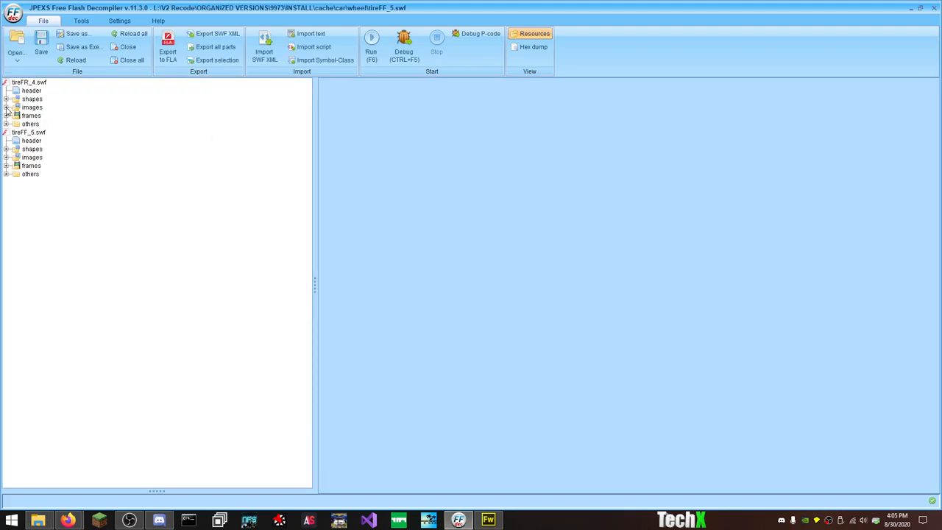
Step: Preview the tire images inside tireFR_4.swf and tireFF_5.swf
left_click(59, 114)
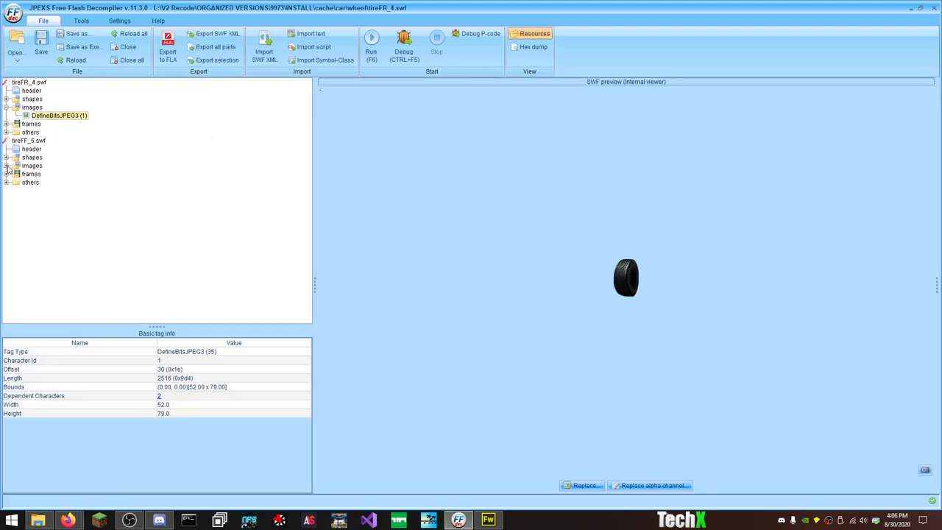
left_click(18, 165)
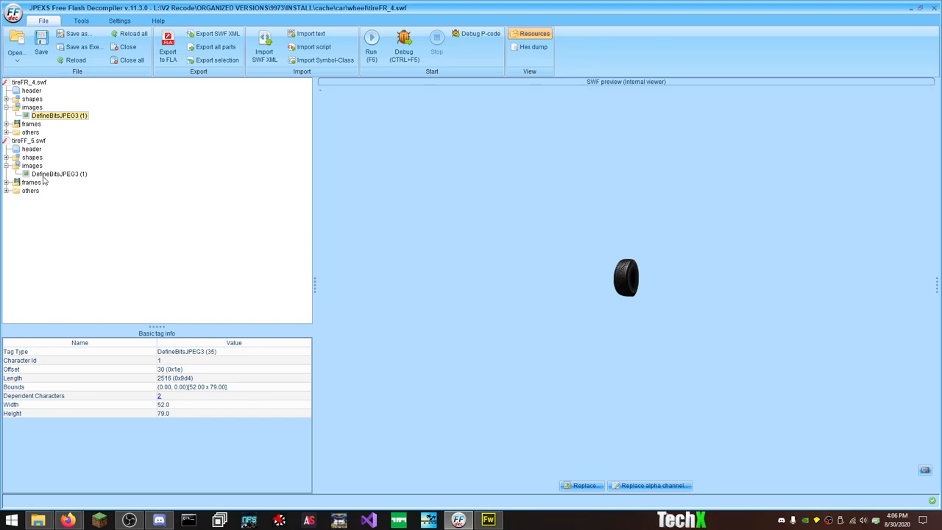
left_click(59, 174)
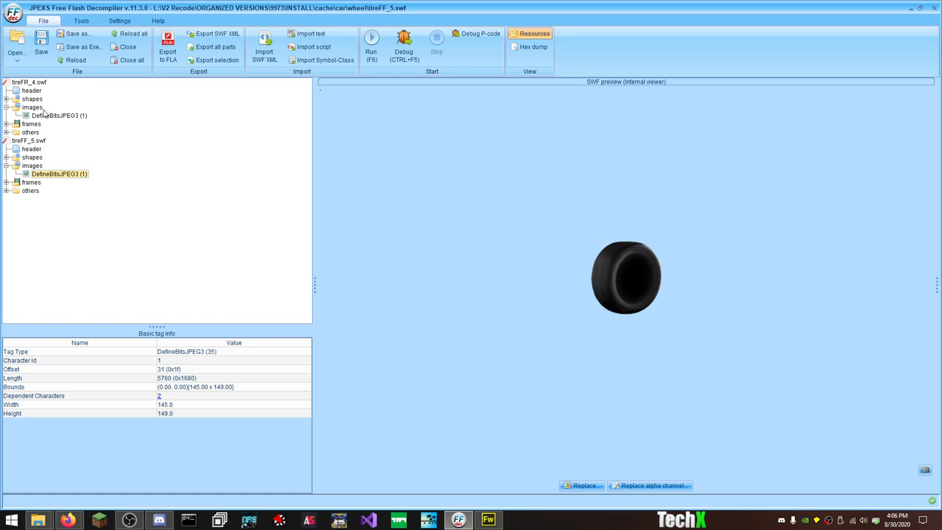
Step: Select both DefineBitsJPEG3 tire images together and bring up their actions menu
left_click(58, 115)
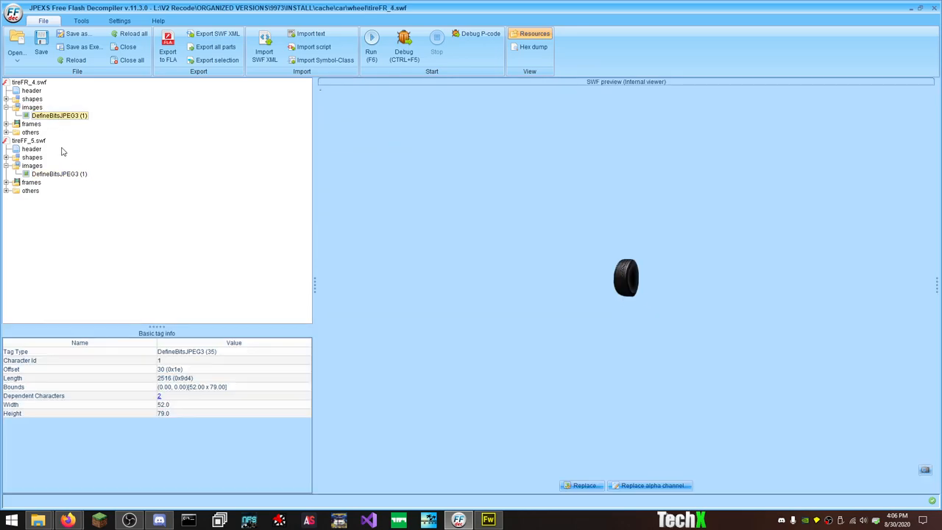
left_click(59, 174)
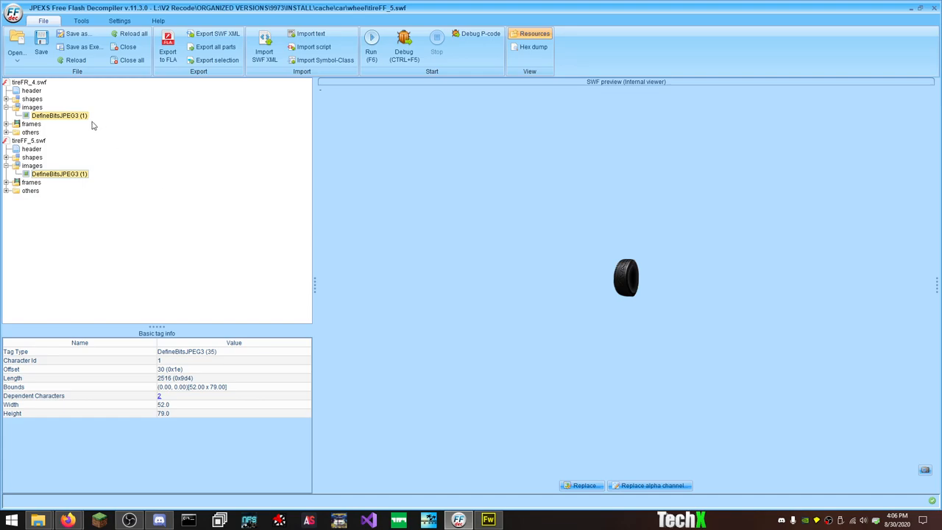
right_click(59, 115)
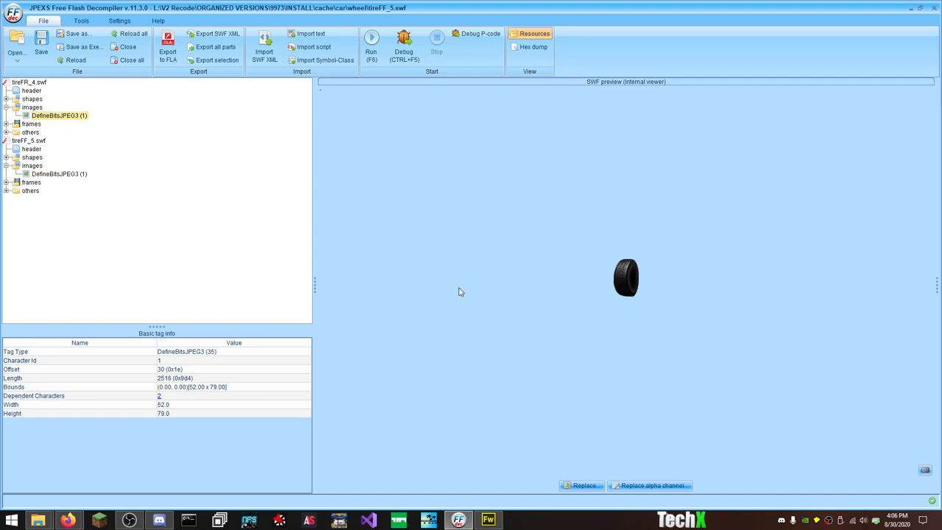
Step: Export the small tire image, browsing to L:\EVERYTHING NITTO\Car Customizers\CARS\MR2 Dragster\FRONT
left_click(217, 59)
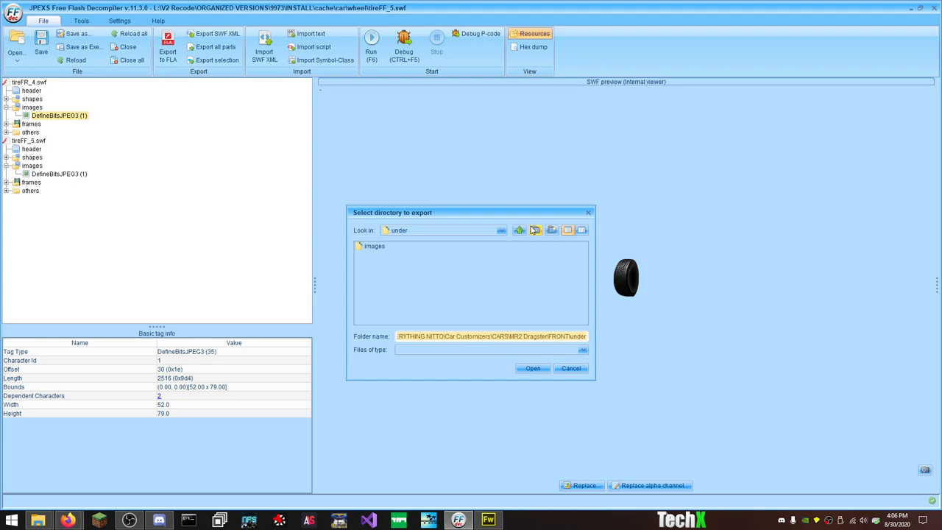
left_click(518, 230)
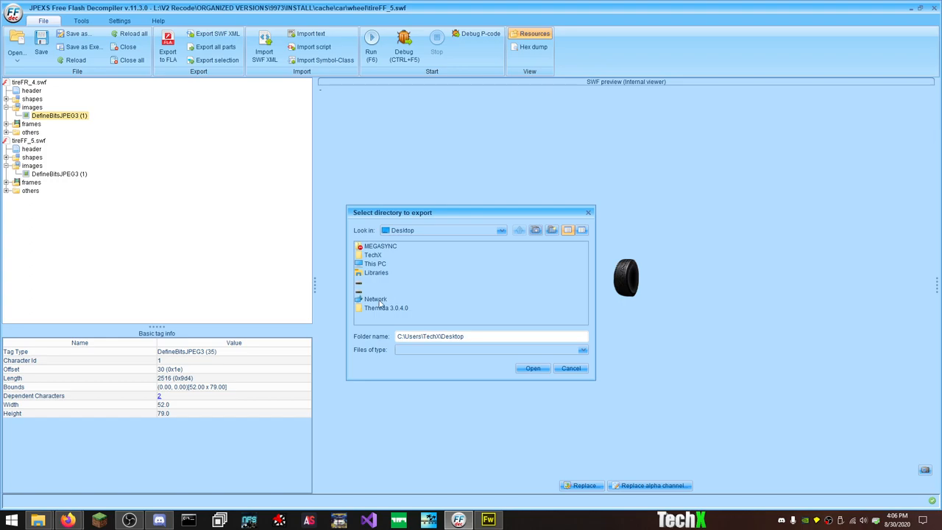
left_click(359, 281)
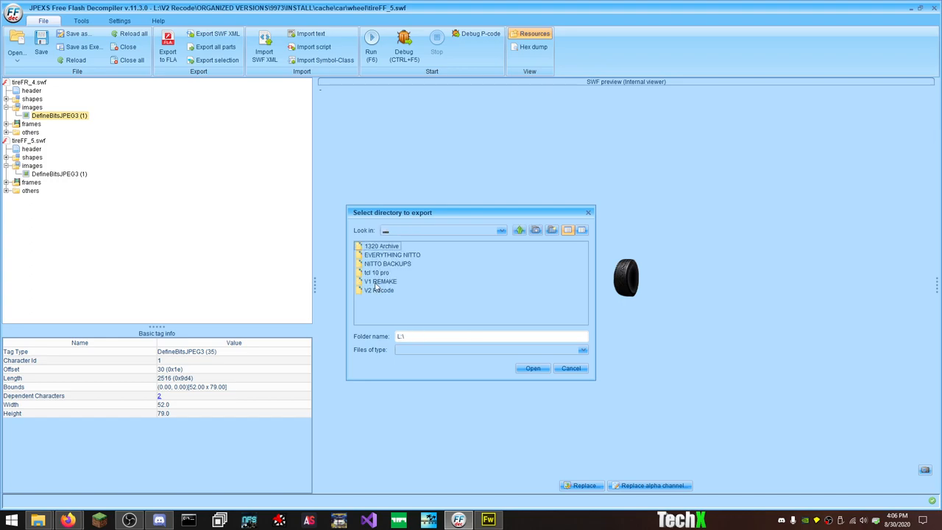
double_click(392, 253)
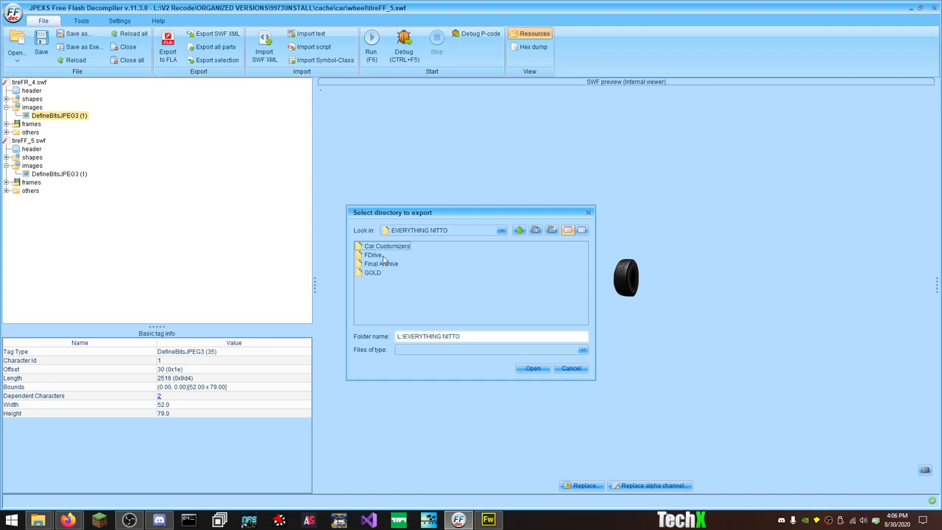
double_click(387, 246)
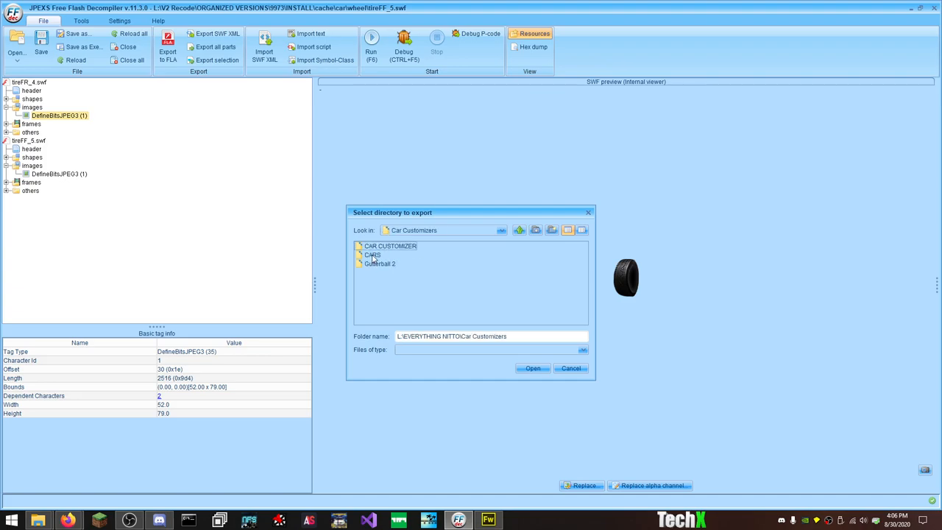
double_click(372, 254)
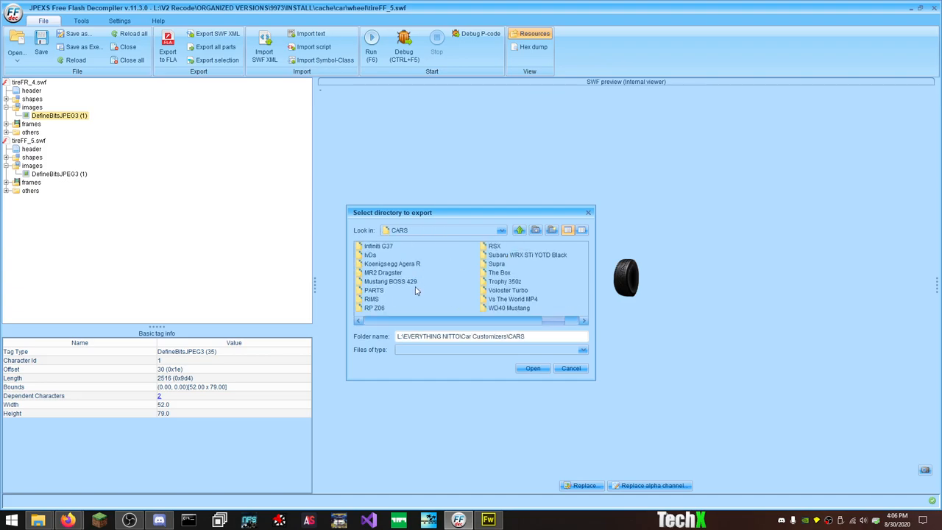
mouse_move(375, 279)
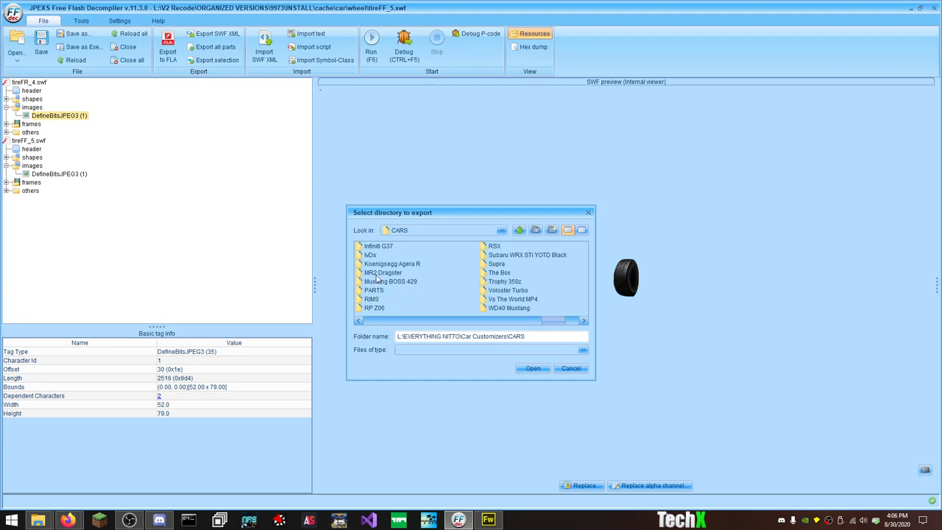
double_click(382, 272)
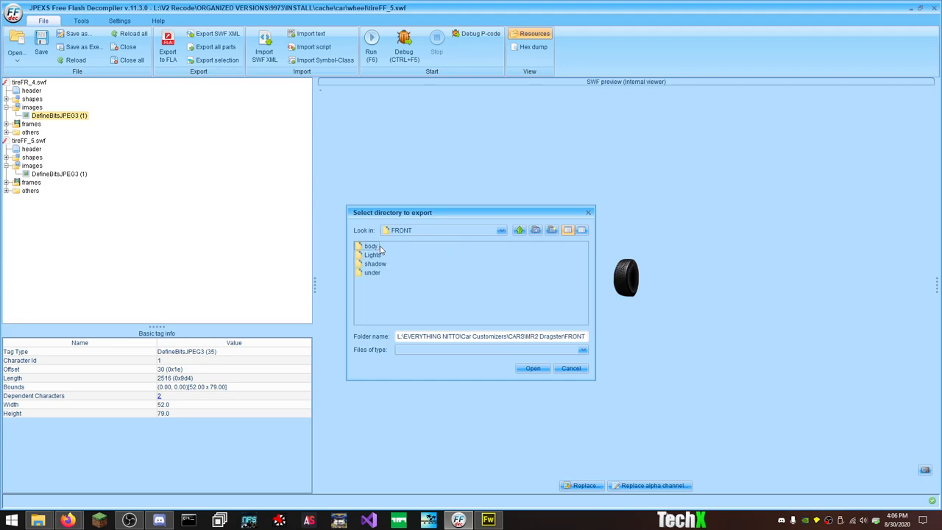
Step: Save the two tire images into new FF and FR folders inside FRONT
left_click(553, 230)
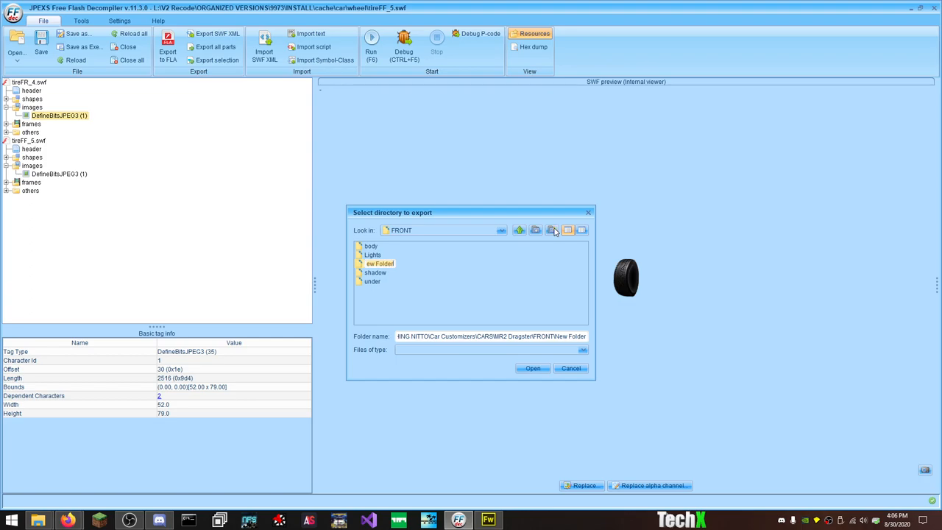
left_click(533, 368)
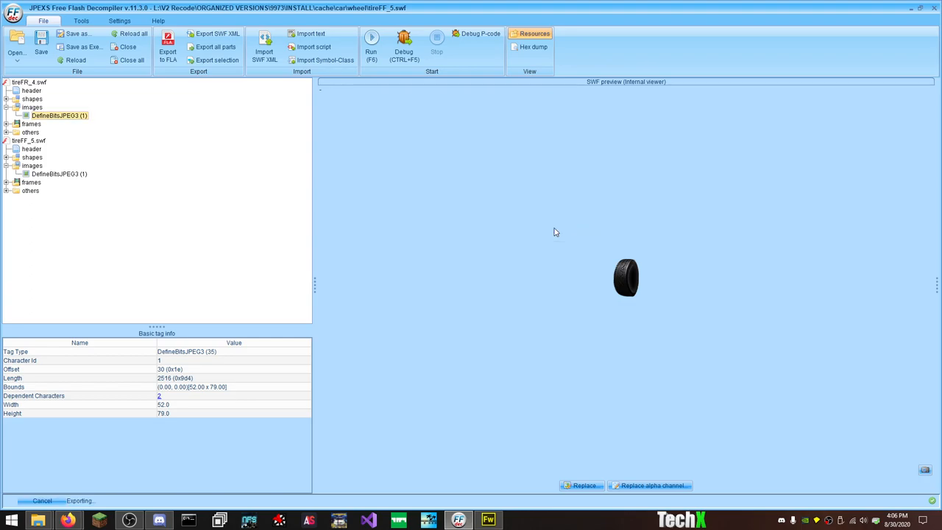
right_click(50, 174)
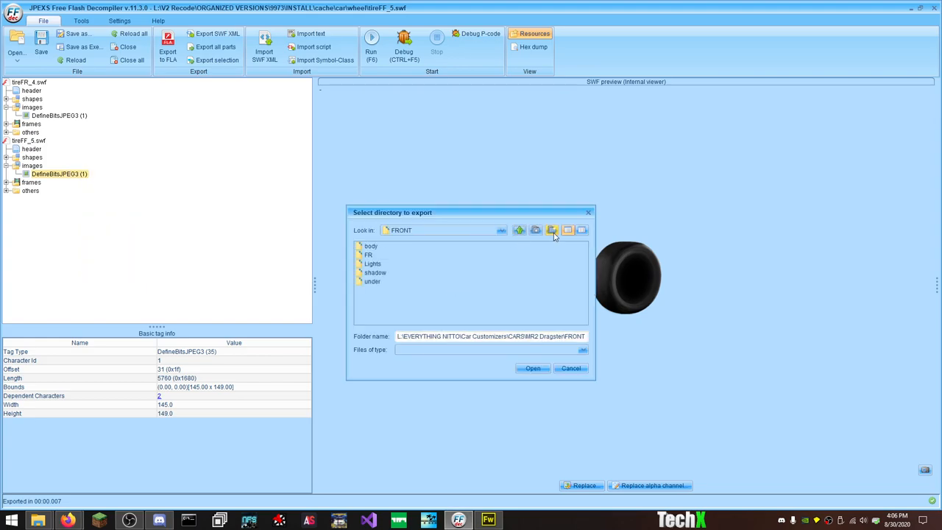
left_click(552, 229)
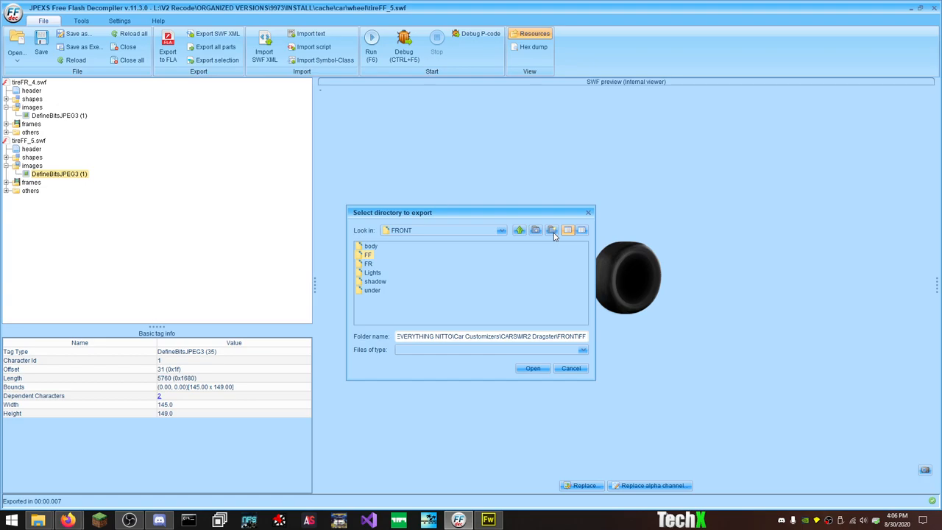
left_click(487, 521)
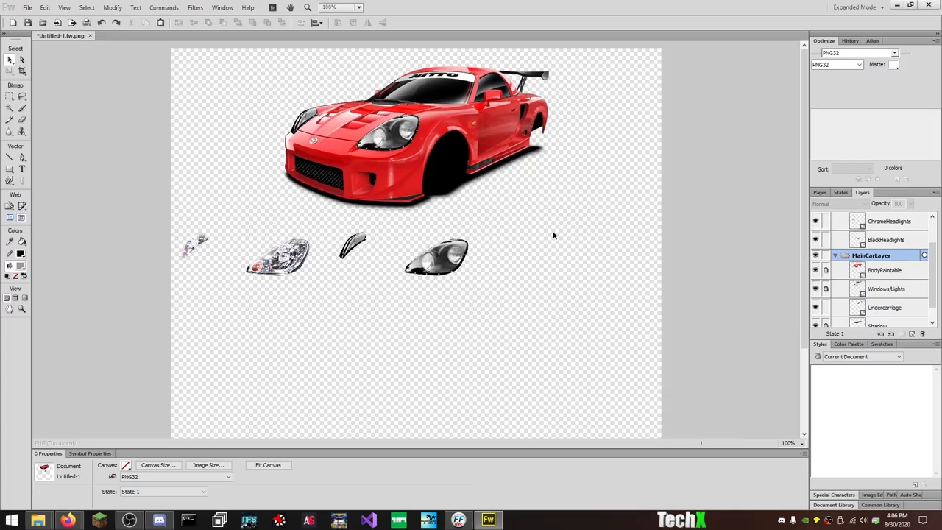
Step: Check the exported tire images inside the FF and FR folders in File Explorer
key("alt+tab")
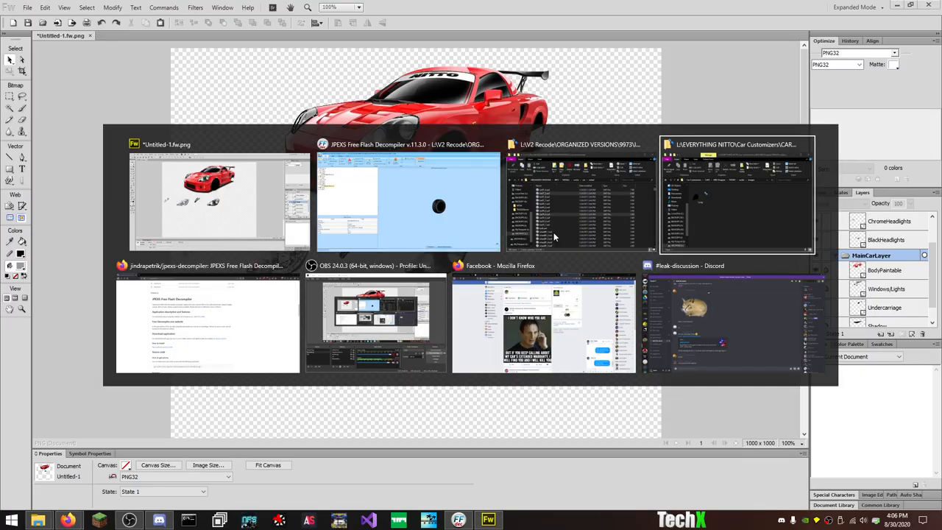
left_click(736, 198)
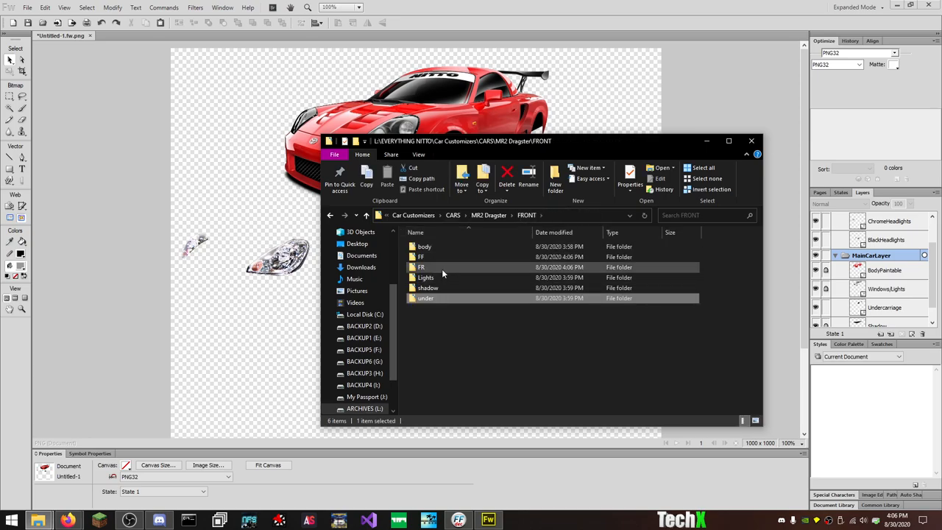
double_click(421, 256)
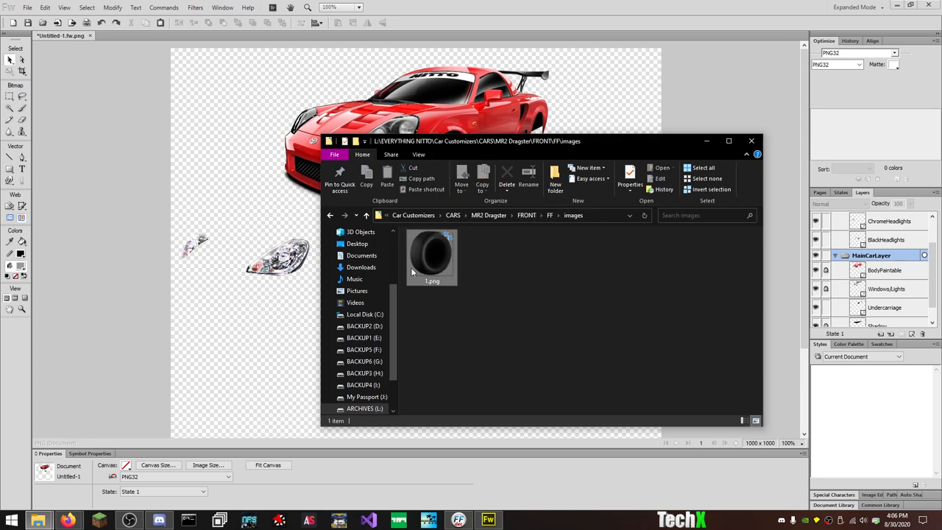
left_click(365, 215)
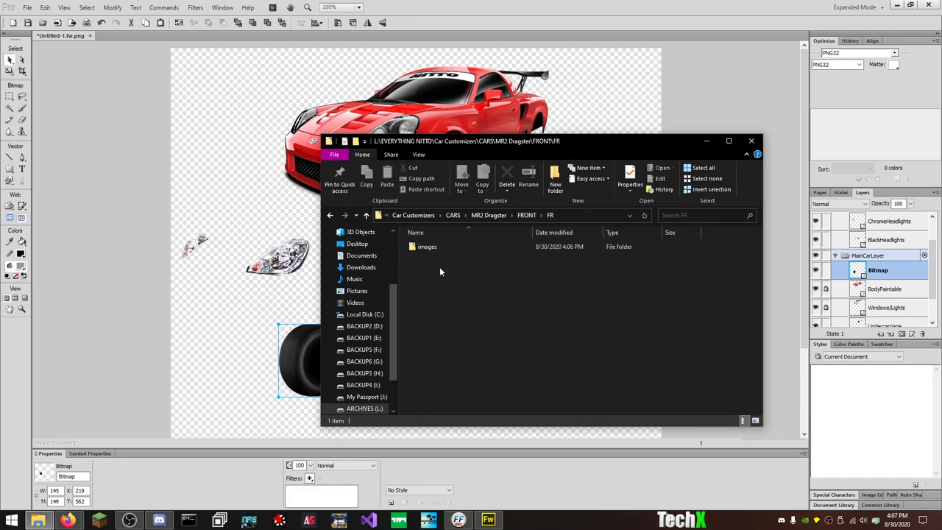
double_click(426, 247)
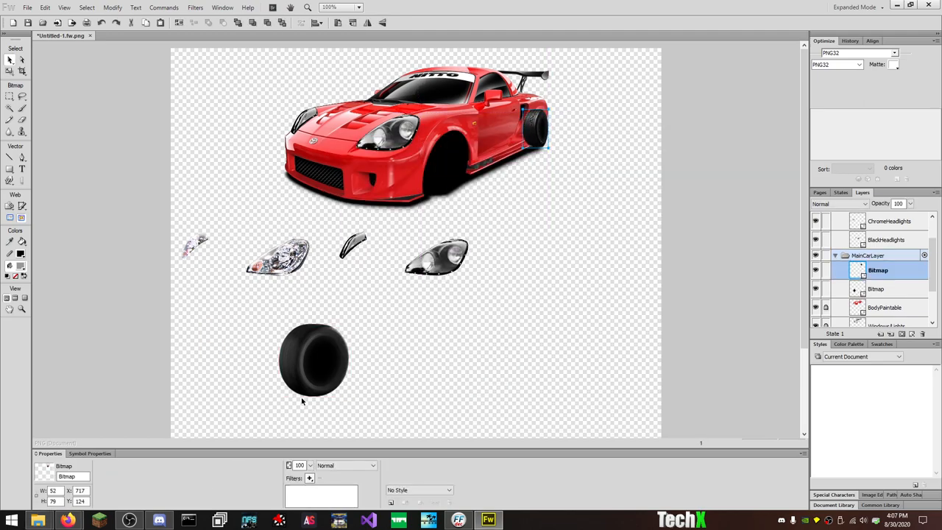
Step: Drag the imported tire bitmap up toward the car's front wheel well
left_click_drag(315, 360, 424, 169)
type("FrontTire")
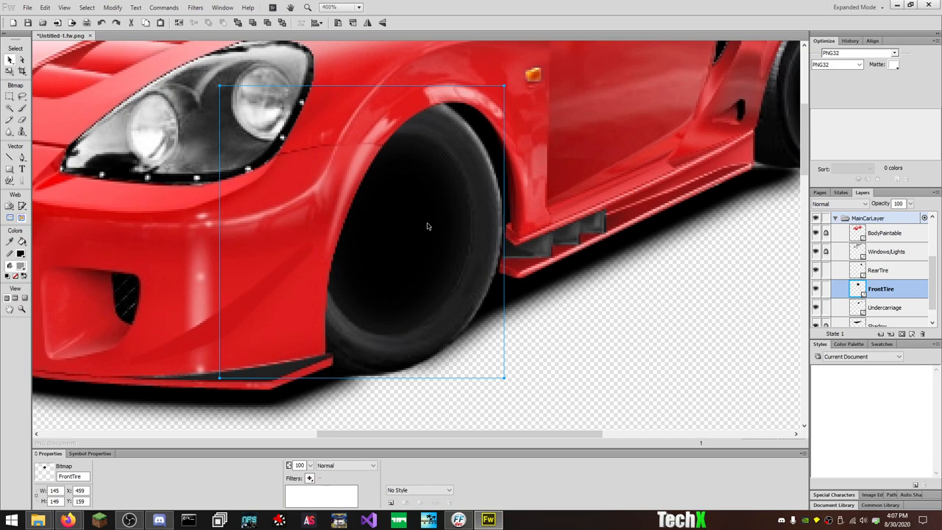
mouse_move(545, 192)
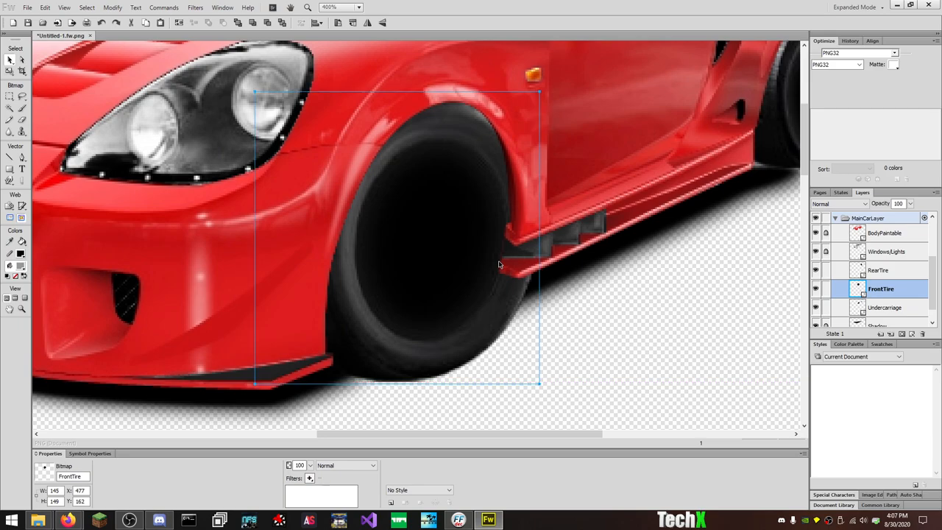
mouse_move(483, 286)
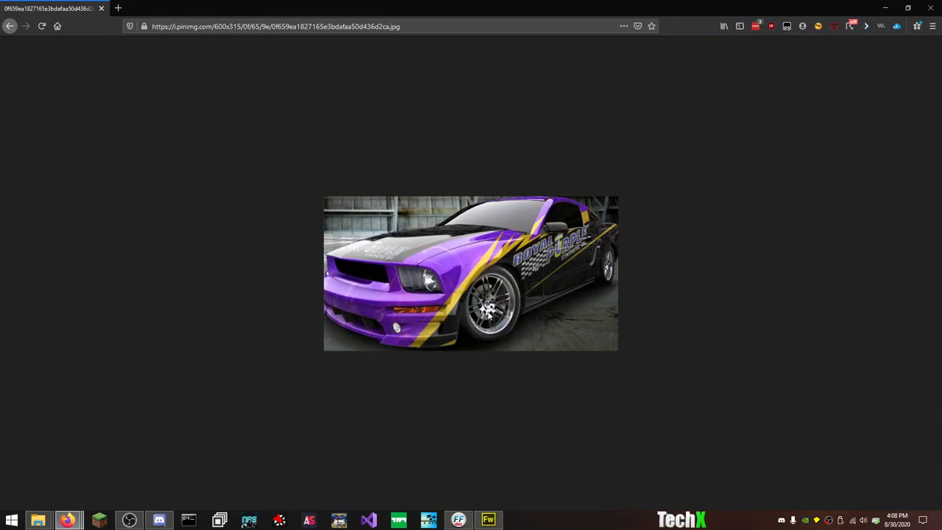
mouse_move(548, 297)
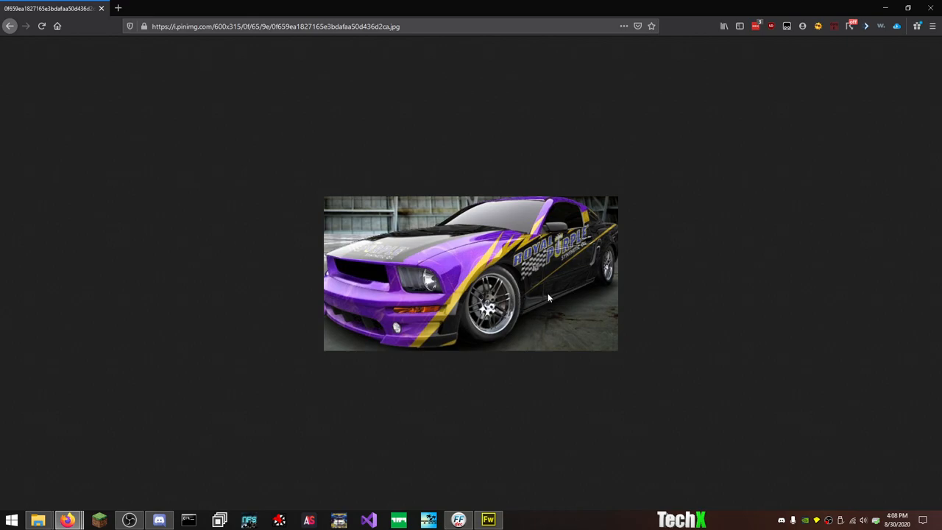
mouse_move(459, 315)
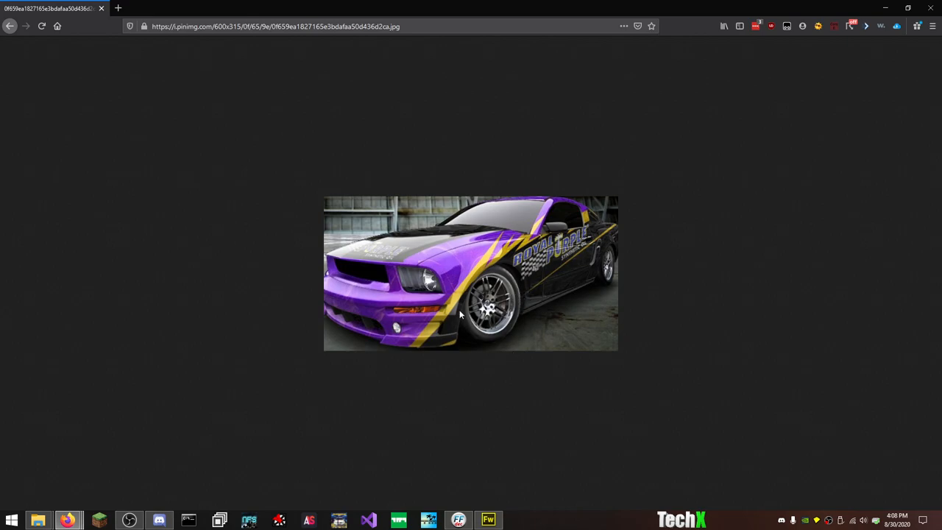
mouse_move(536, 304)
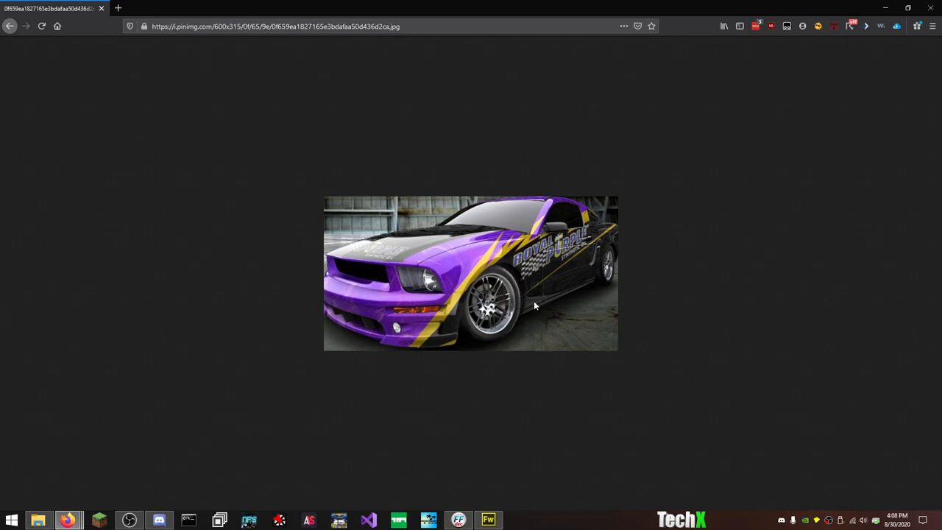
mouse_move(590, 354)
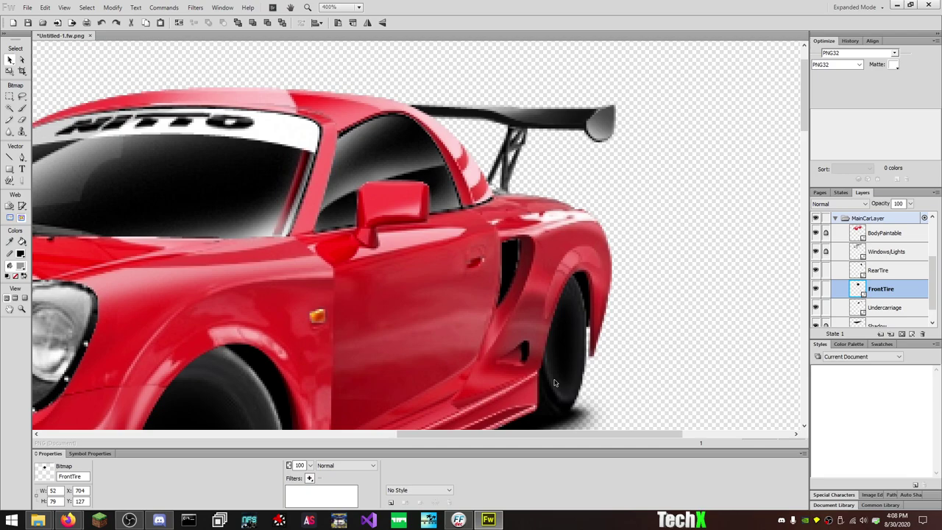
left_click(880, 271)
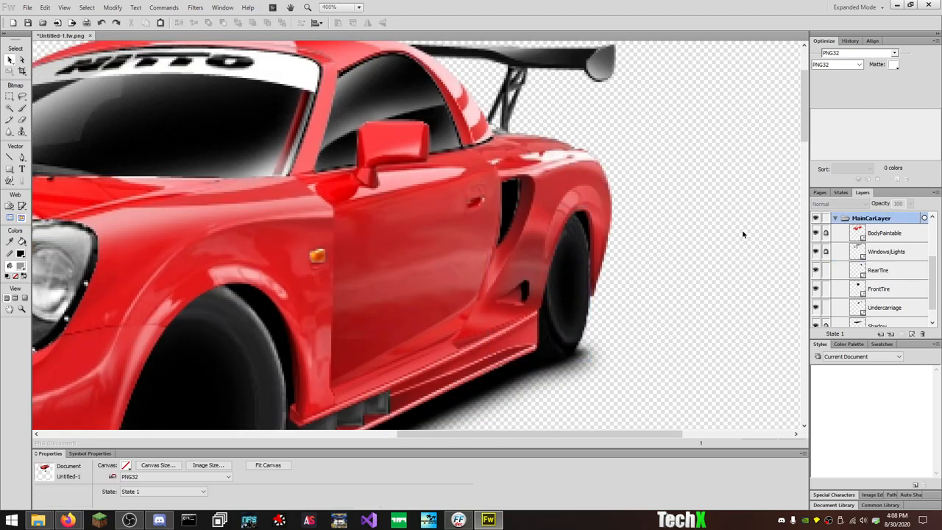
left_click(880, 289)
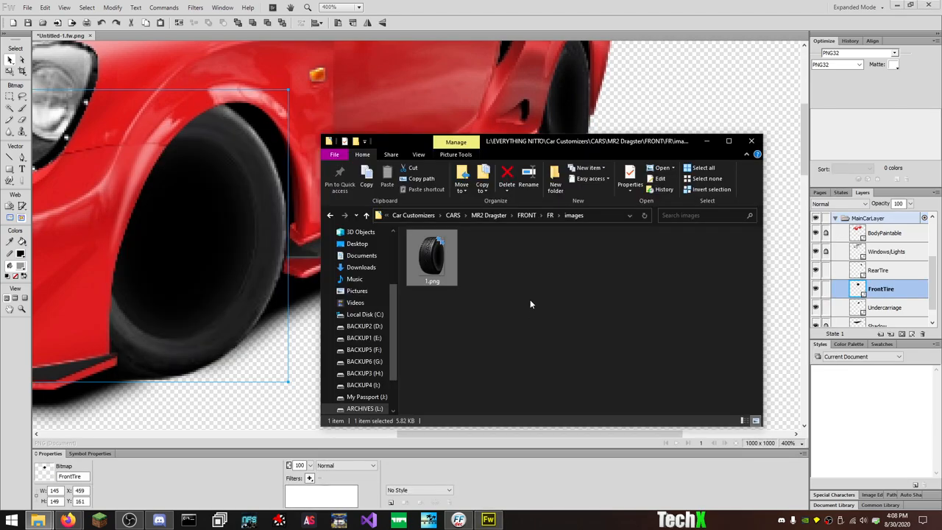
mouse_move(489, 215)
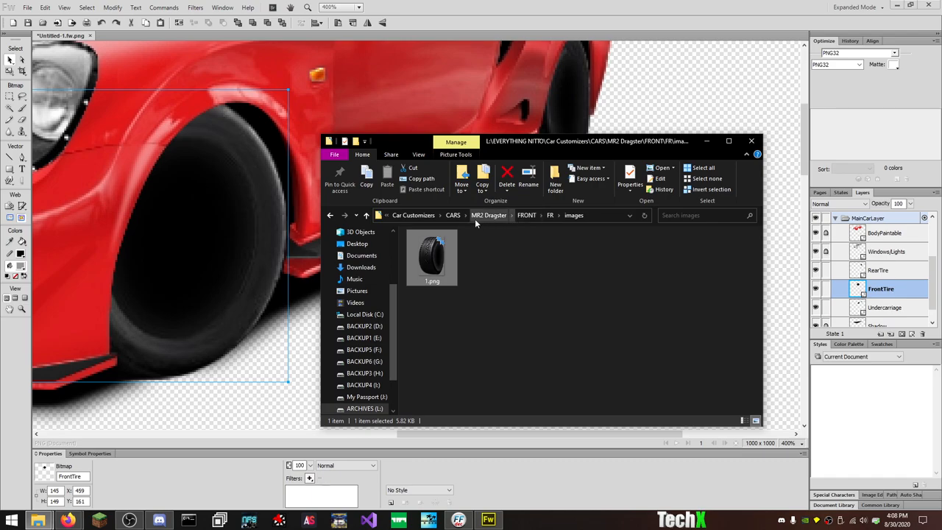
Step: Navigate from CARS into RIMS > Rims and scroll through the rim thumbnails
left_click(453, 215)
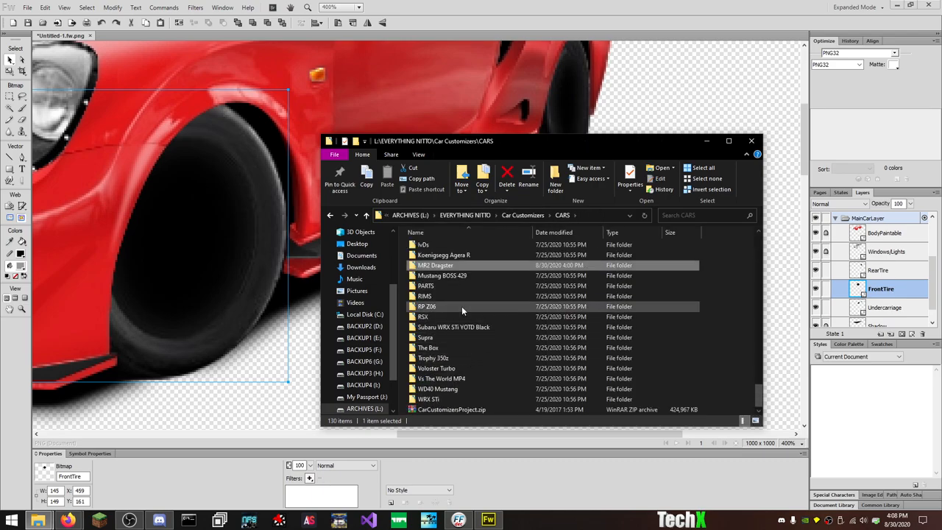
double_click(424, 295)
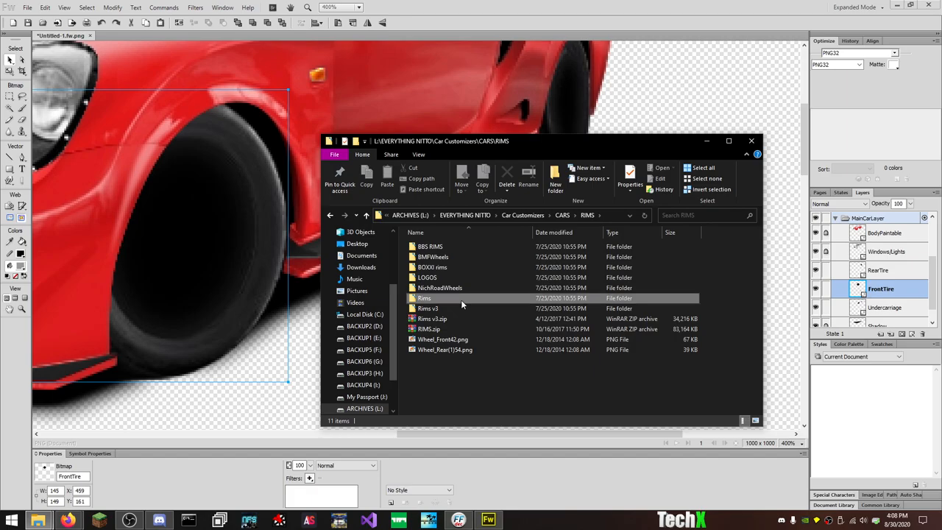
double_click(424, 298)
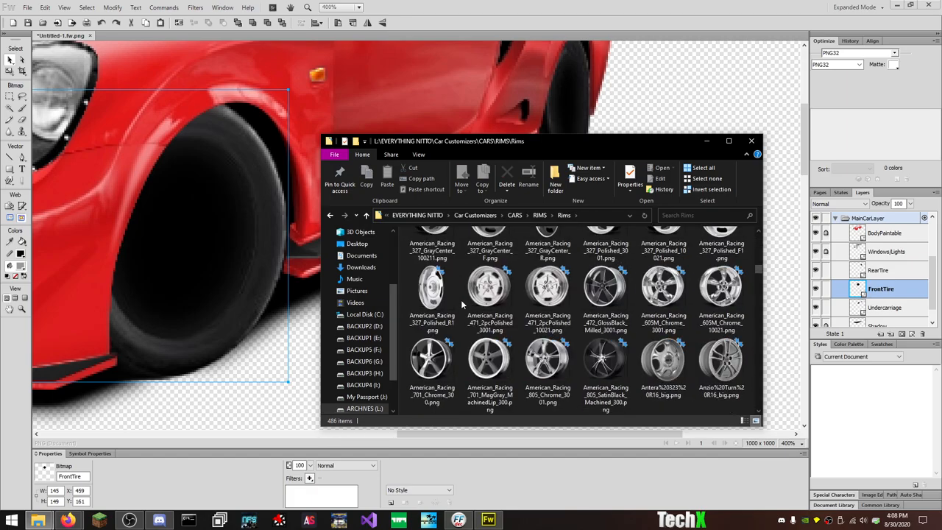
scroll("down", 3)
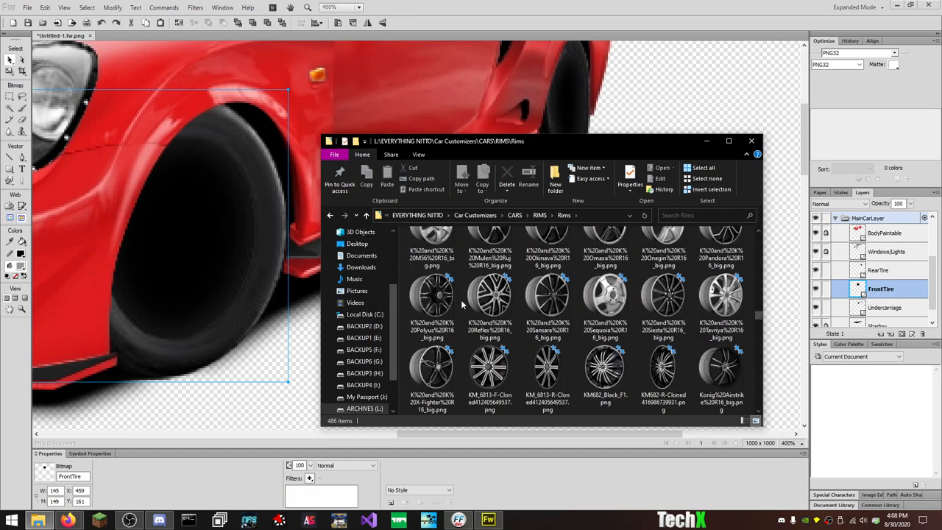
scroll("down", 3)
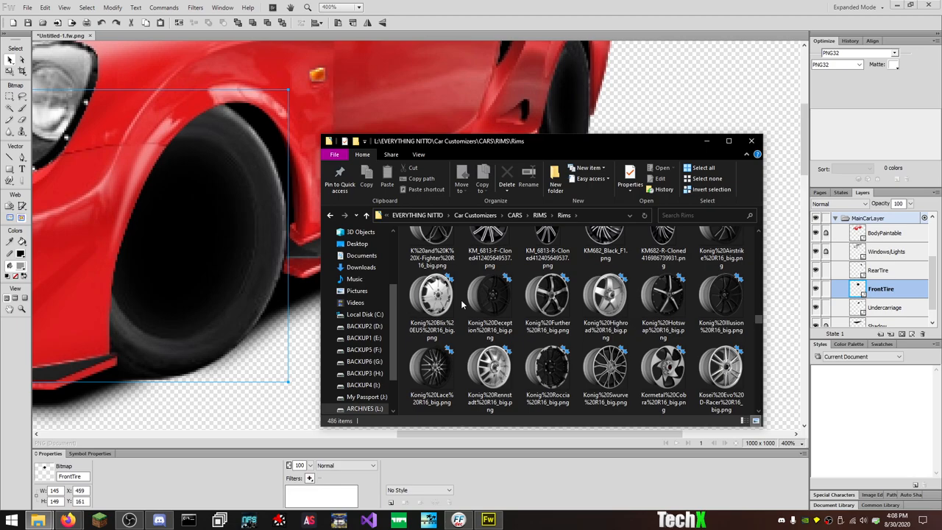
scroll("down", 3)
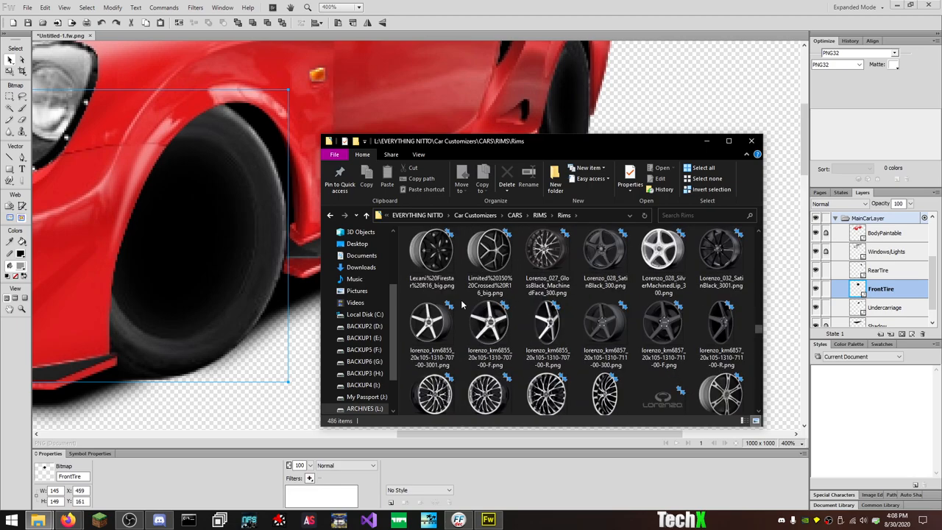
mouse_move(648, 327)
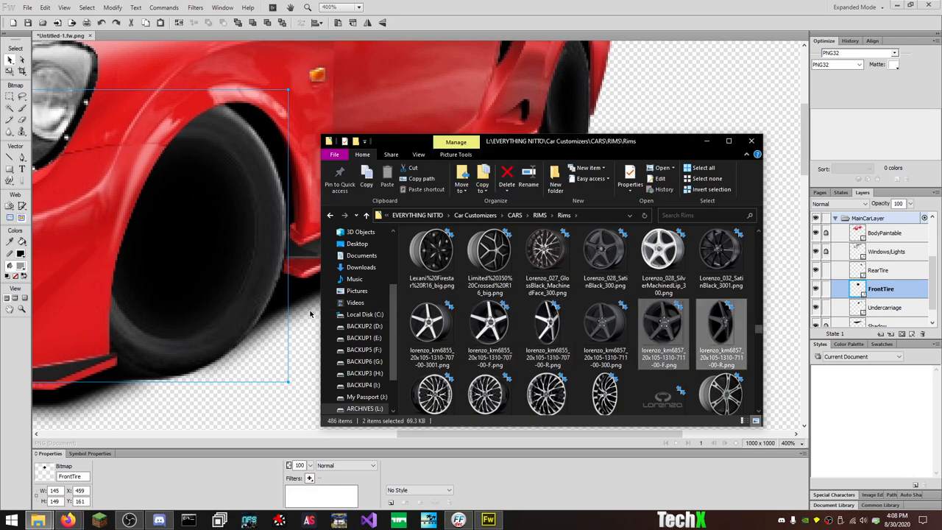
mouse_move(383, 5)
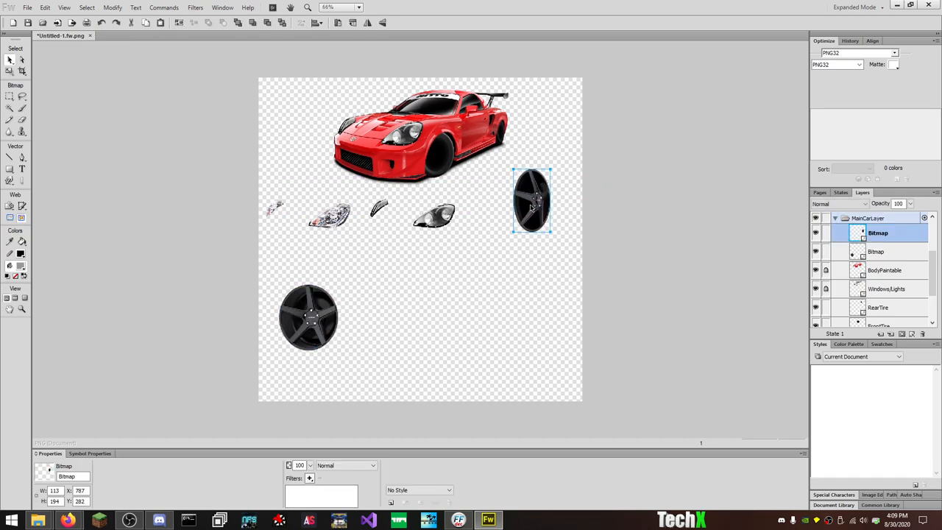
Step: Flip the oval rim bitmap horizontally and zoom in on the car's front end
right_click(532, 200)
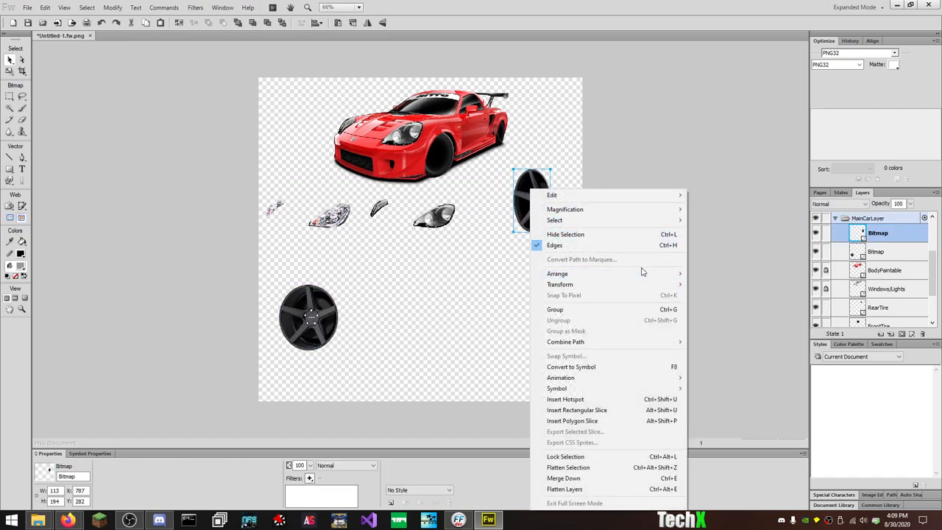
mouse_move(560, 284)
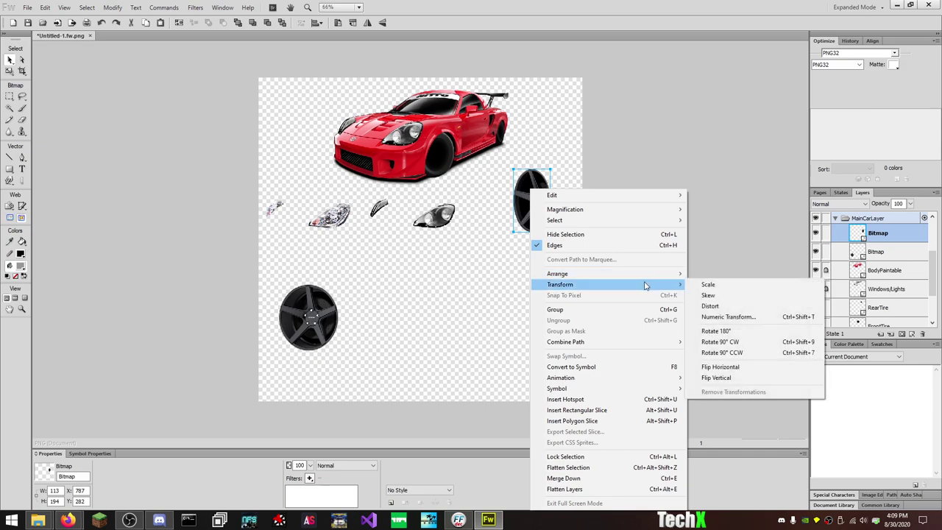
mouse_move(728, 294)
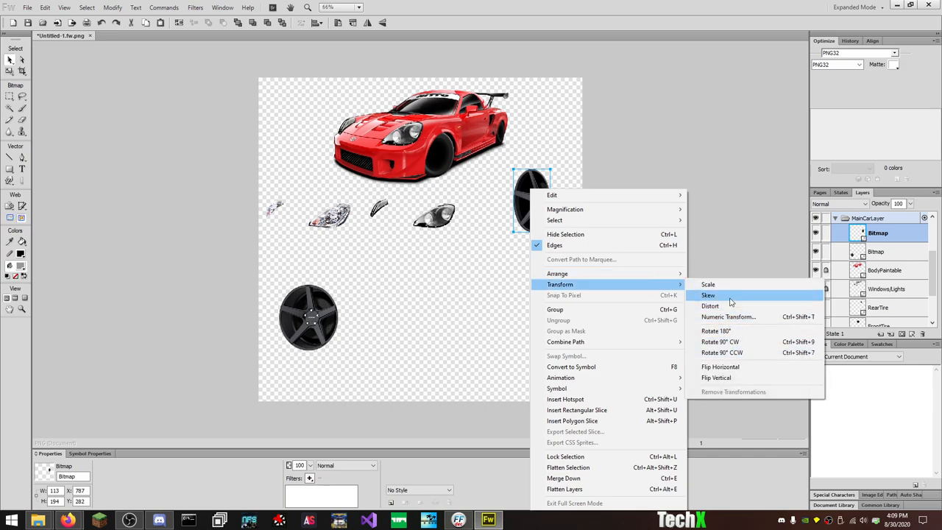
mouse_move(736, 330)
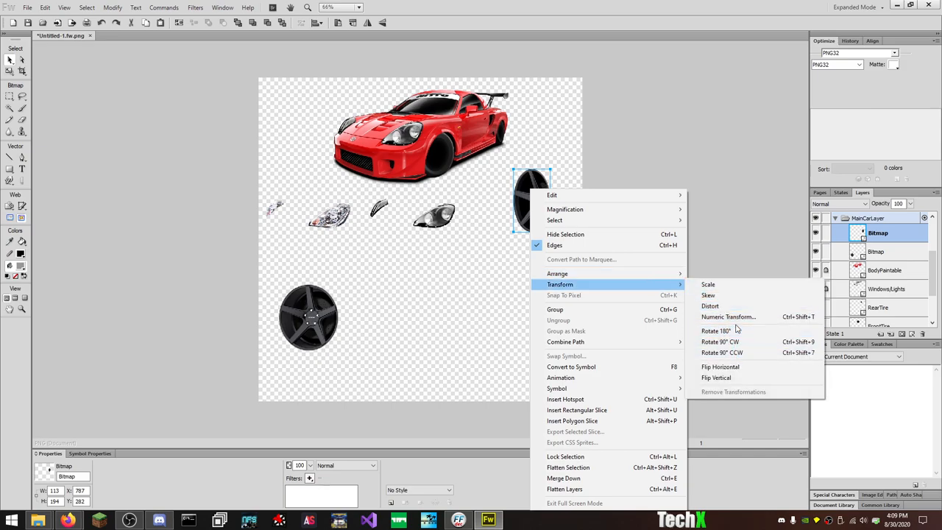
left_click(720, 366)
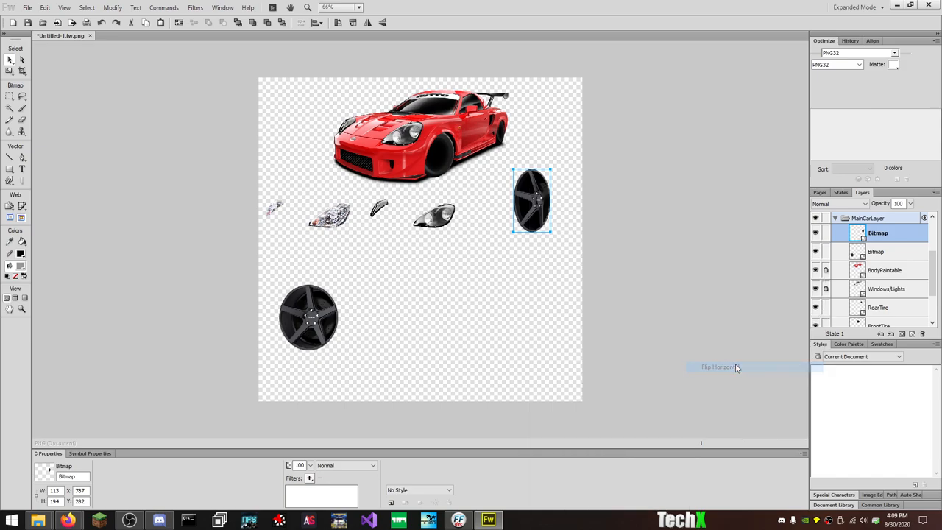
left_click(309, 316)
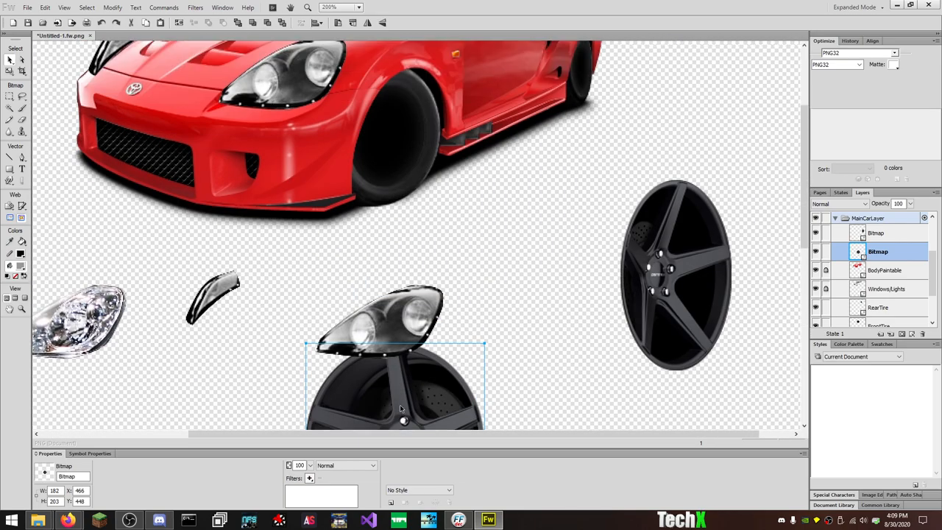
Step: Drag and scale the black five-spoke rim to fit the front wheel opening
left_click_drag(398, 386, 460, 165)
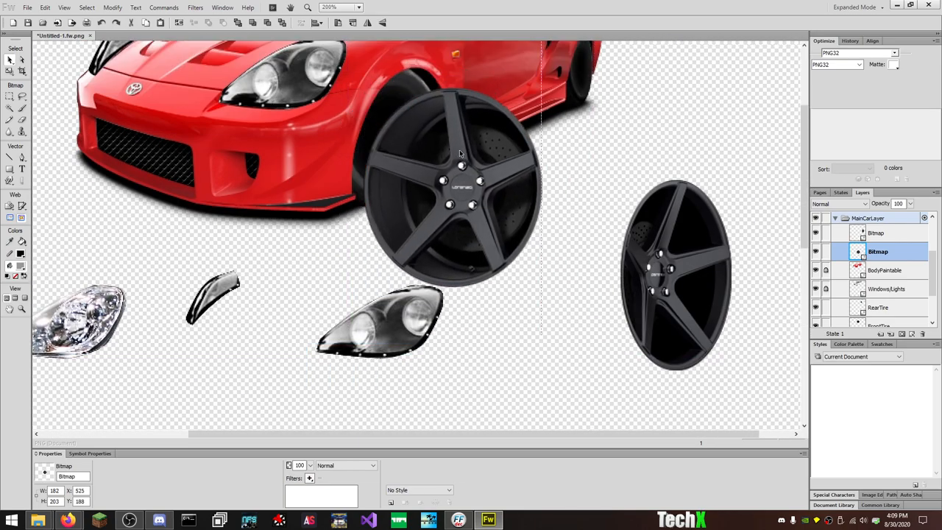
right_click(459, 164)
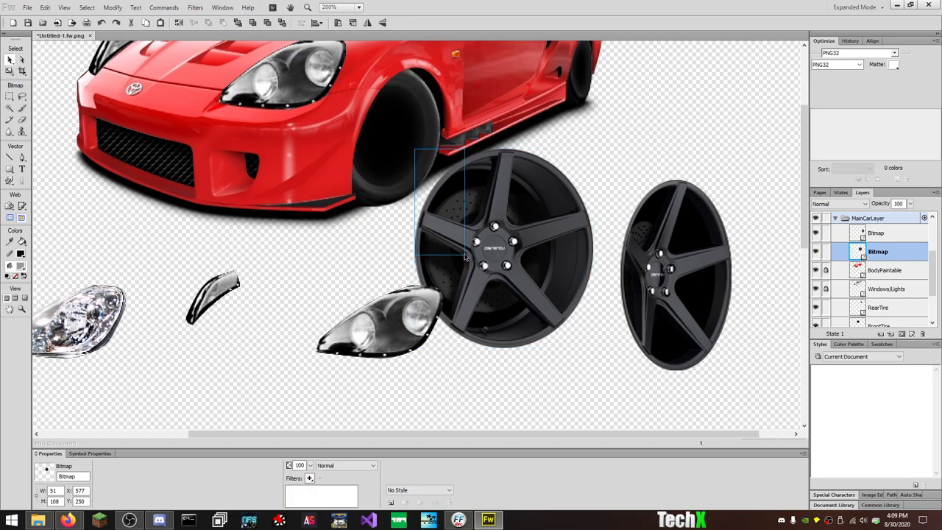
left_click_drag(504, 247, 395, 135)
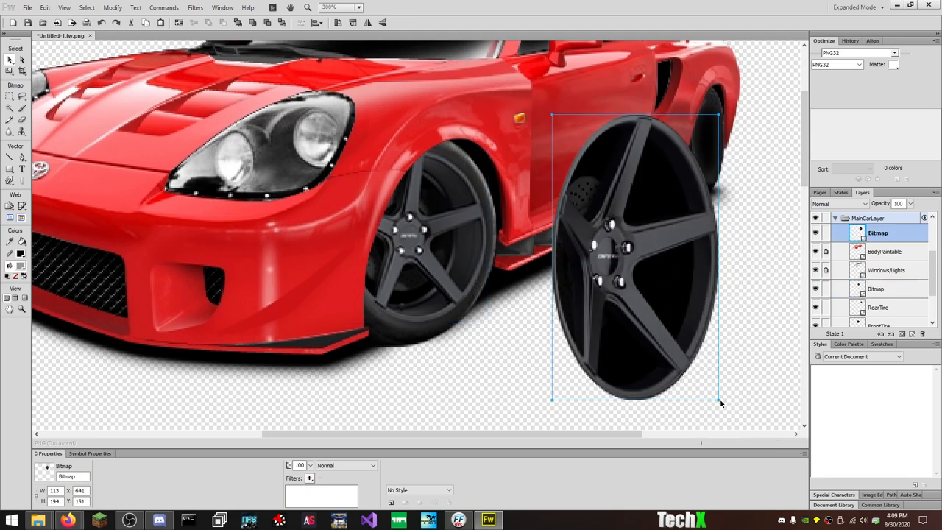
left_click_drag(721, 403, 611, 200)
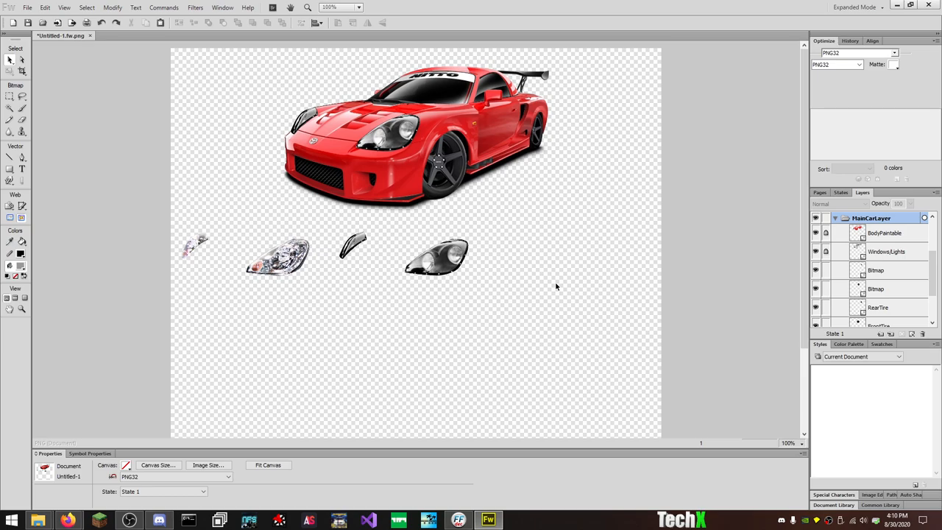
Step: Add Inner Glow and Auto Levels filters to the ChromeHeadlights image
left_click(26, 7)
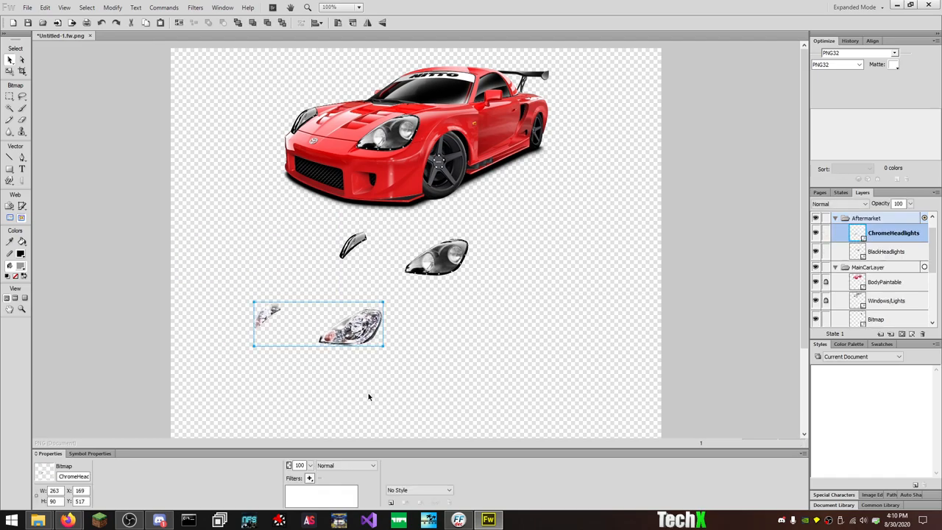
left_click(309, 478)
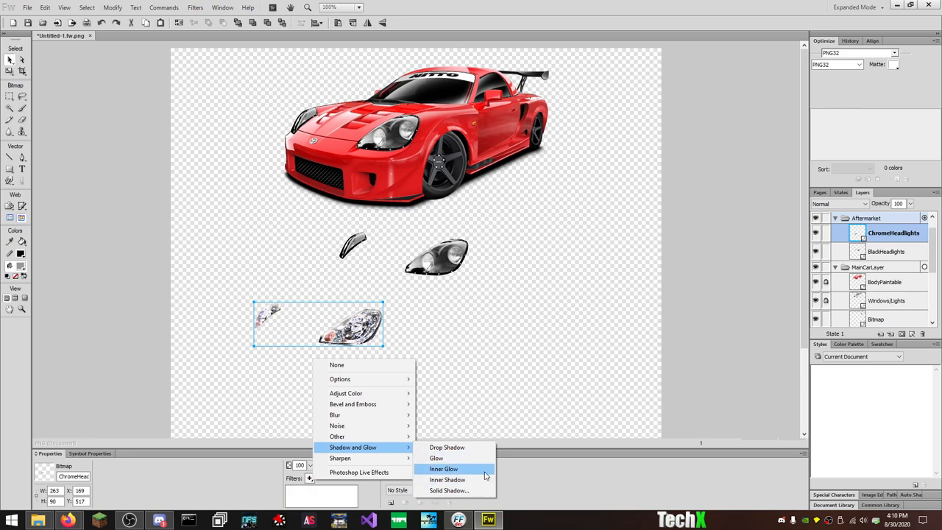
left_click(444, 468)
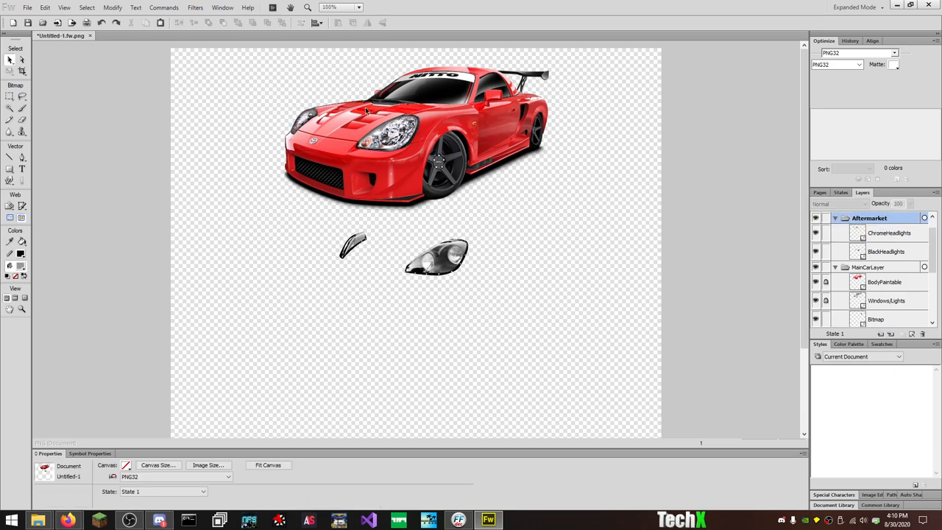
left_click(309, 479)
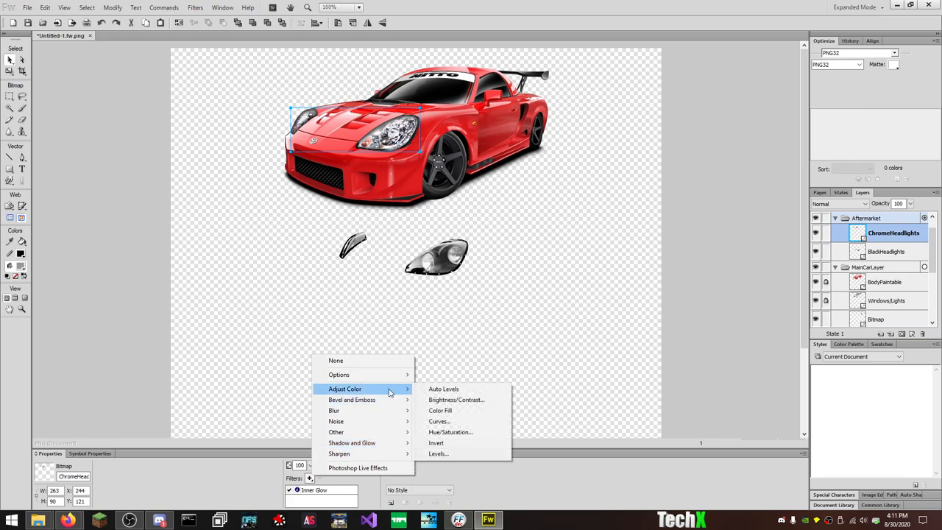
left_click(443, 388)
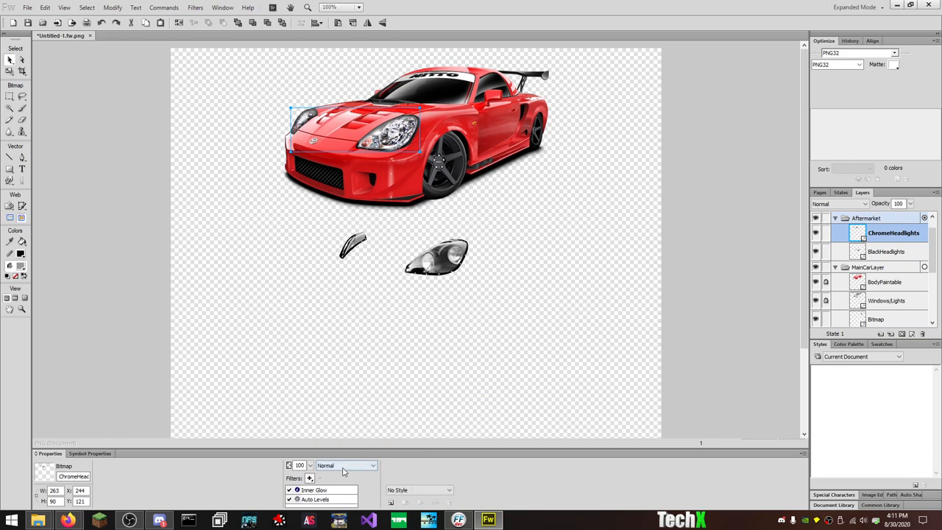
Step: Add a blue Color Fill in Overlay mode and move the tinted headlights below the car
left_click(309, 479)
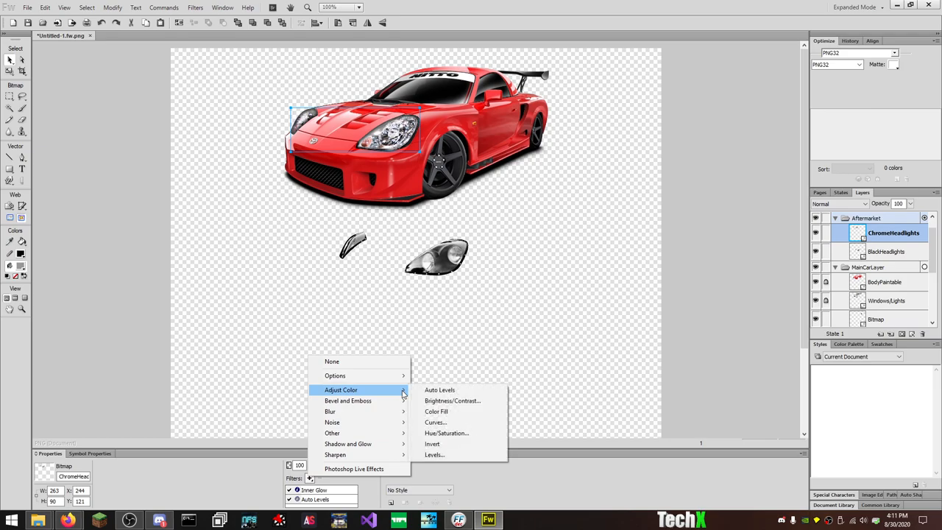
mouse_move(435, 412)
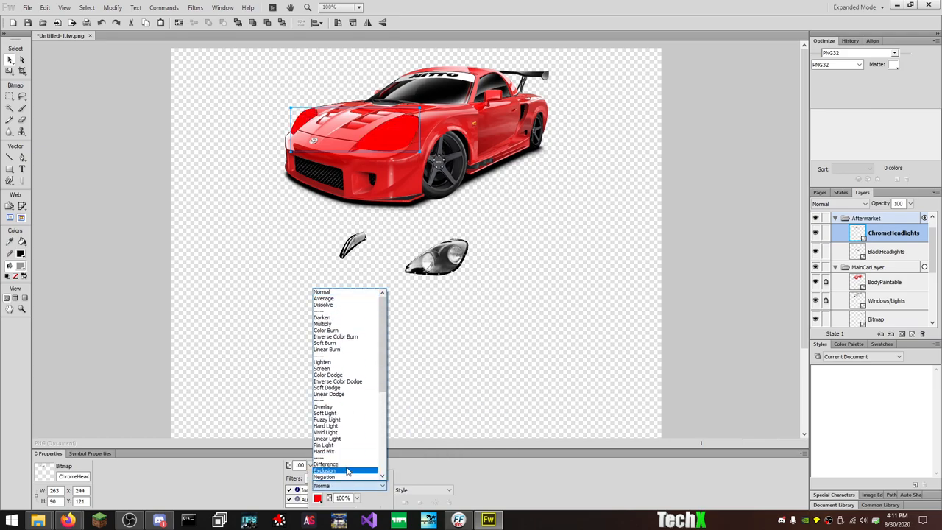
left_click(322, 406)
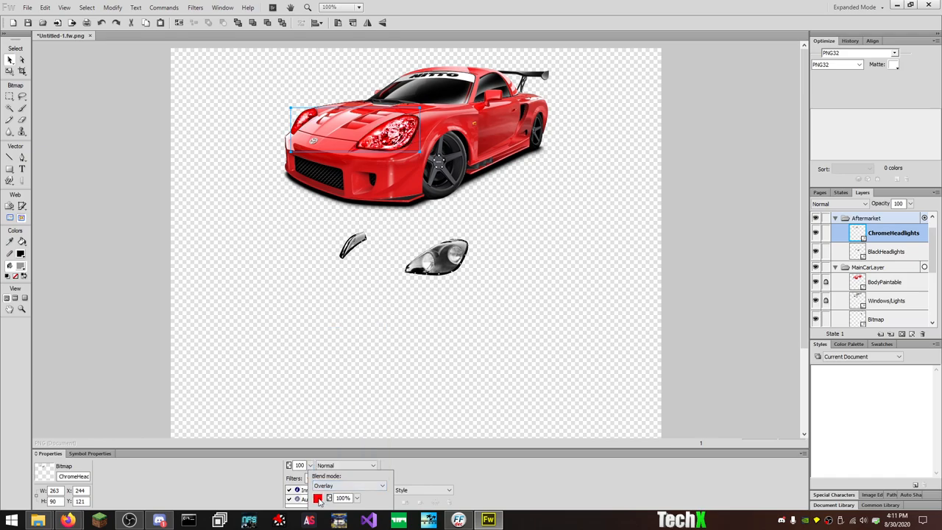
left_click(318, 497)
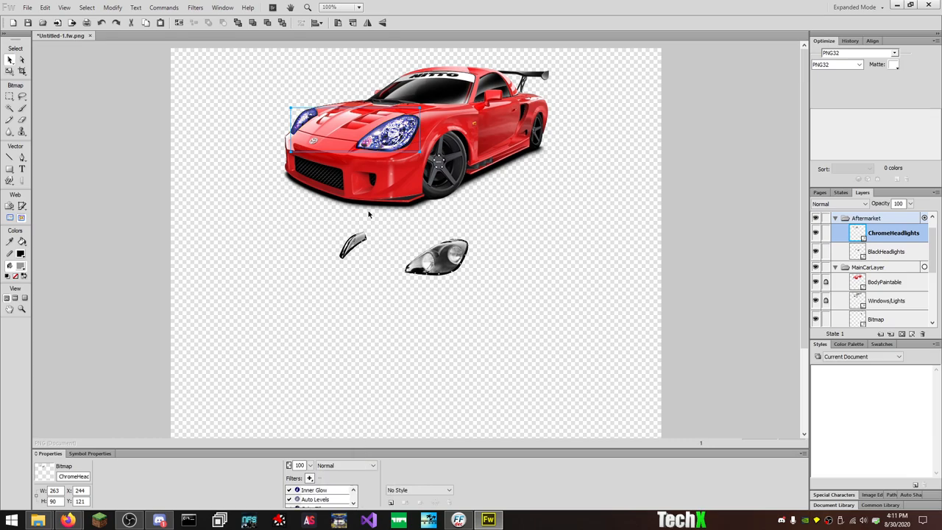
left_click_drag(353, 133, 297, 324)
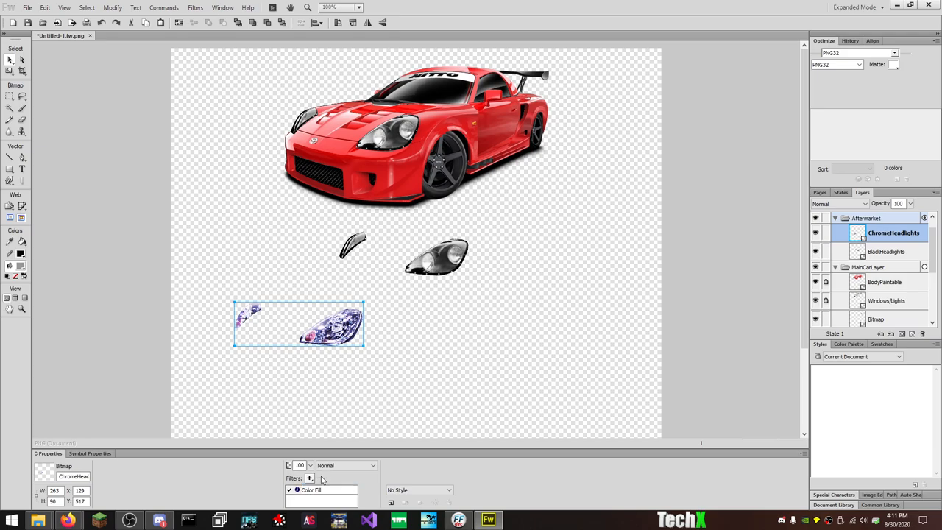
left_click(533, 297)
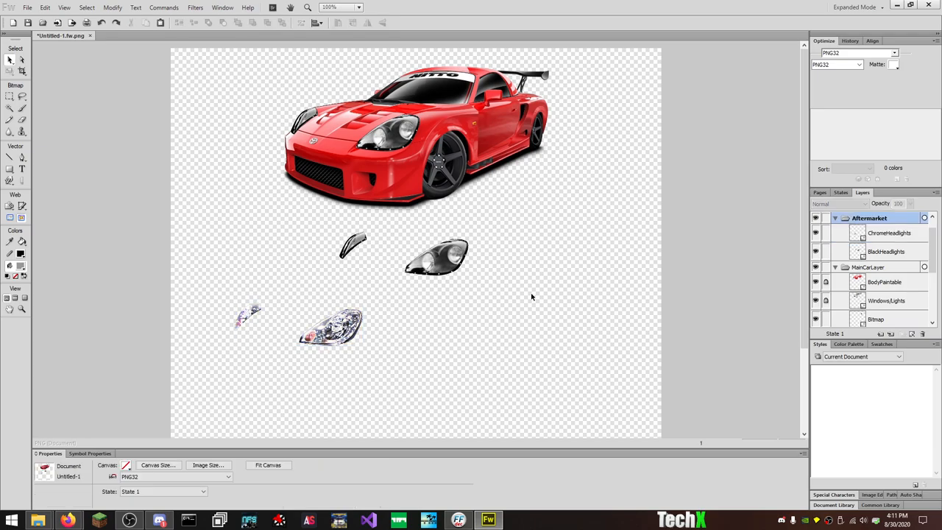